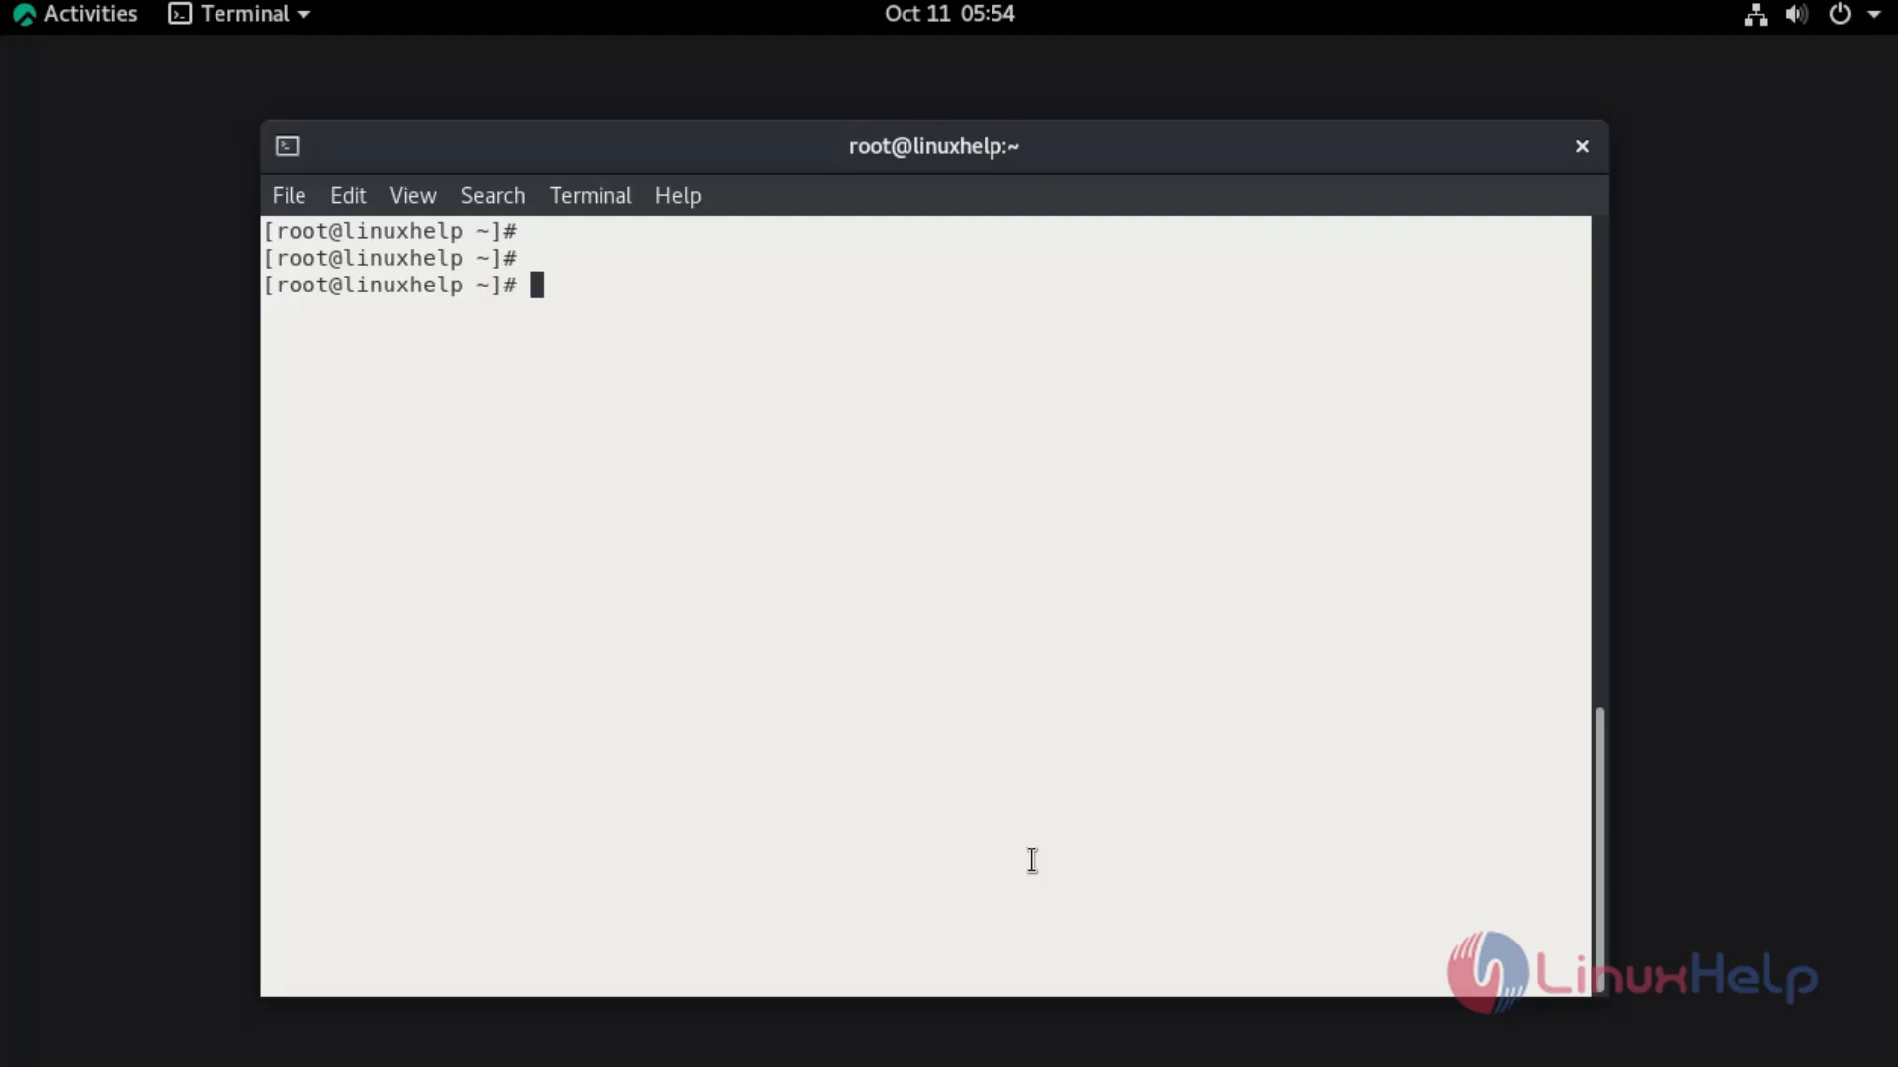
# Display /etc/os-release, confirming Rocky Linux 8.6 (Green Obsidian)
pyautogui.write('cat /et')
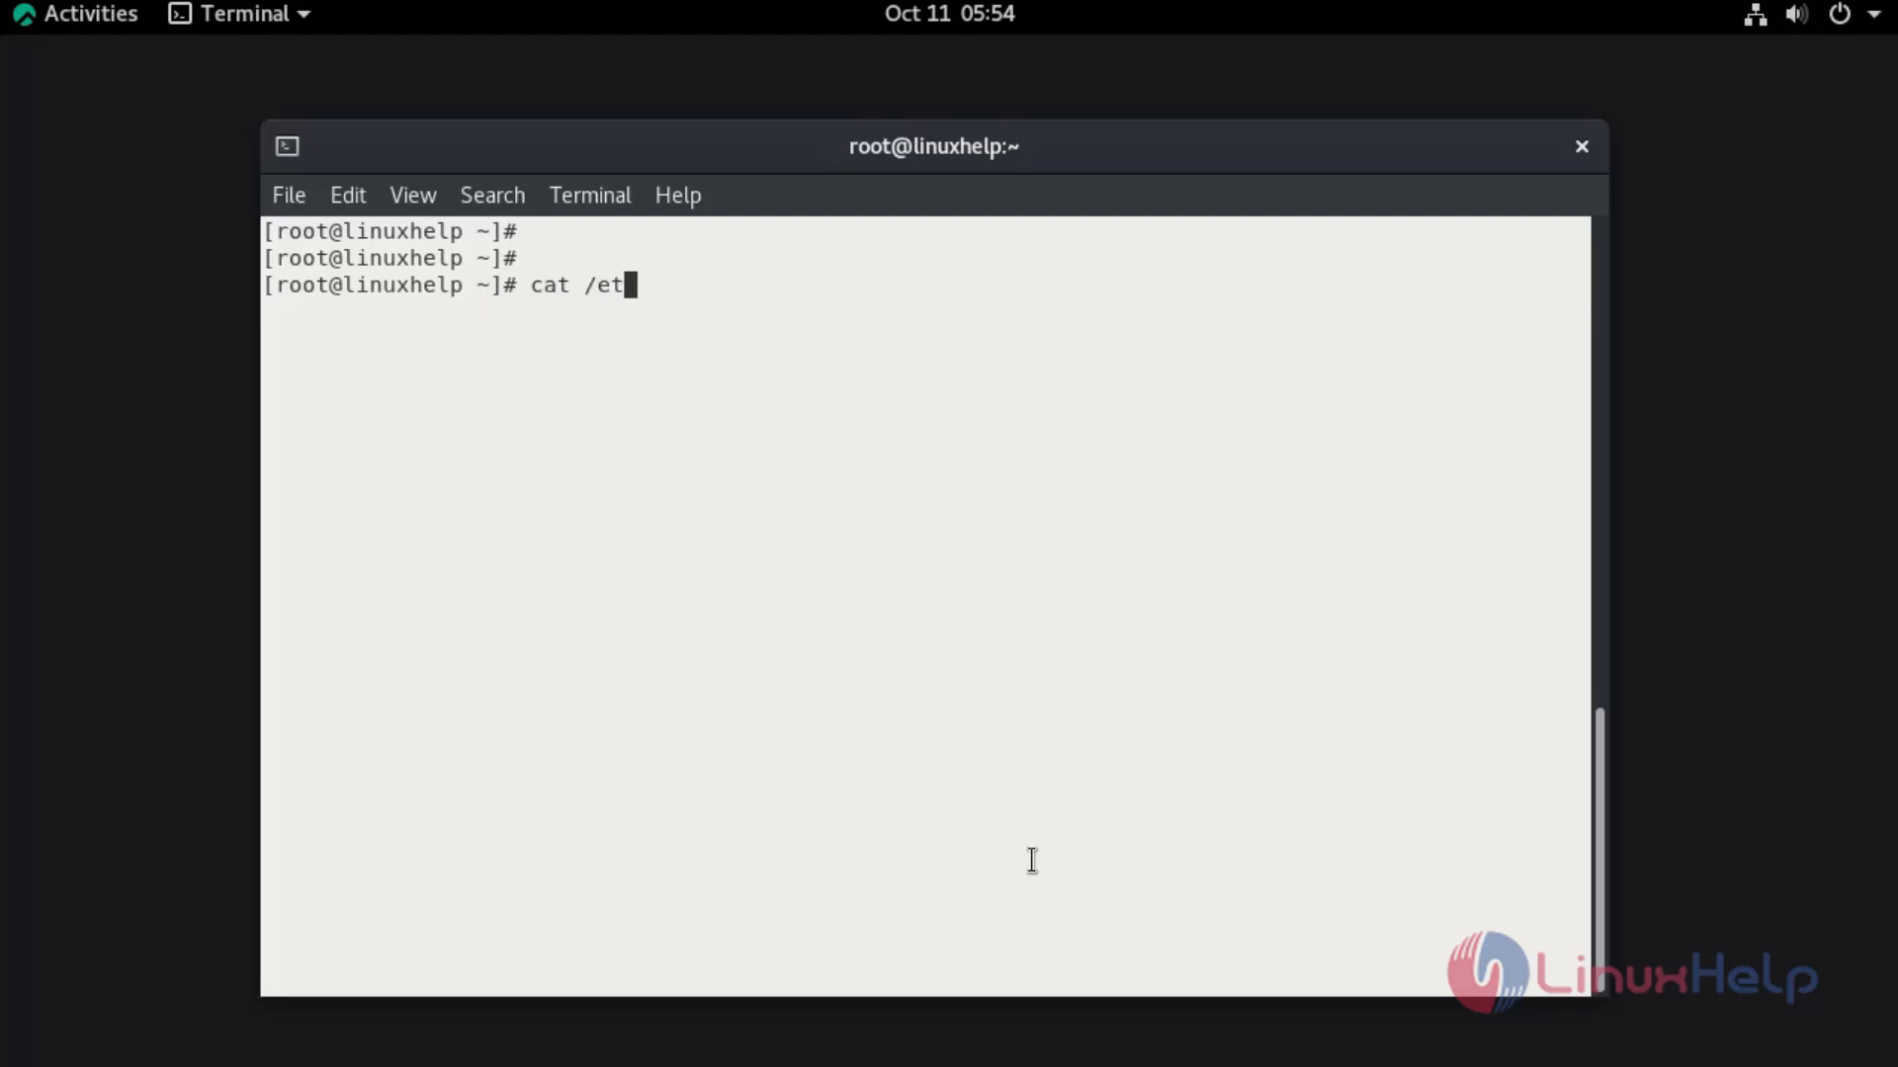
pyautogui.write('c/os-release')
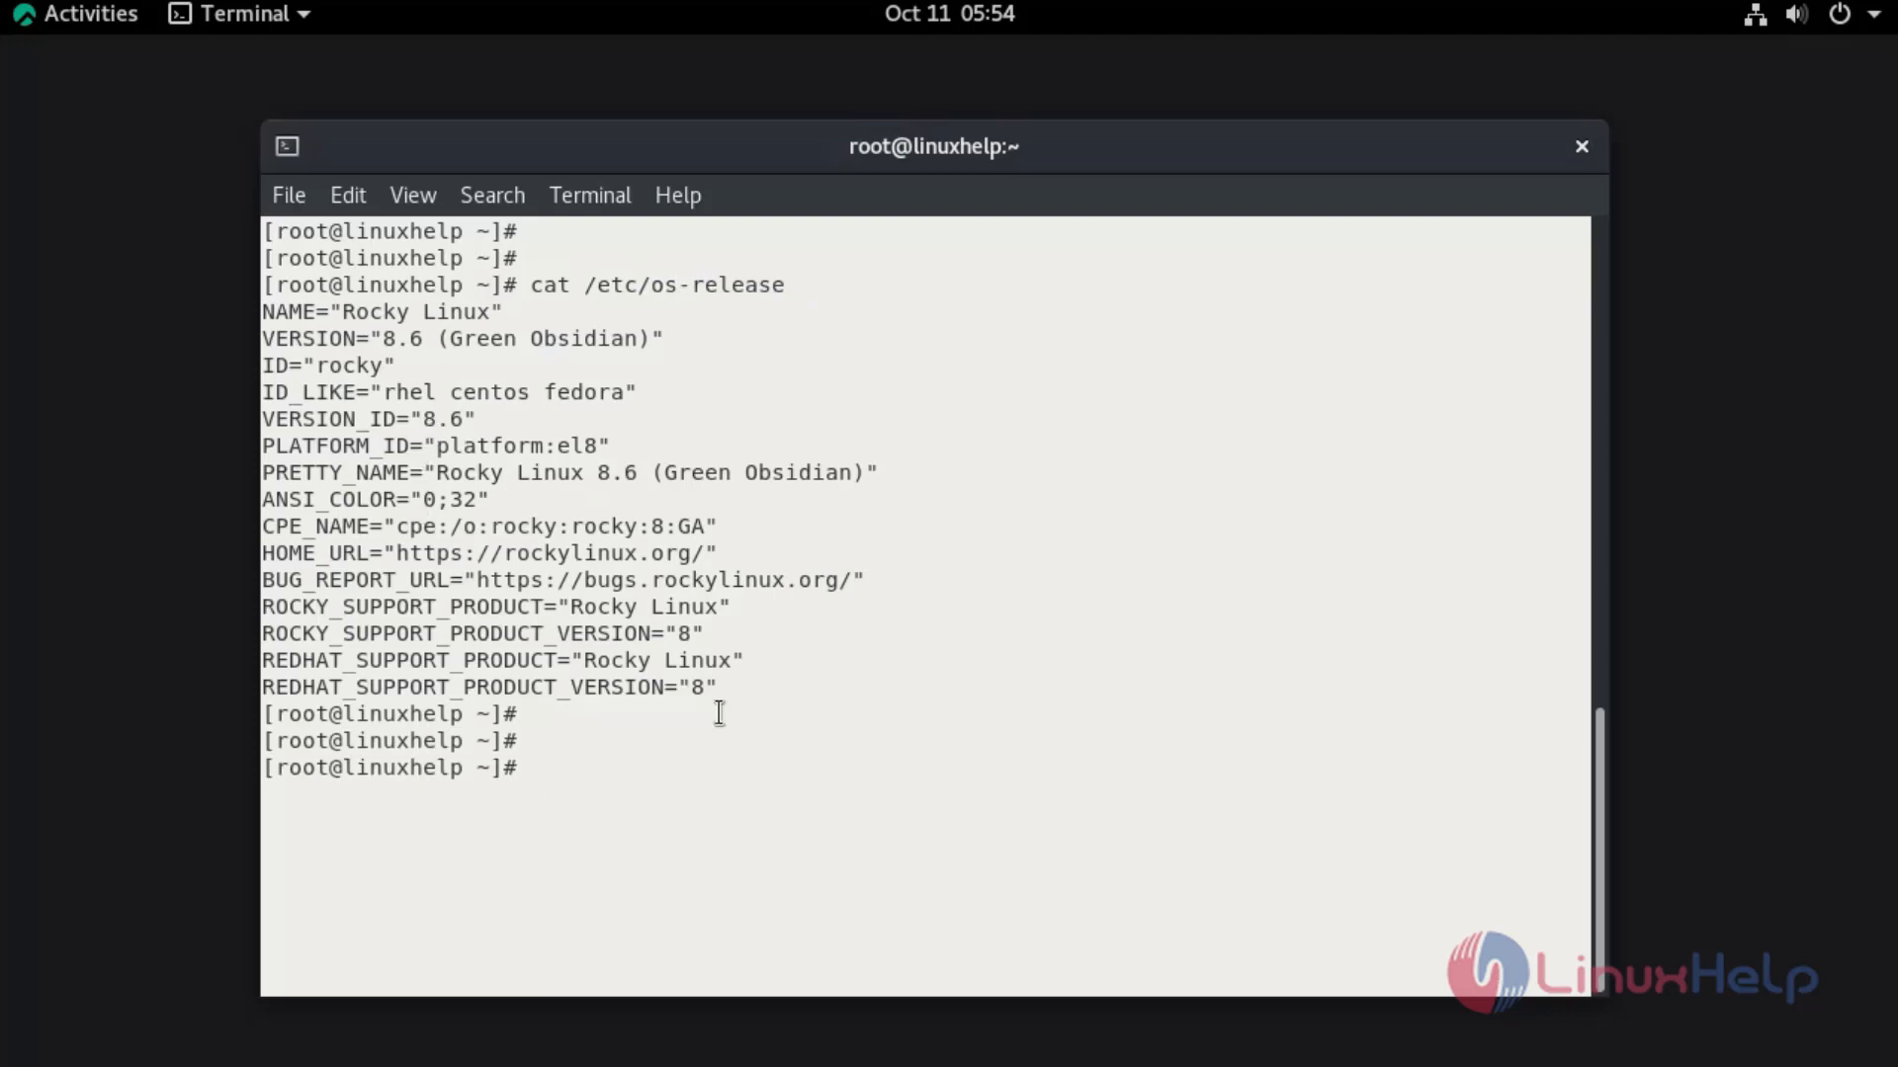
pyautogui.moveTo(745, 817)
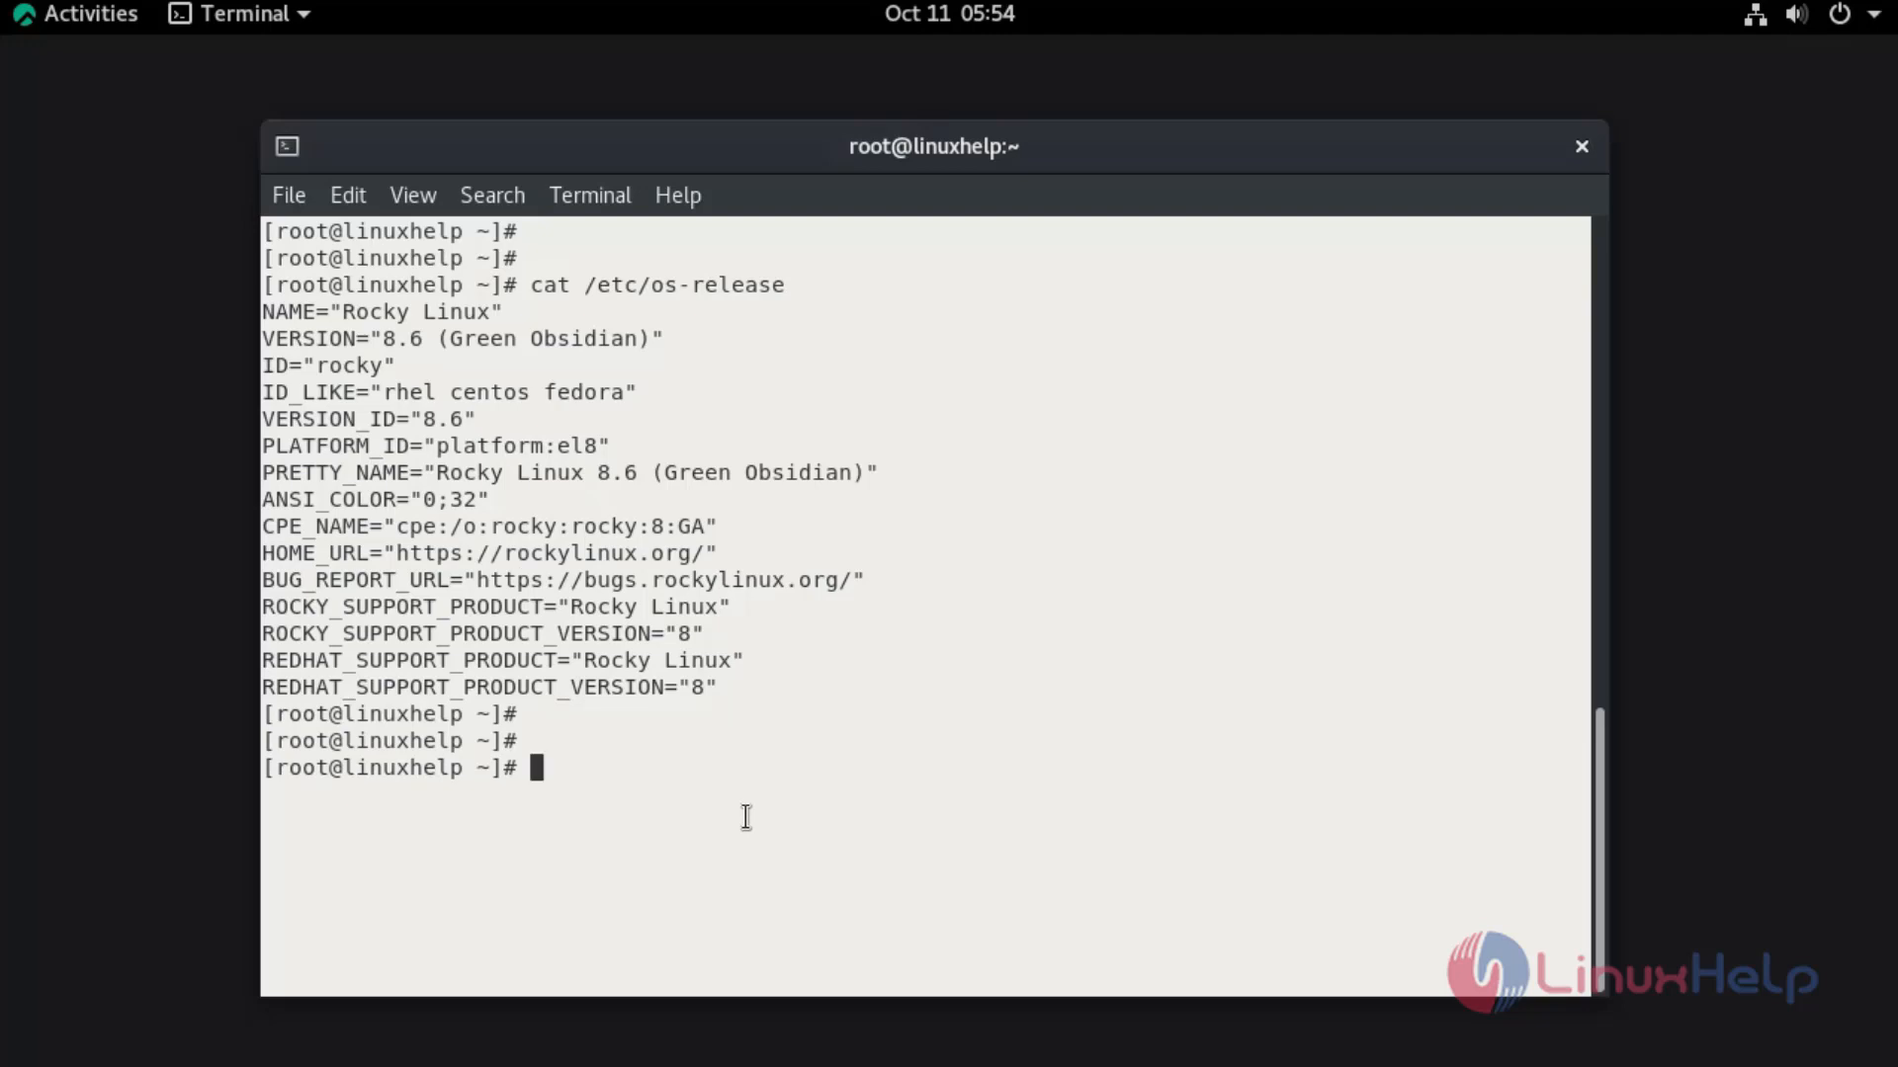
# Install the remi-release-8 RPM (with epel-release) via dnf from rpms.remirepo.net, non-interactively
pyautogui.write('dnf install https://rpms.remirepo.net/enterprise/remi-release-8.rpm -y')
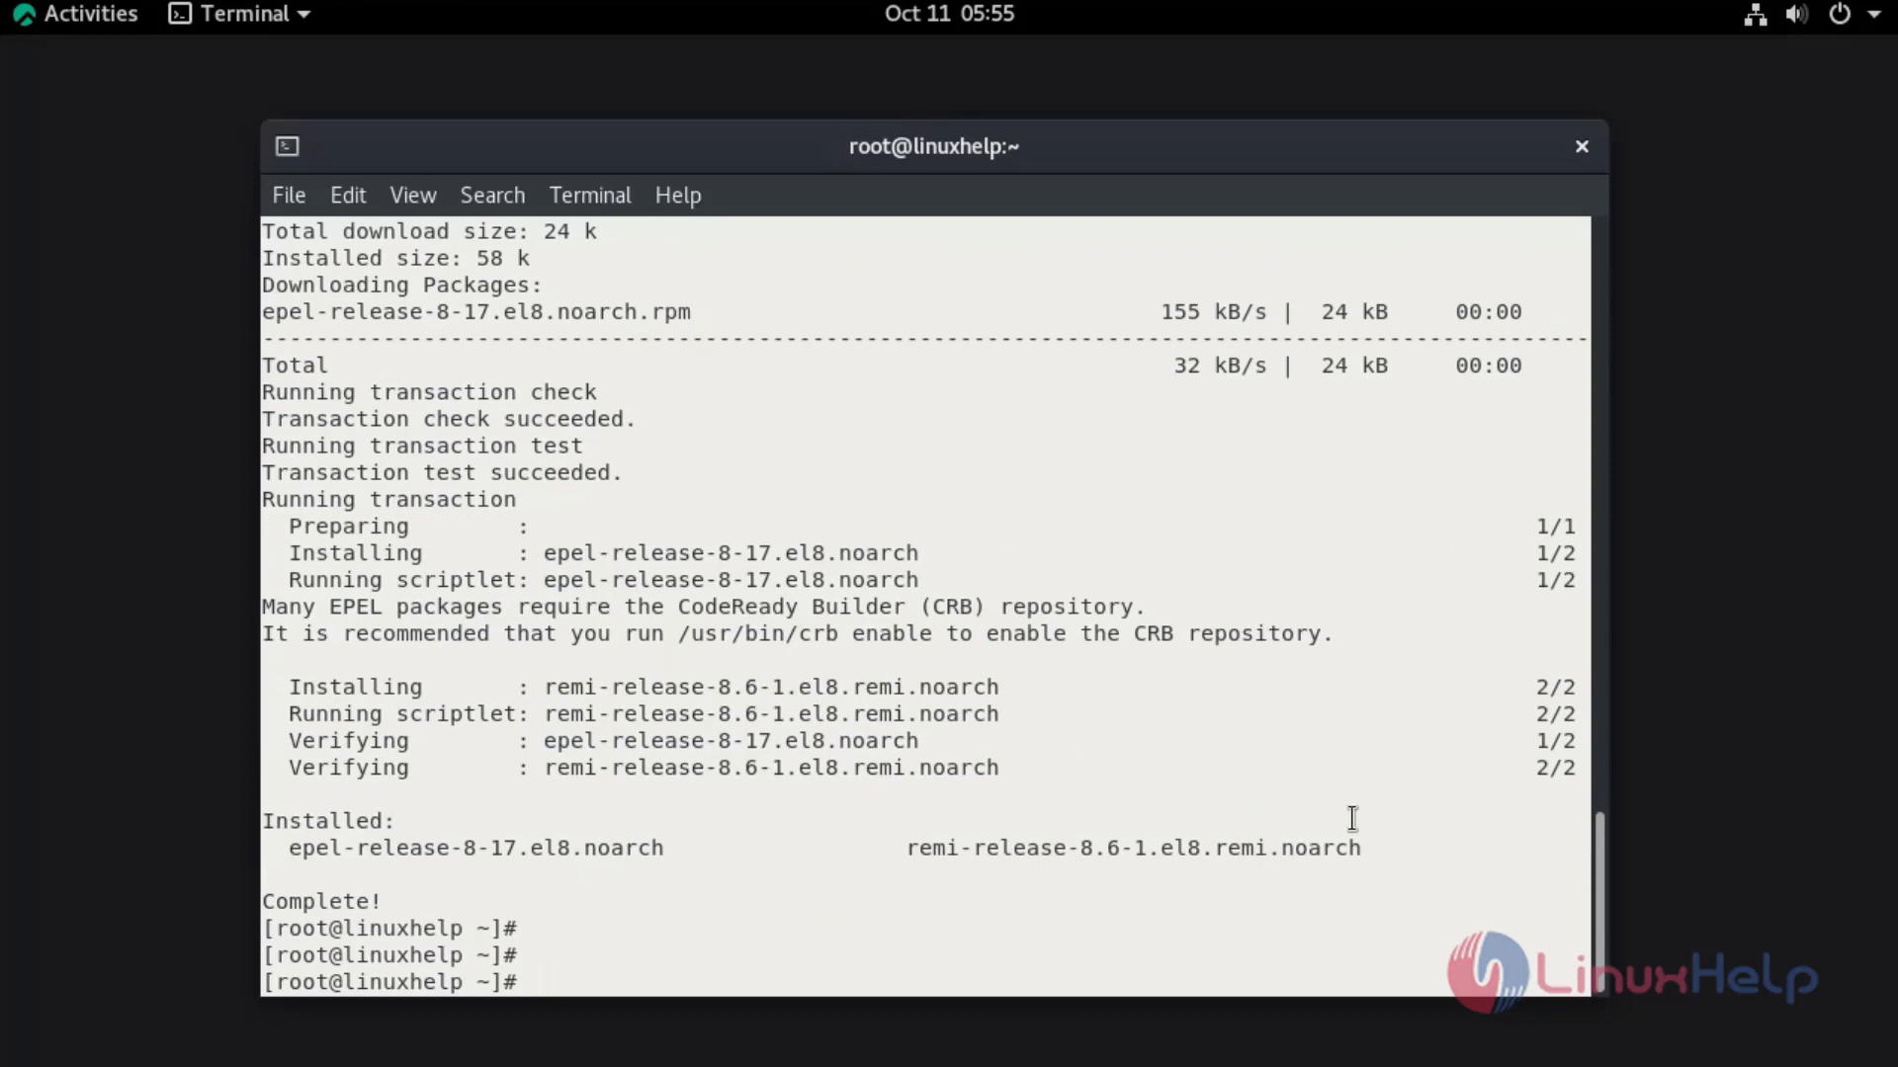
pyautogui.write('dn')
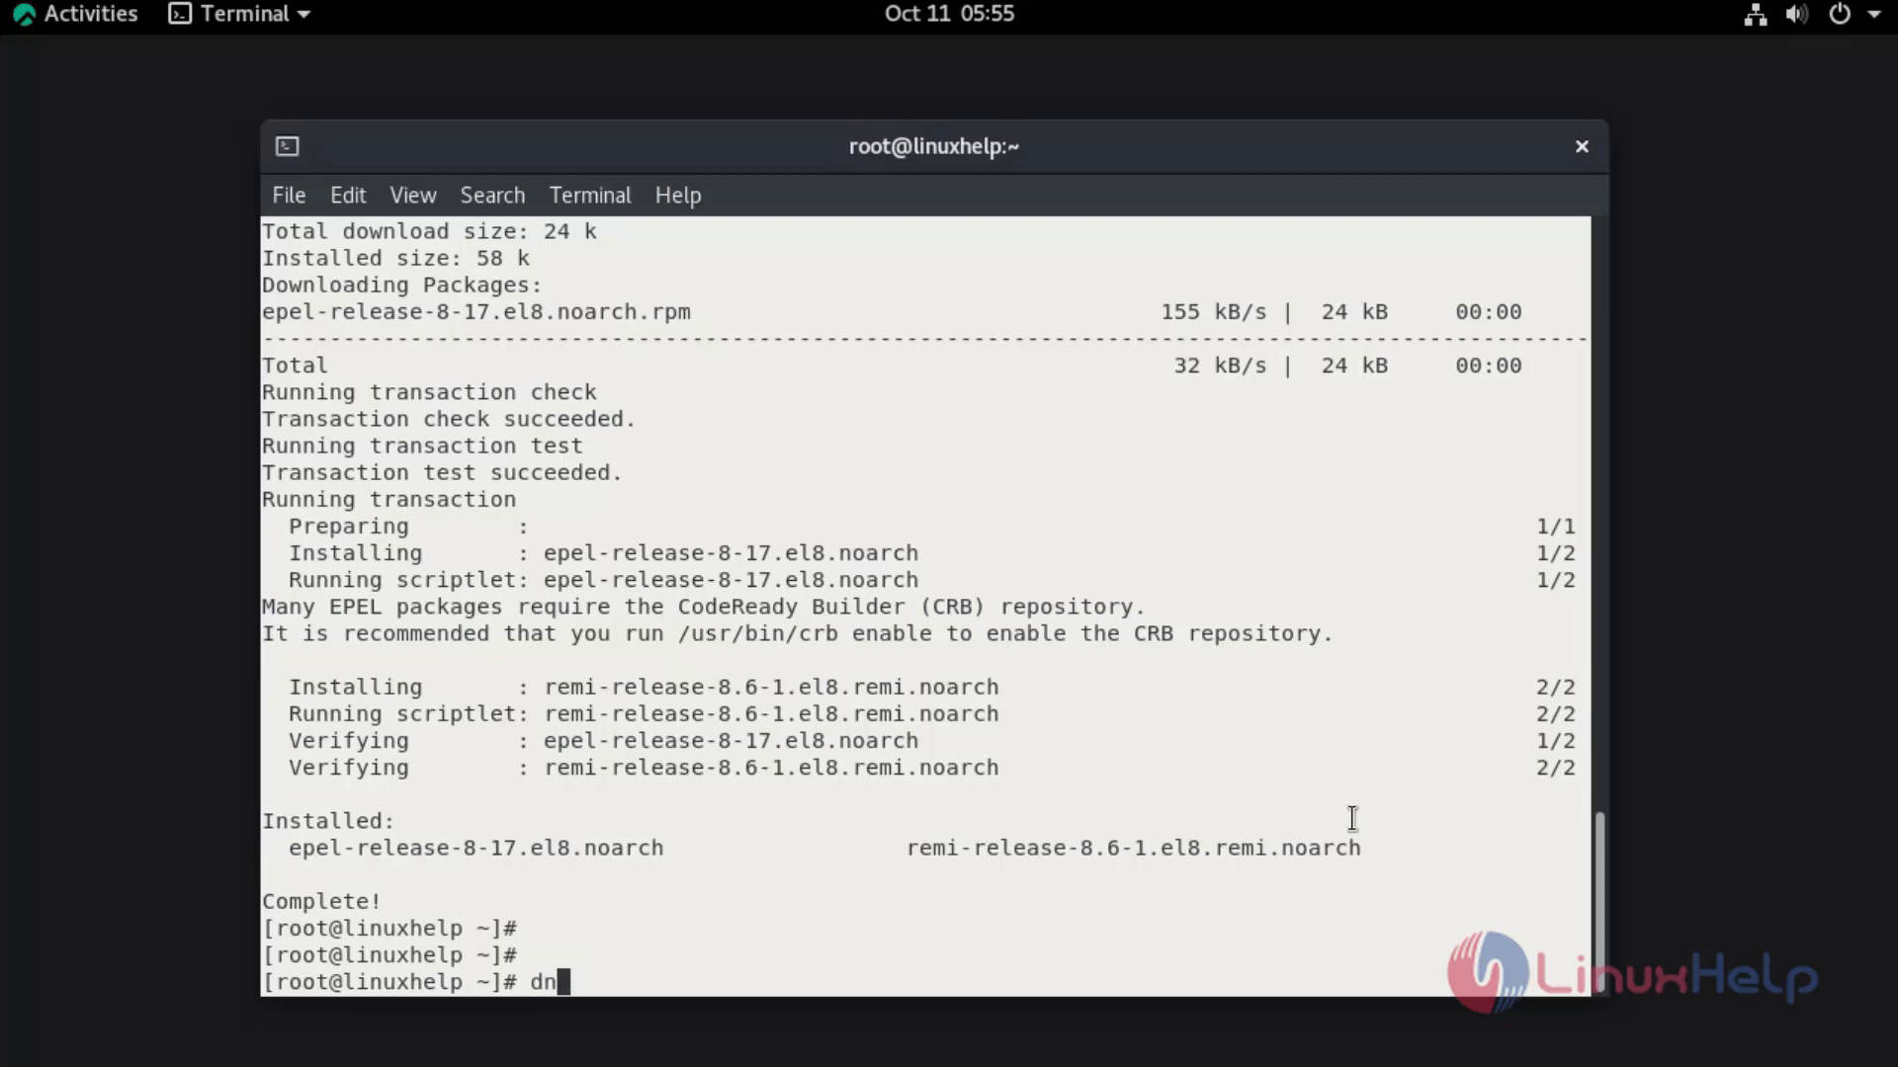
# Install Redis 6.0.16 with dnf module install redis:remi-6.0 -y, accepting the GPG key
pyautogui.write('f')
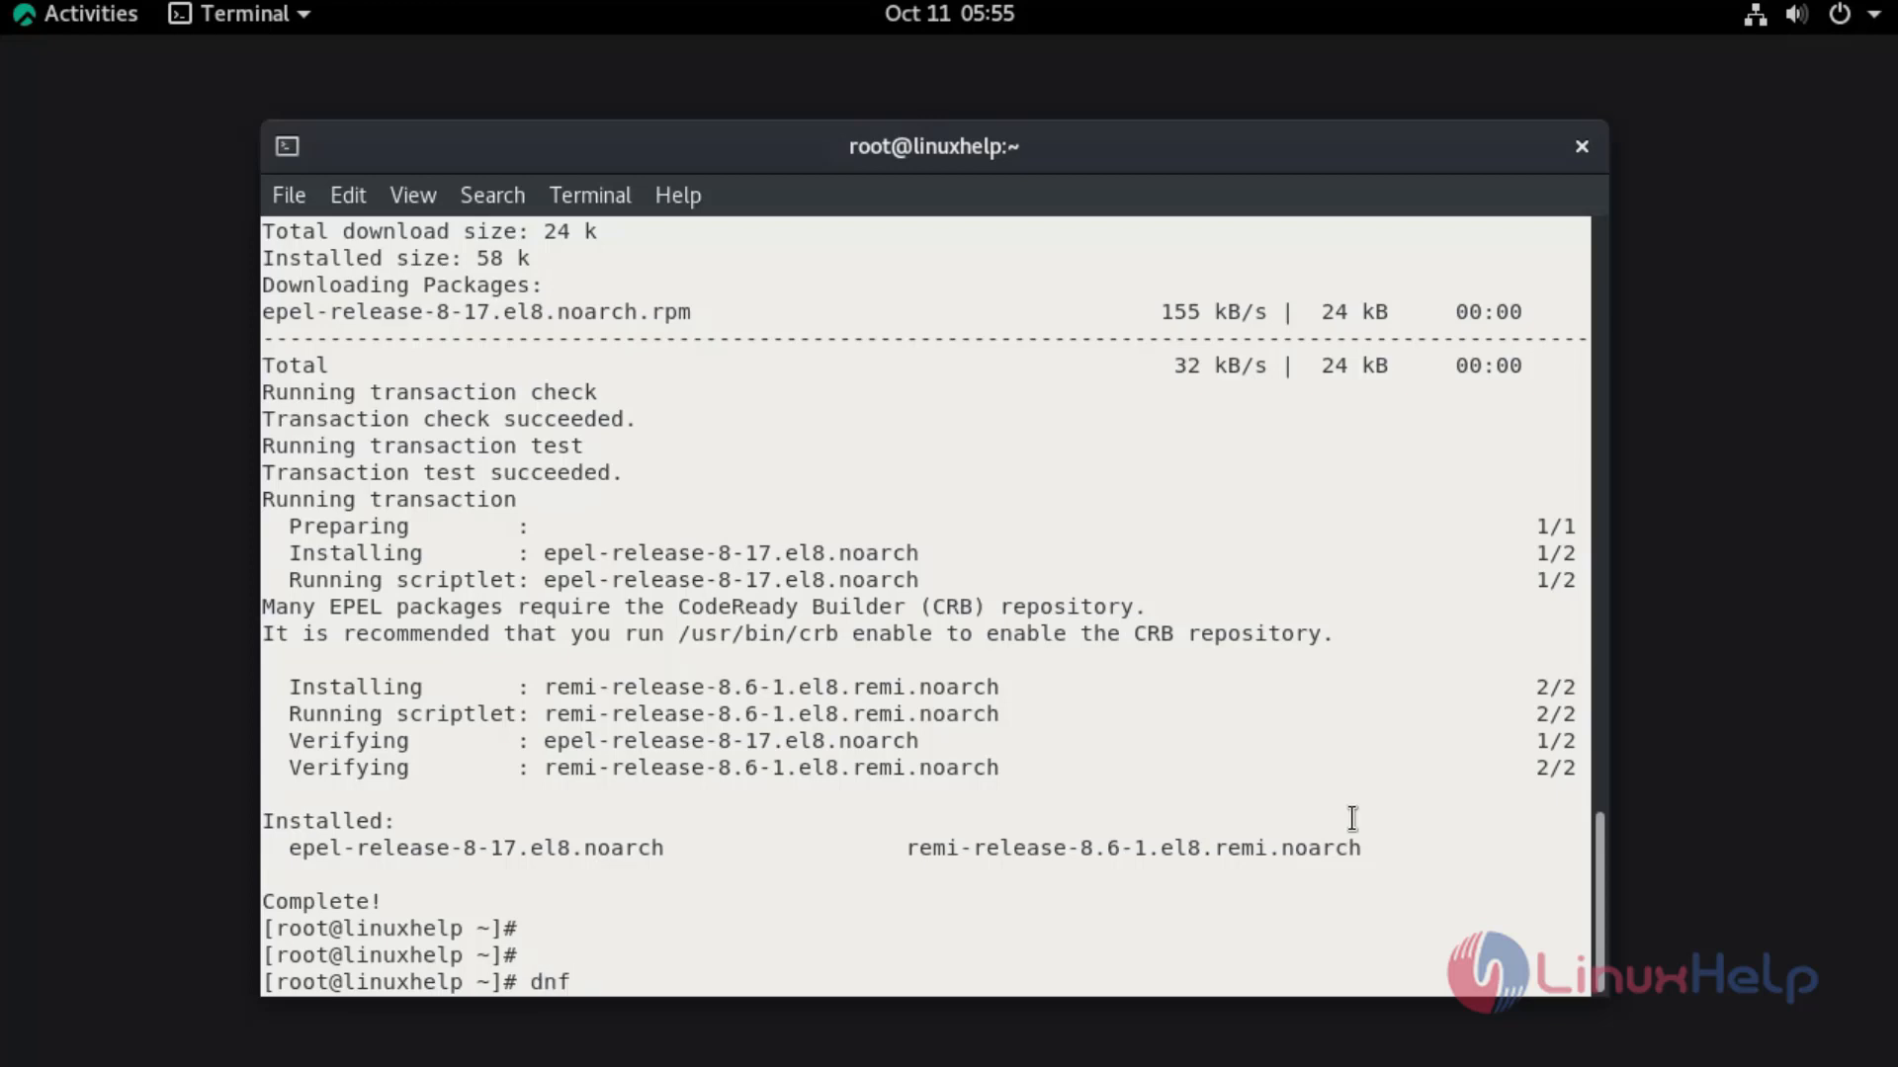
pyautogui.write('m')
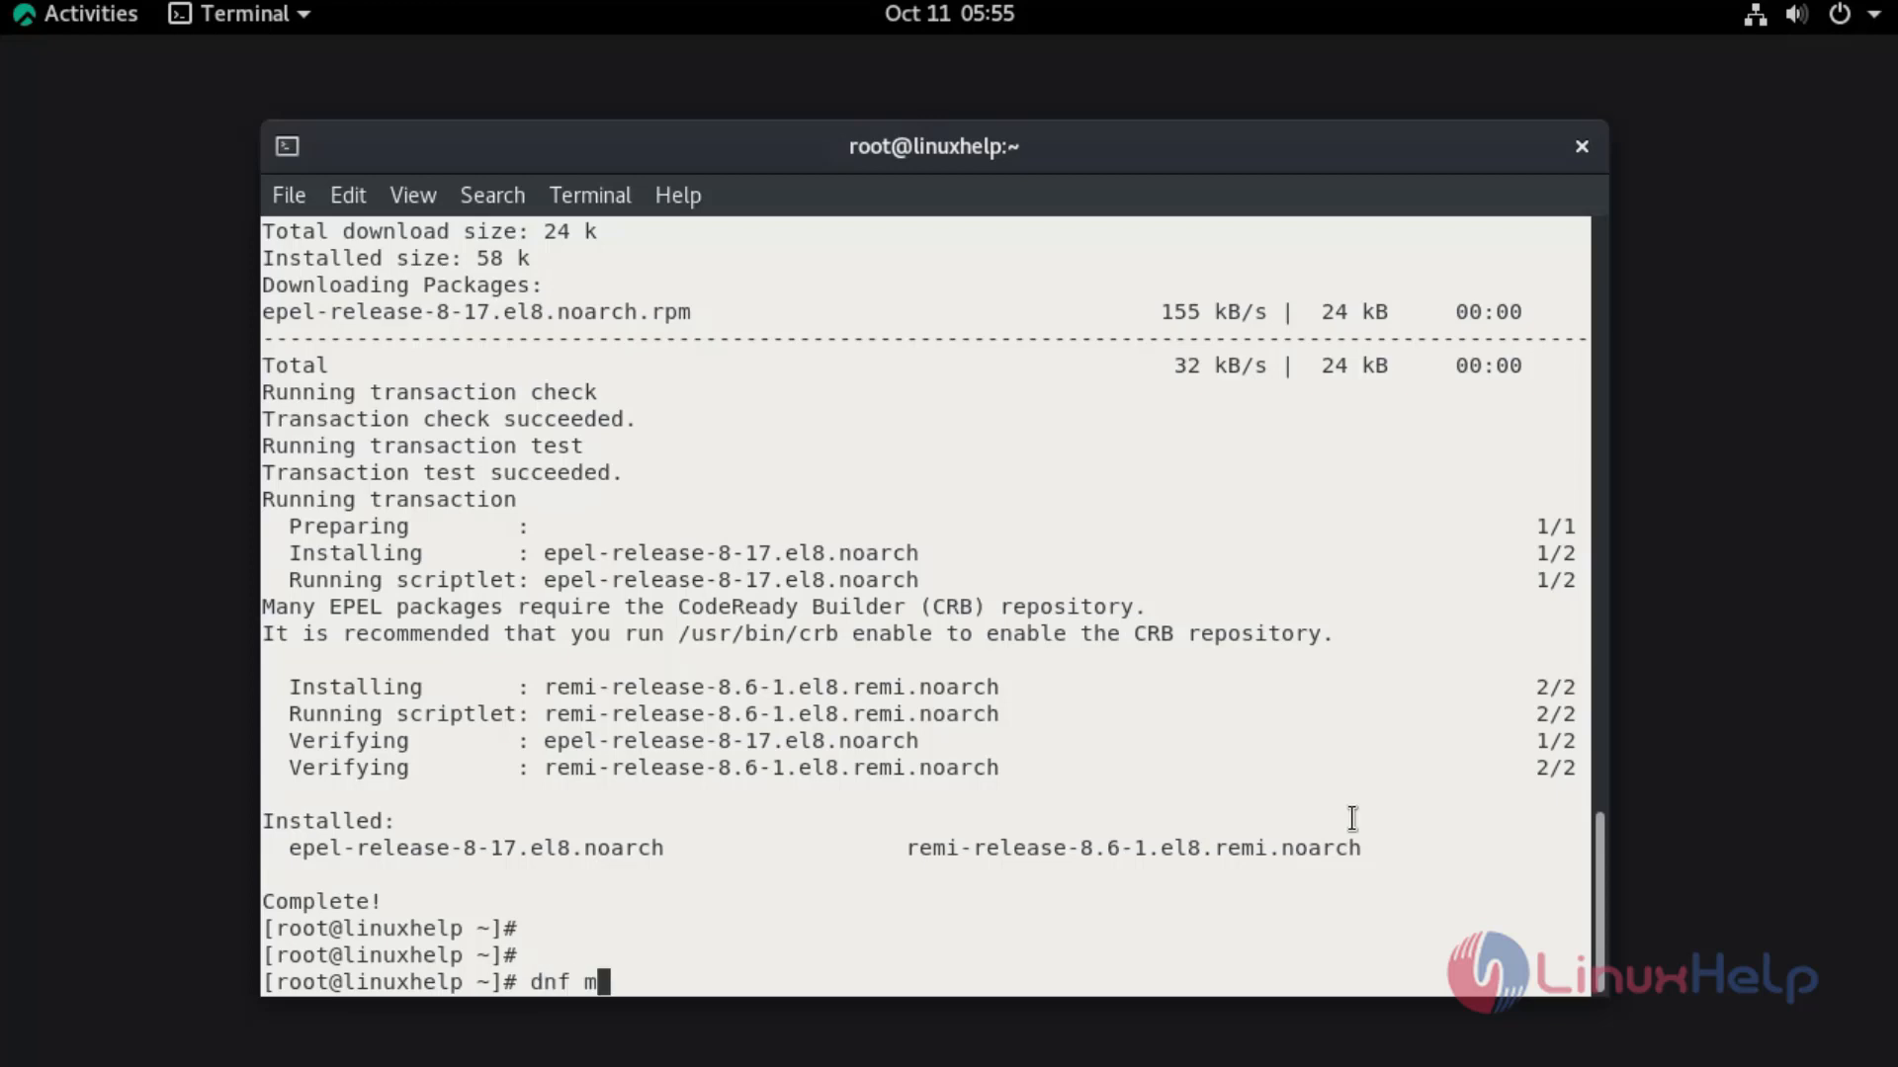
pyautogui.write('odule')
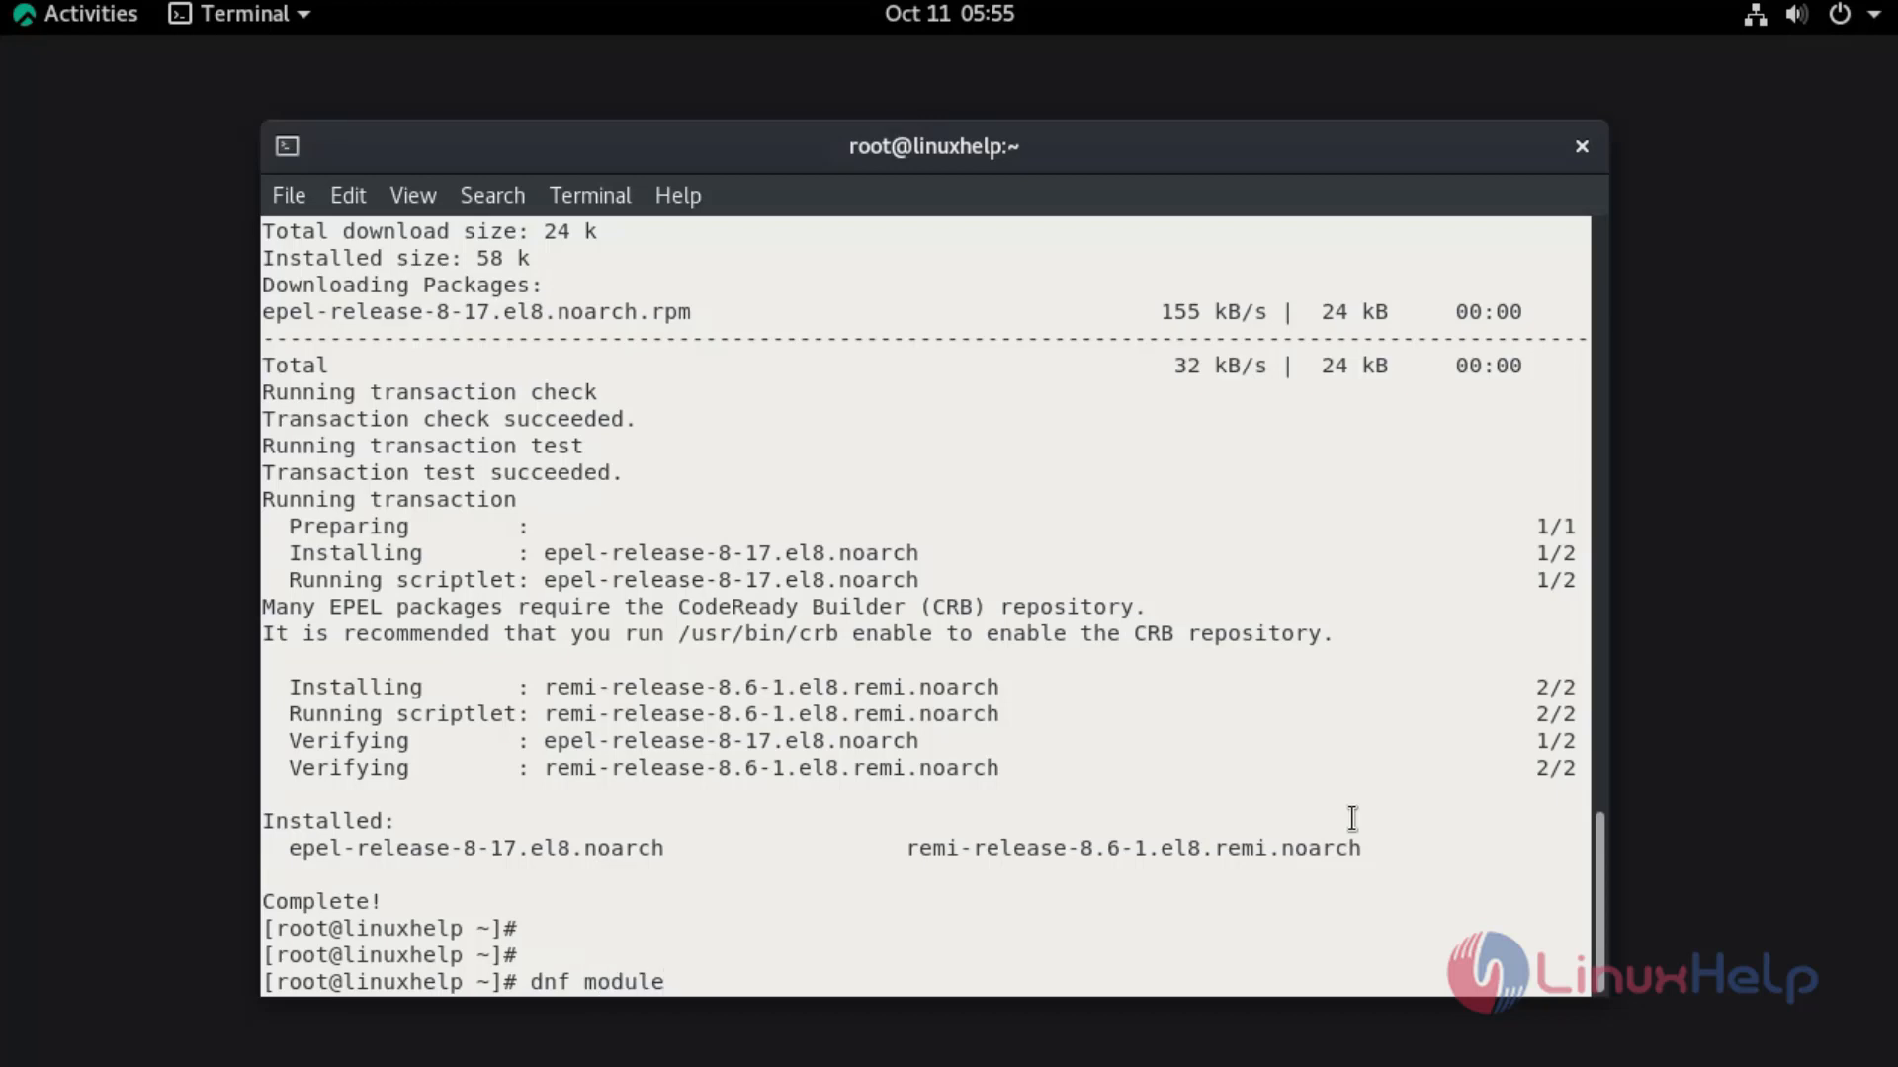
pyautogui.write('install')
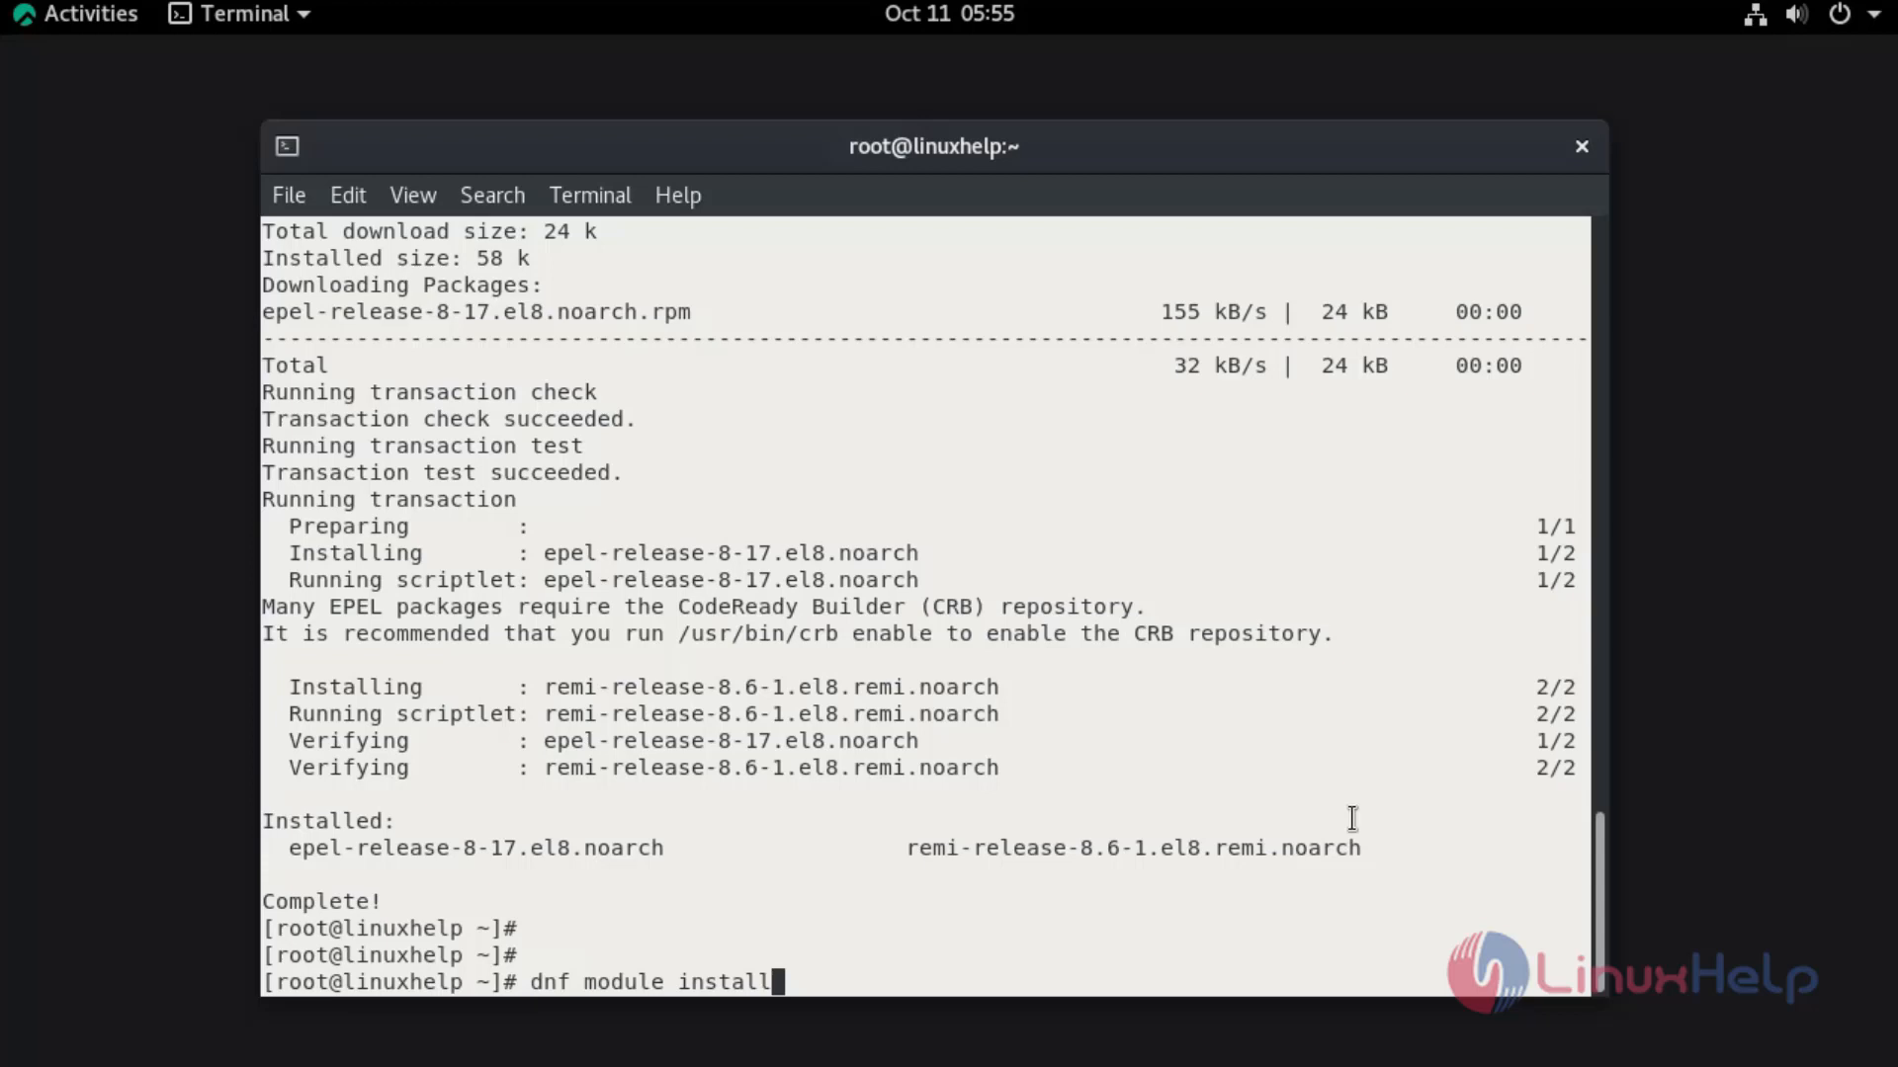
pyautogui.write('redis')
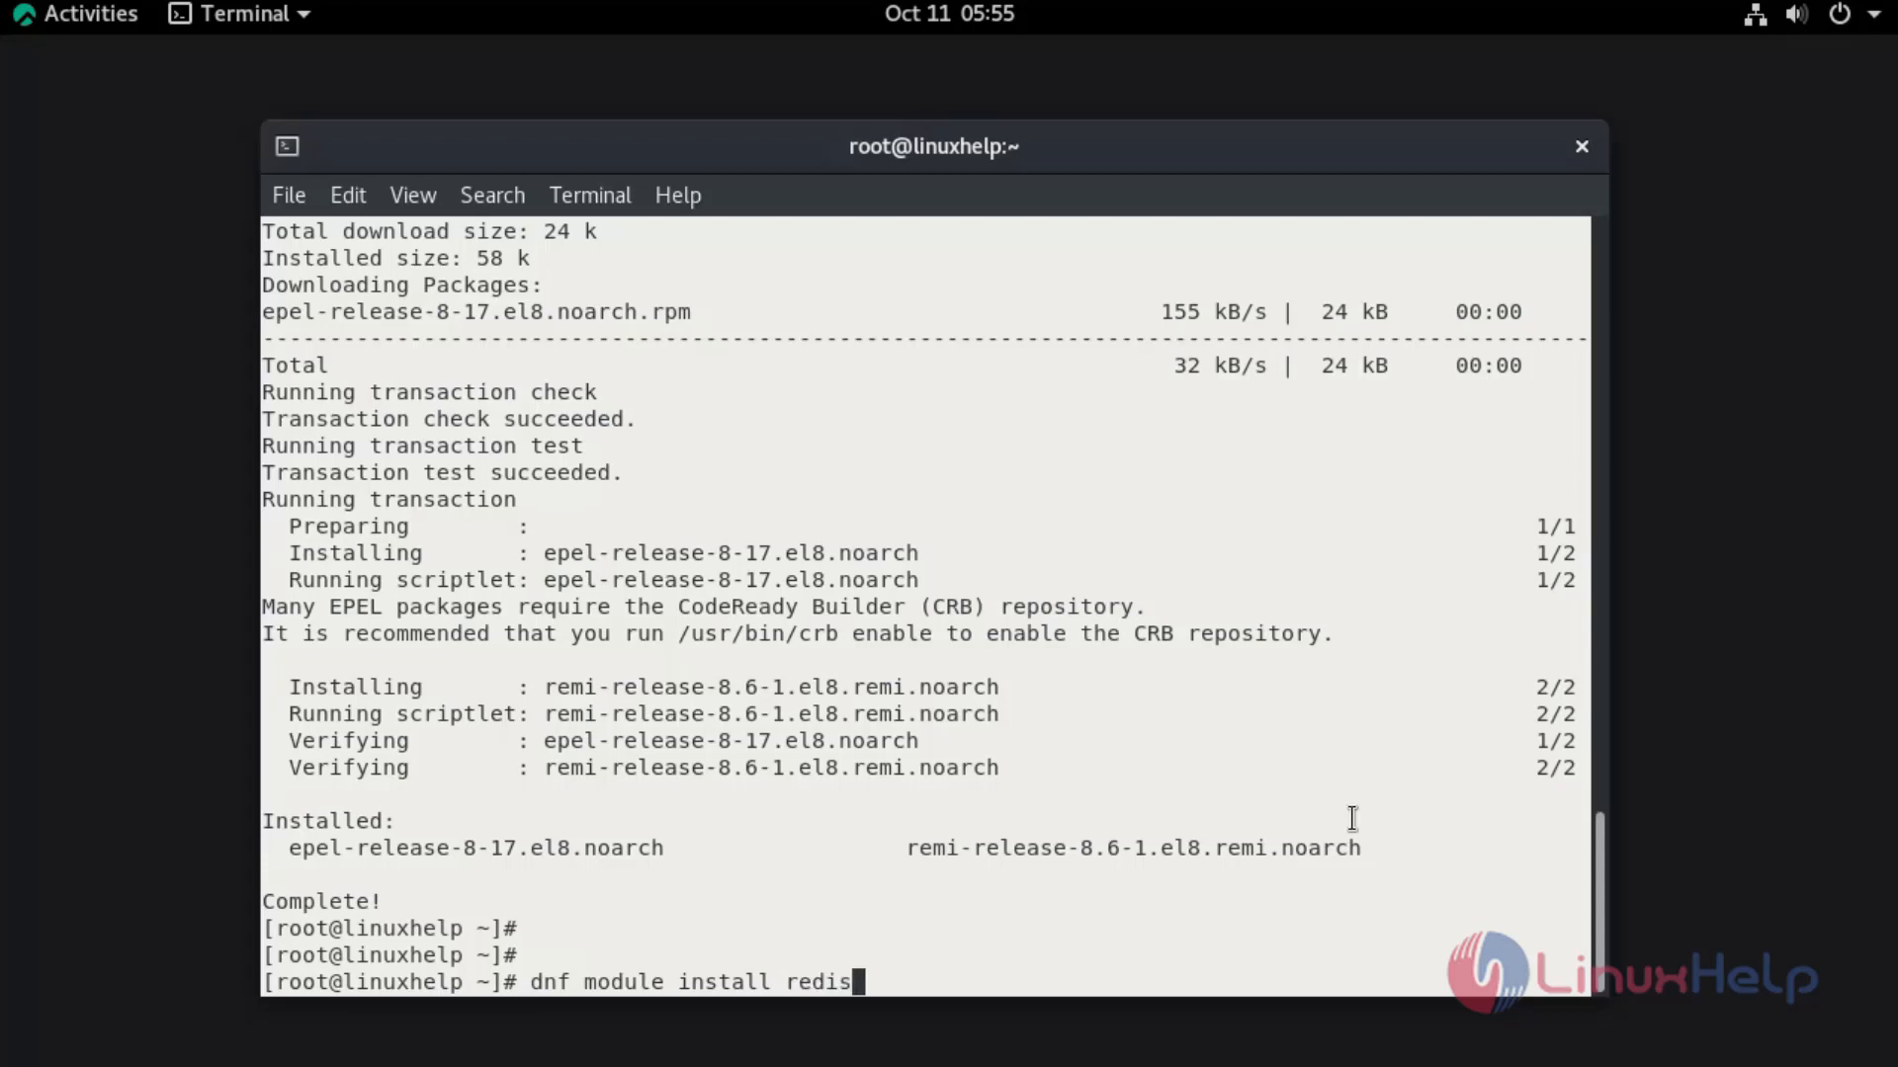
pyautogui.write(':r')
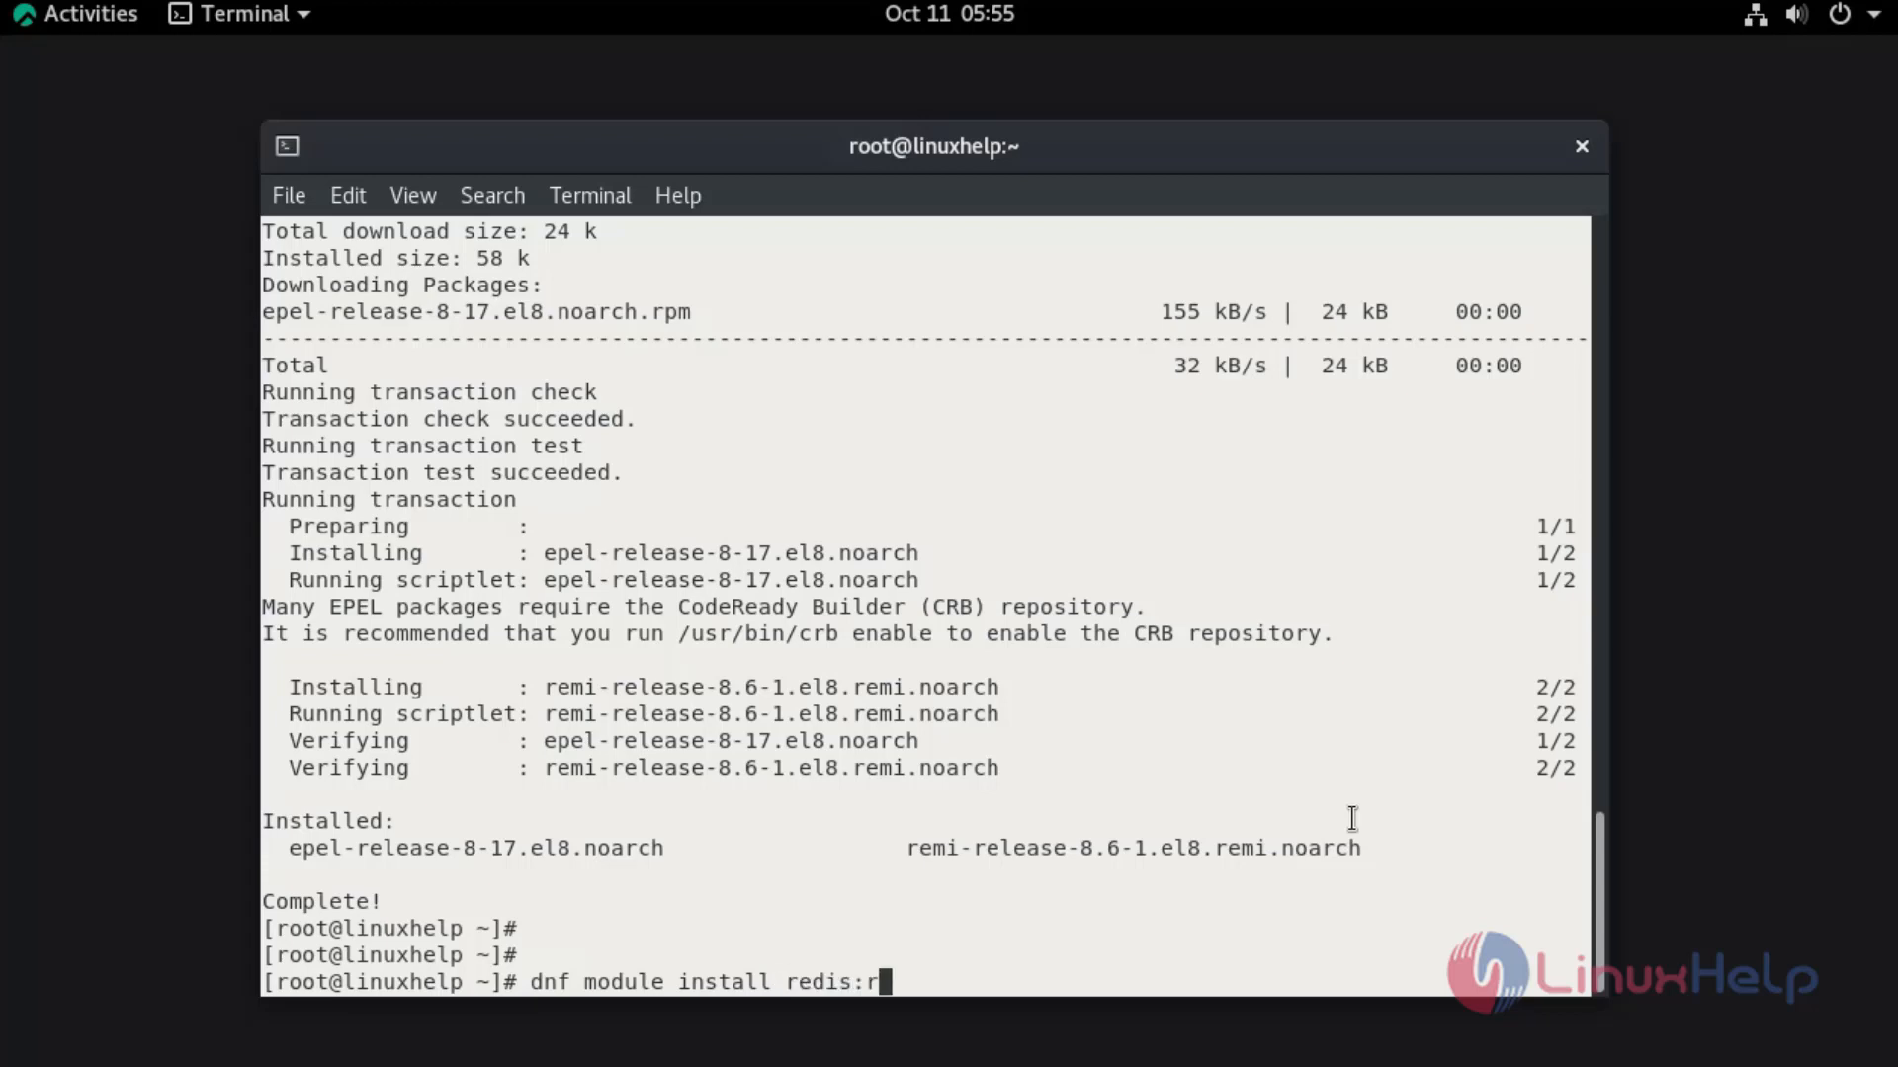
pyautogui.write('emi')
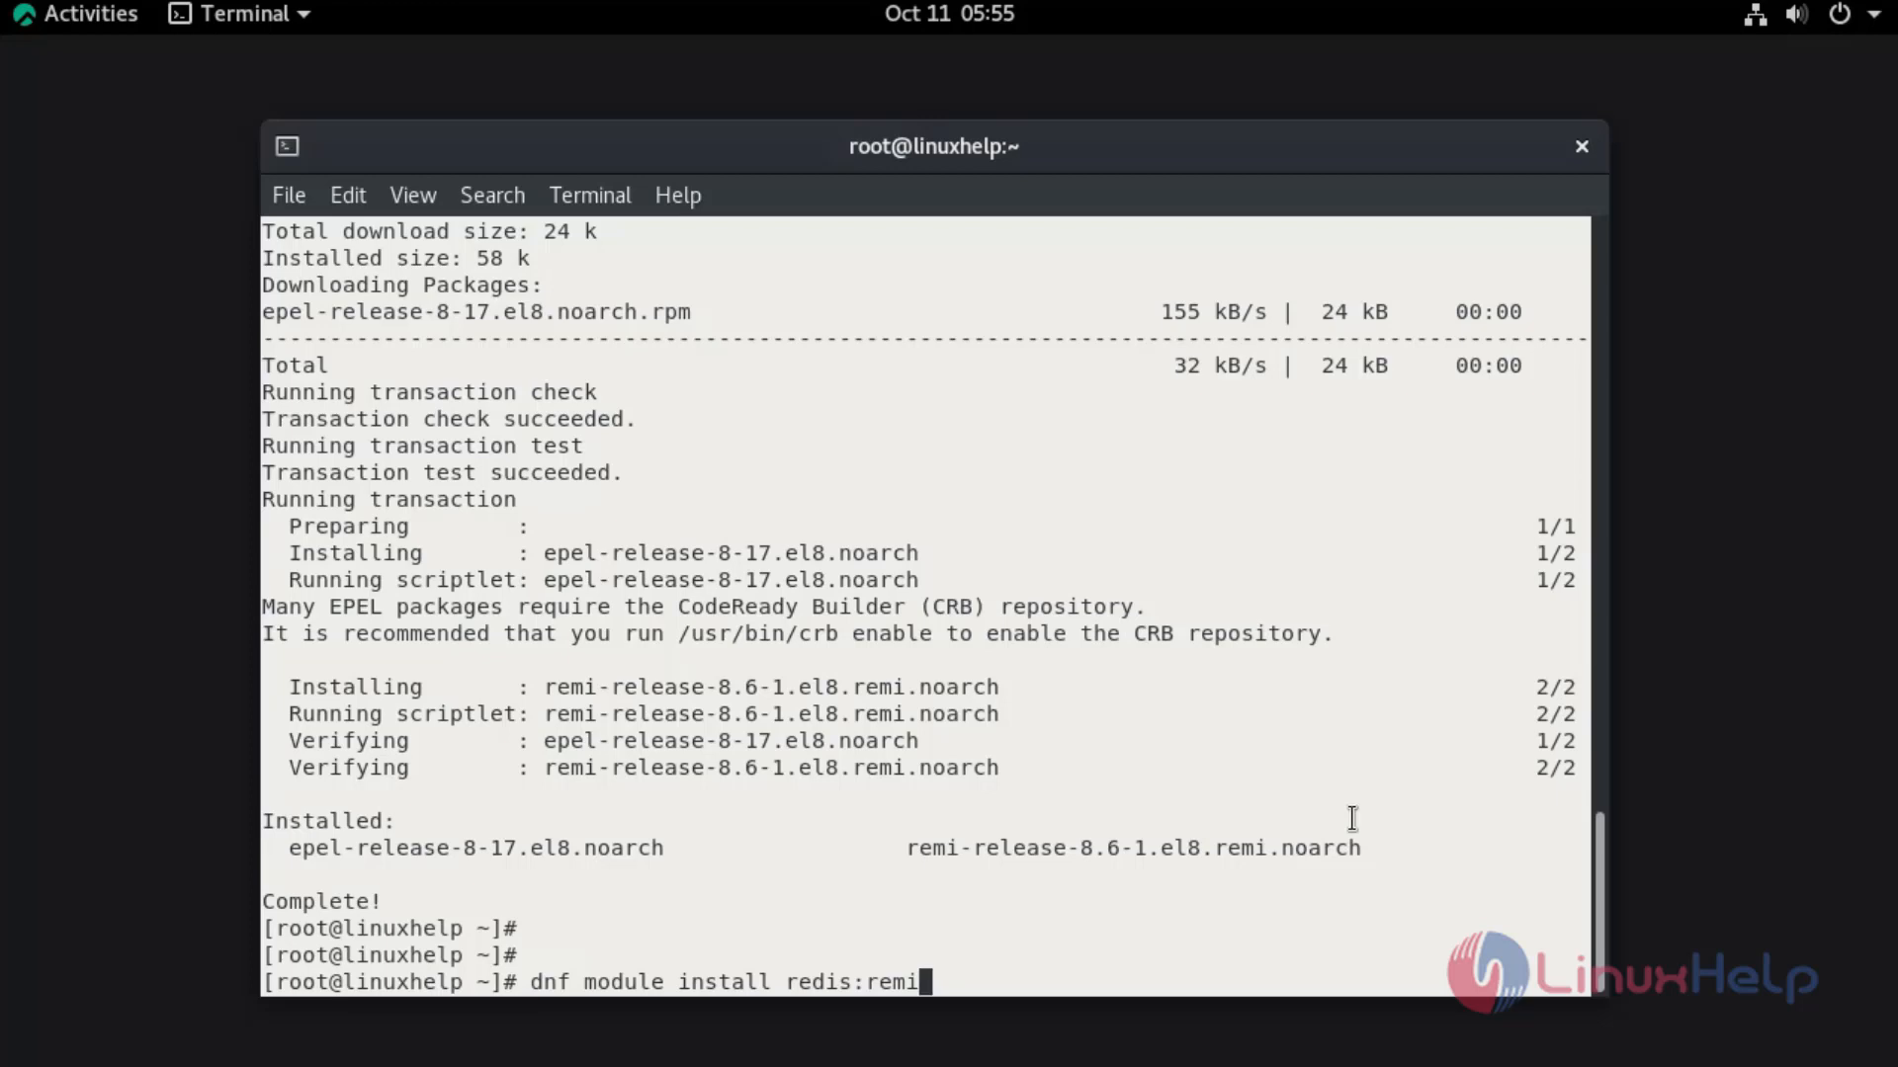
pyautogui.write('-^[[3')
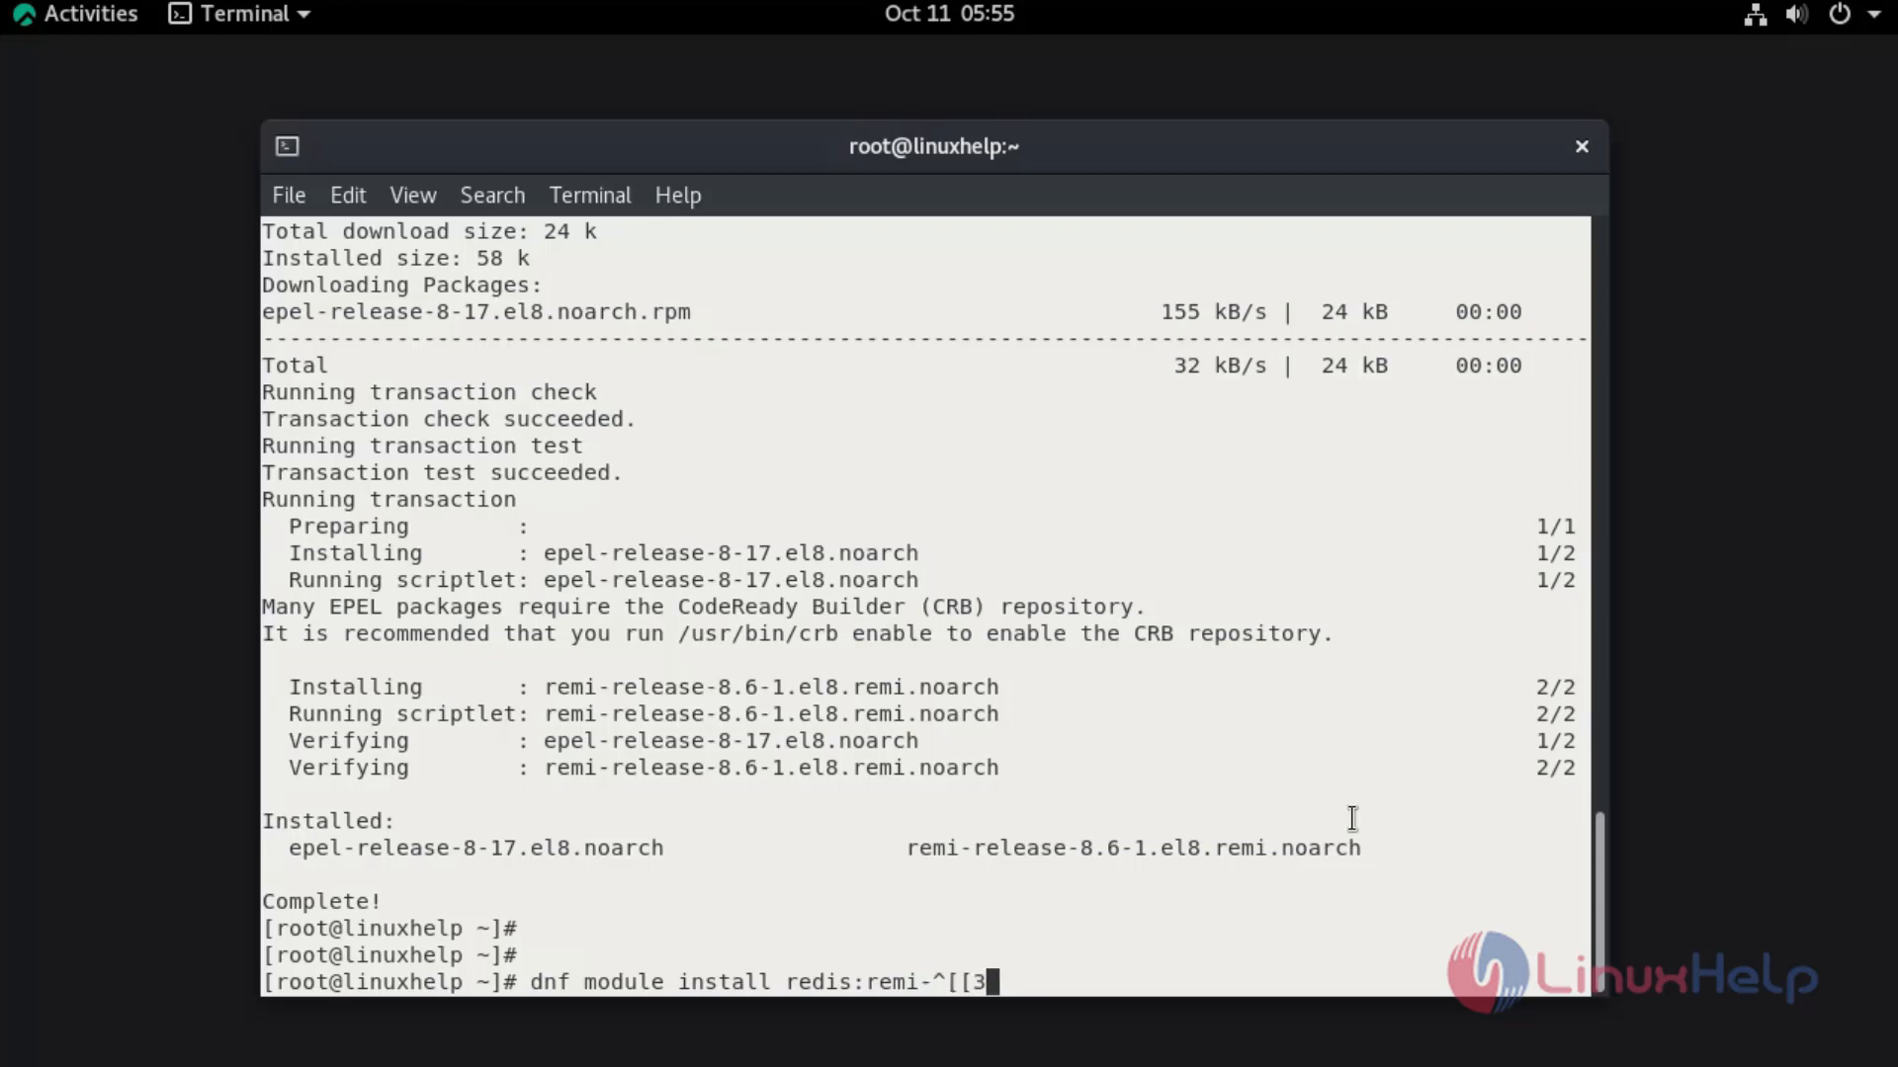
pyautogui.press('BackSpace')
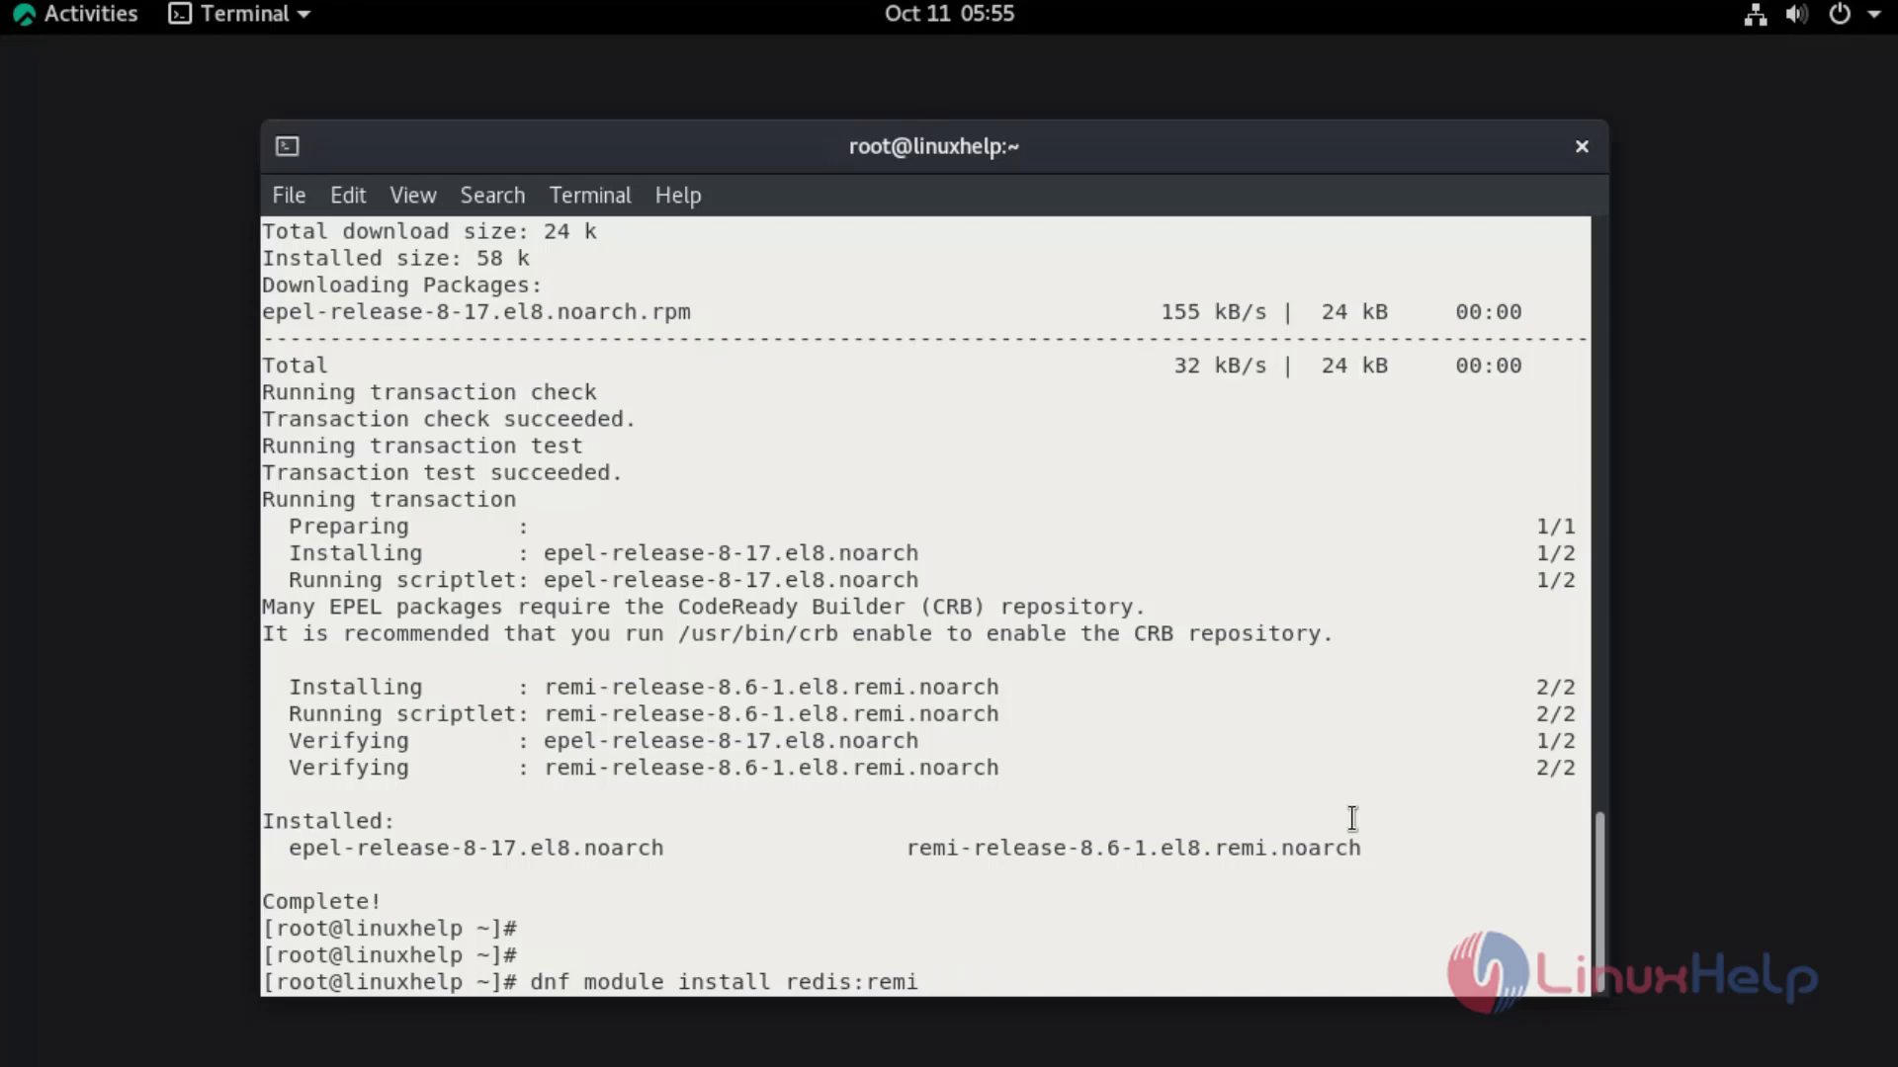
pyautogui.write('-')
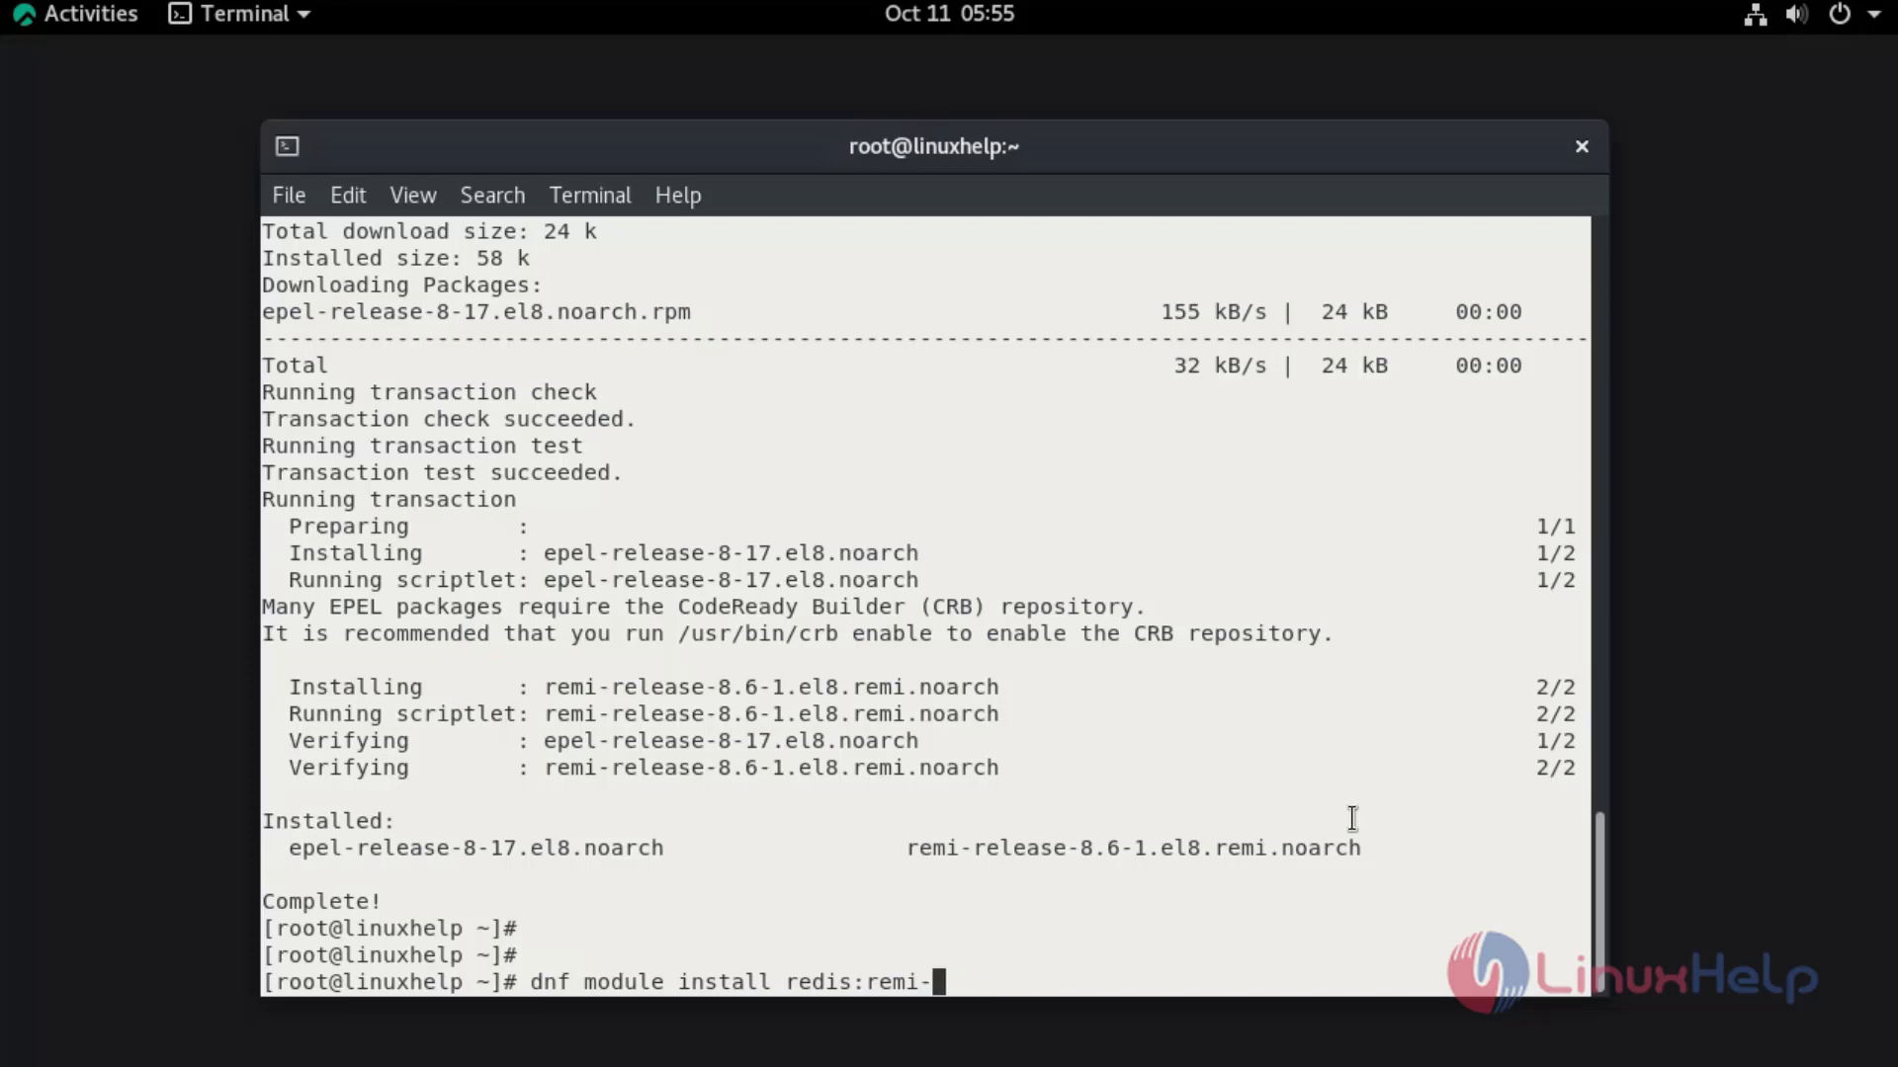
pyautogui.write('6.0')
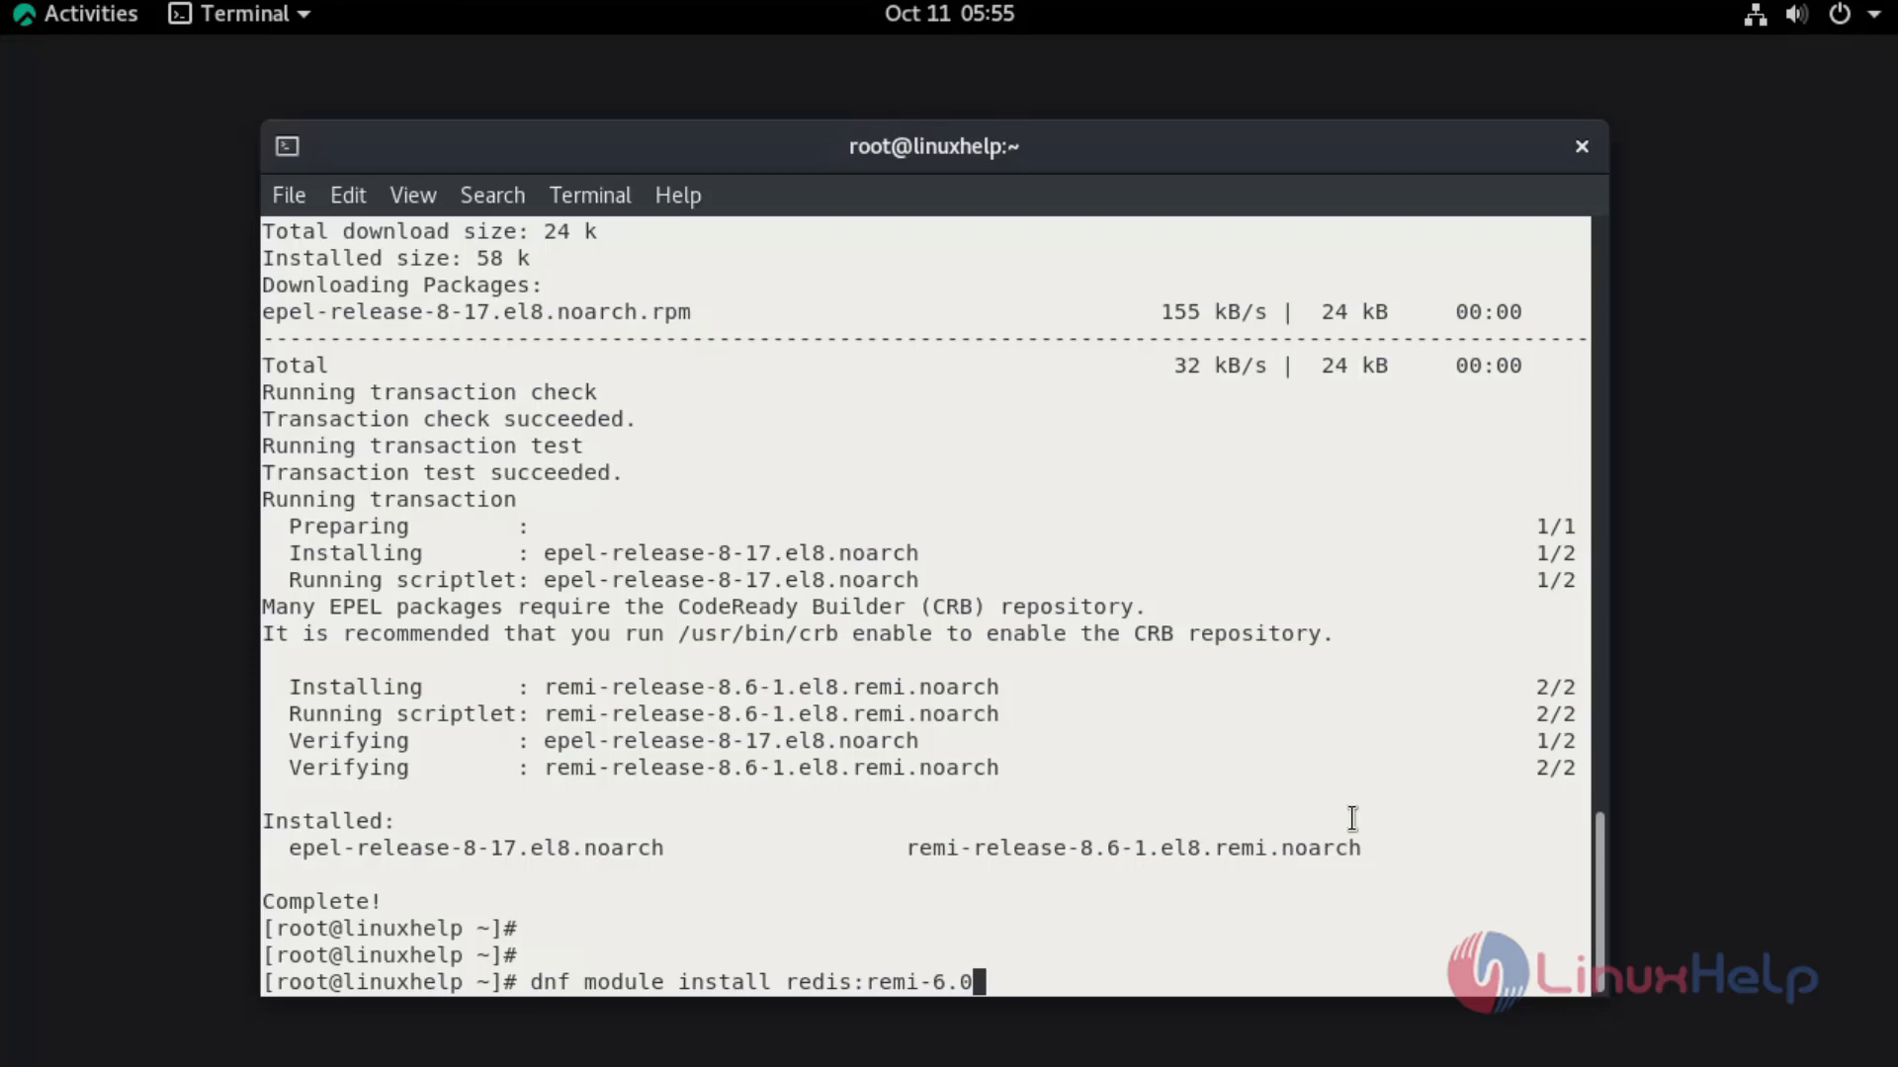
pyautogui.write('-y')
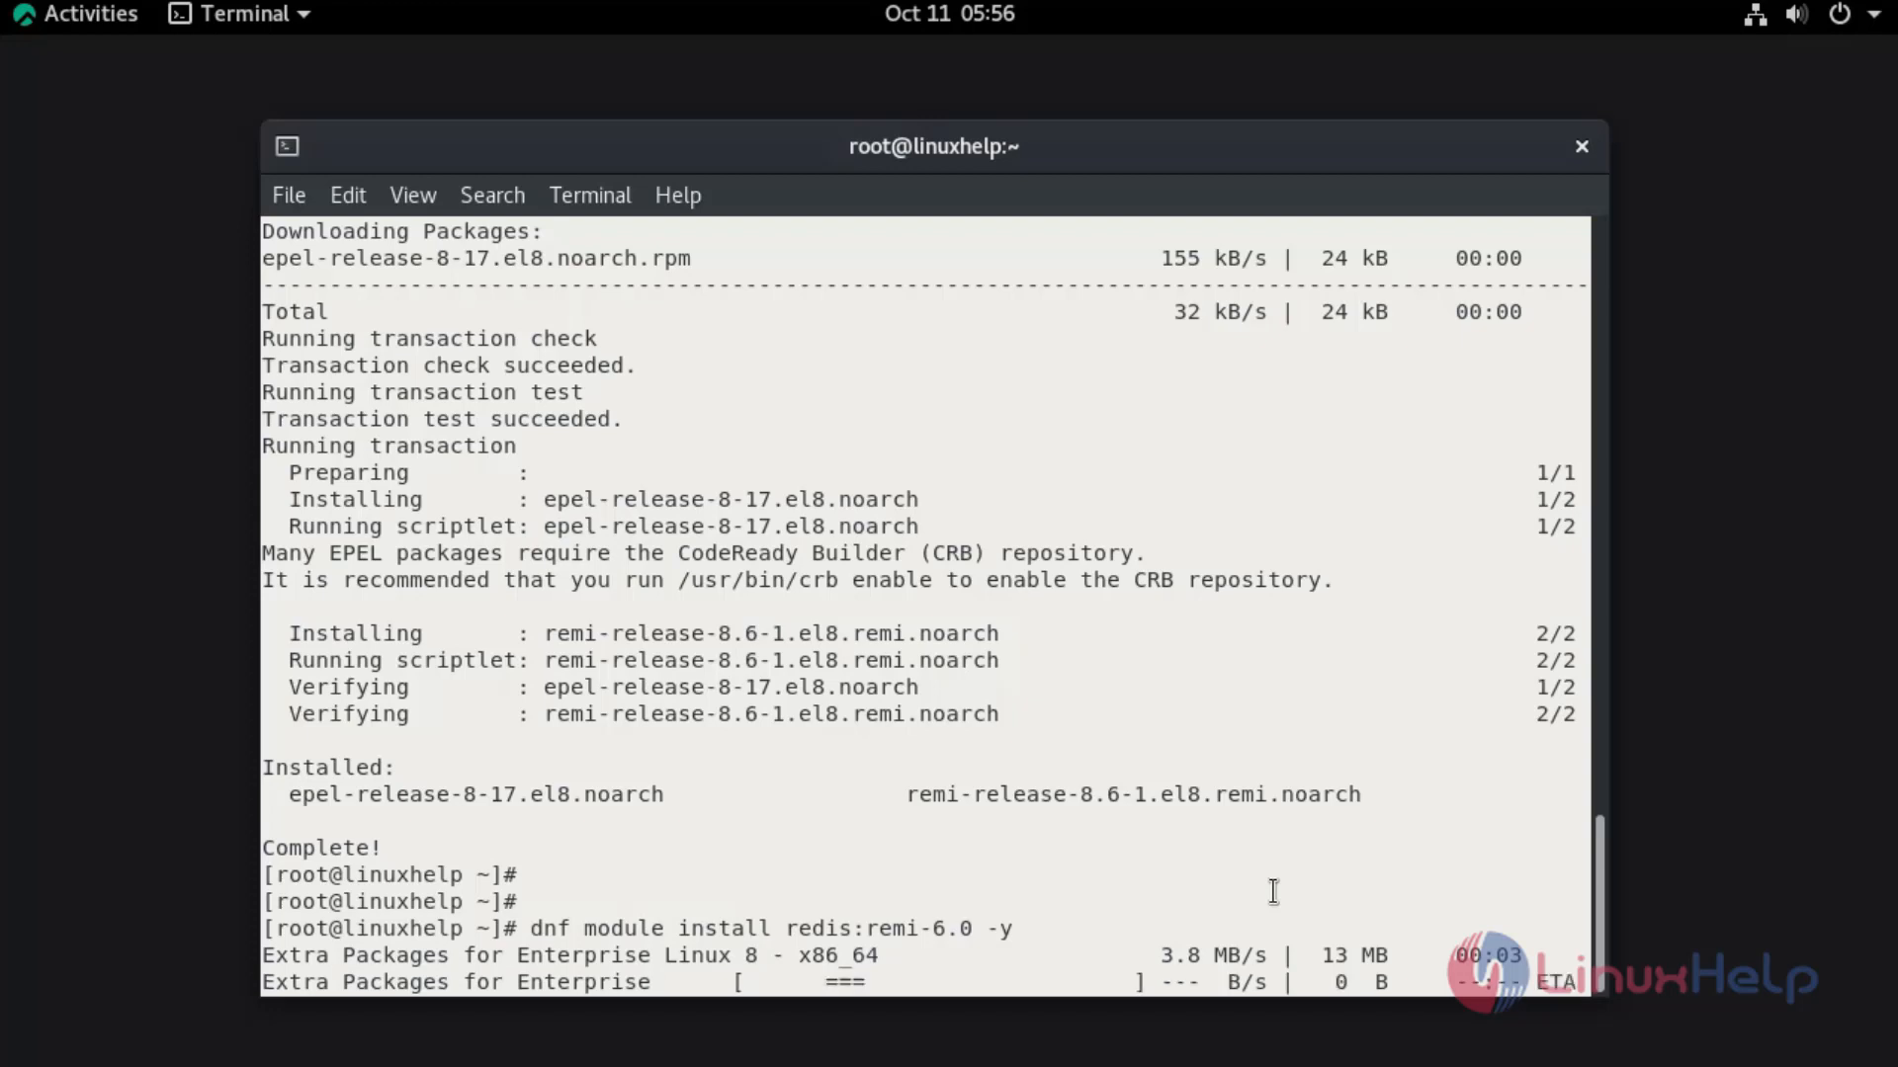
pyautogui.scroll(-3)
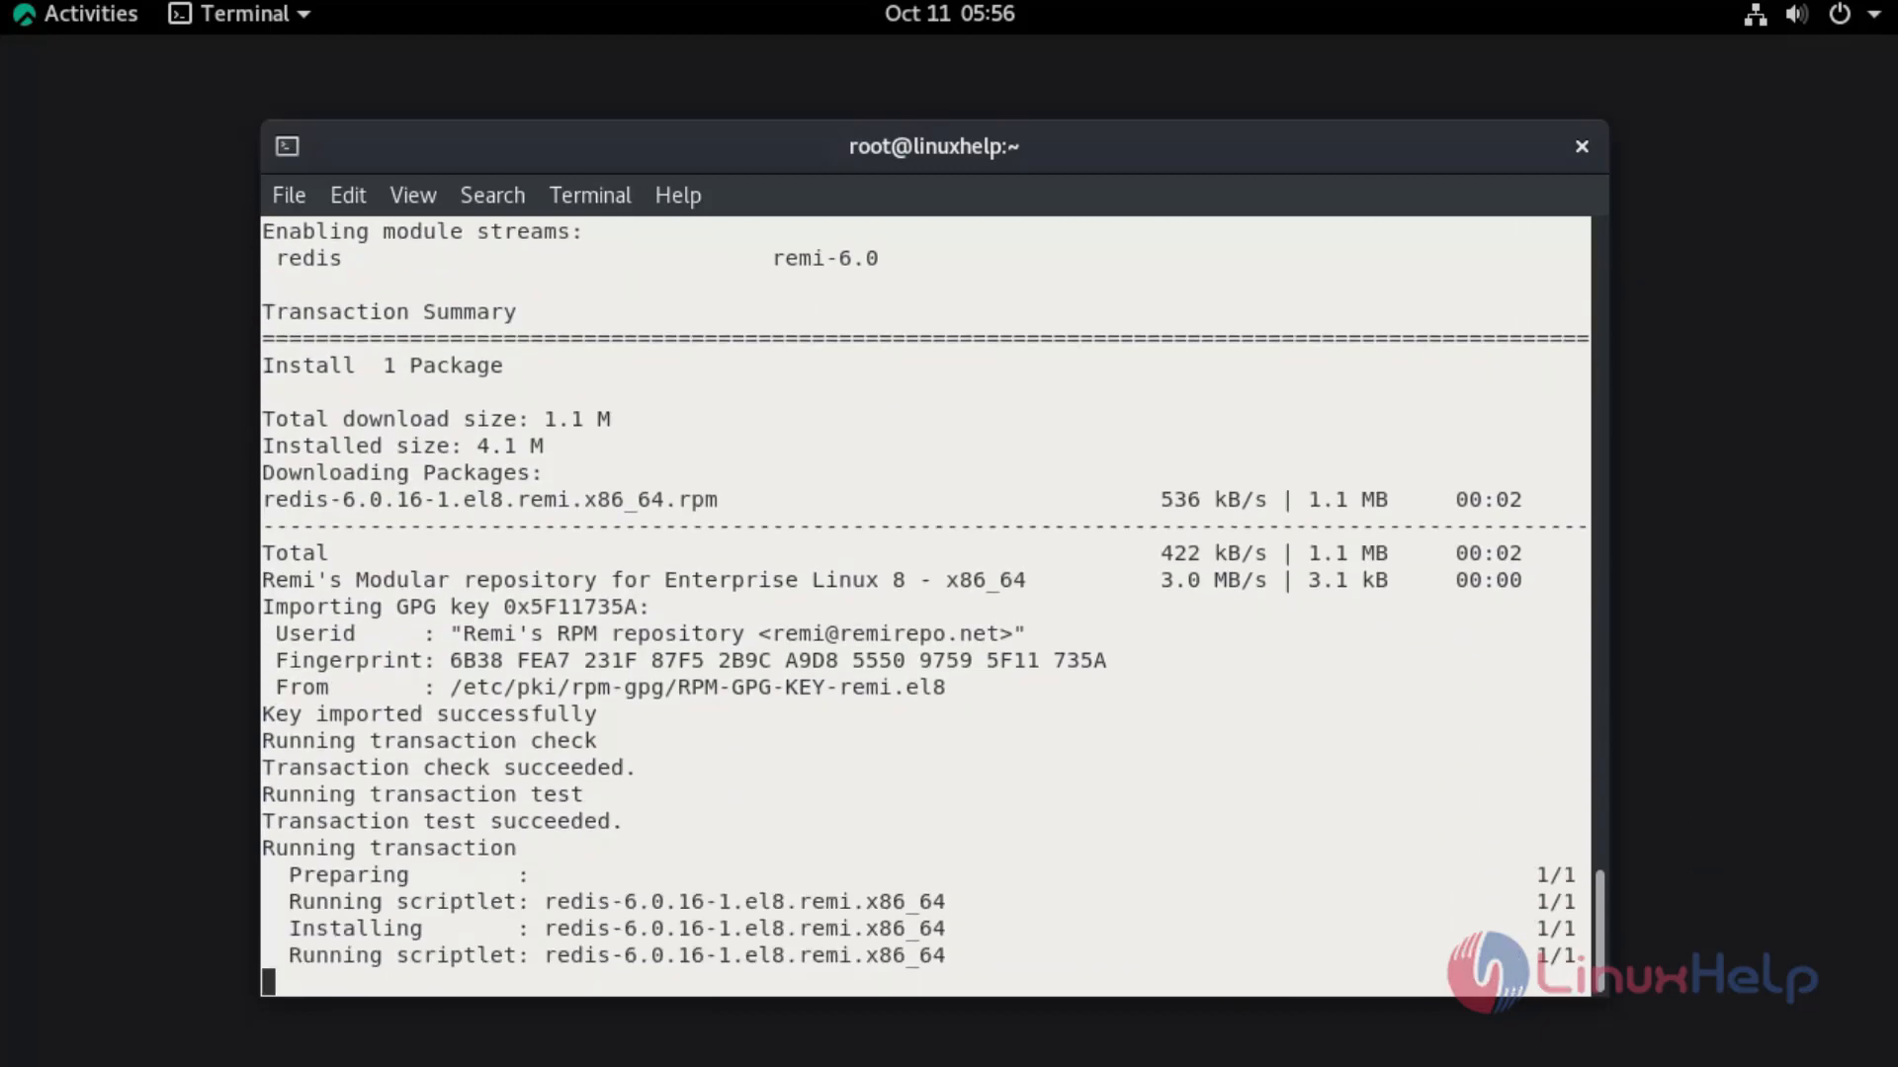
pyautogui.scroll(-3)
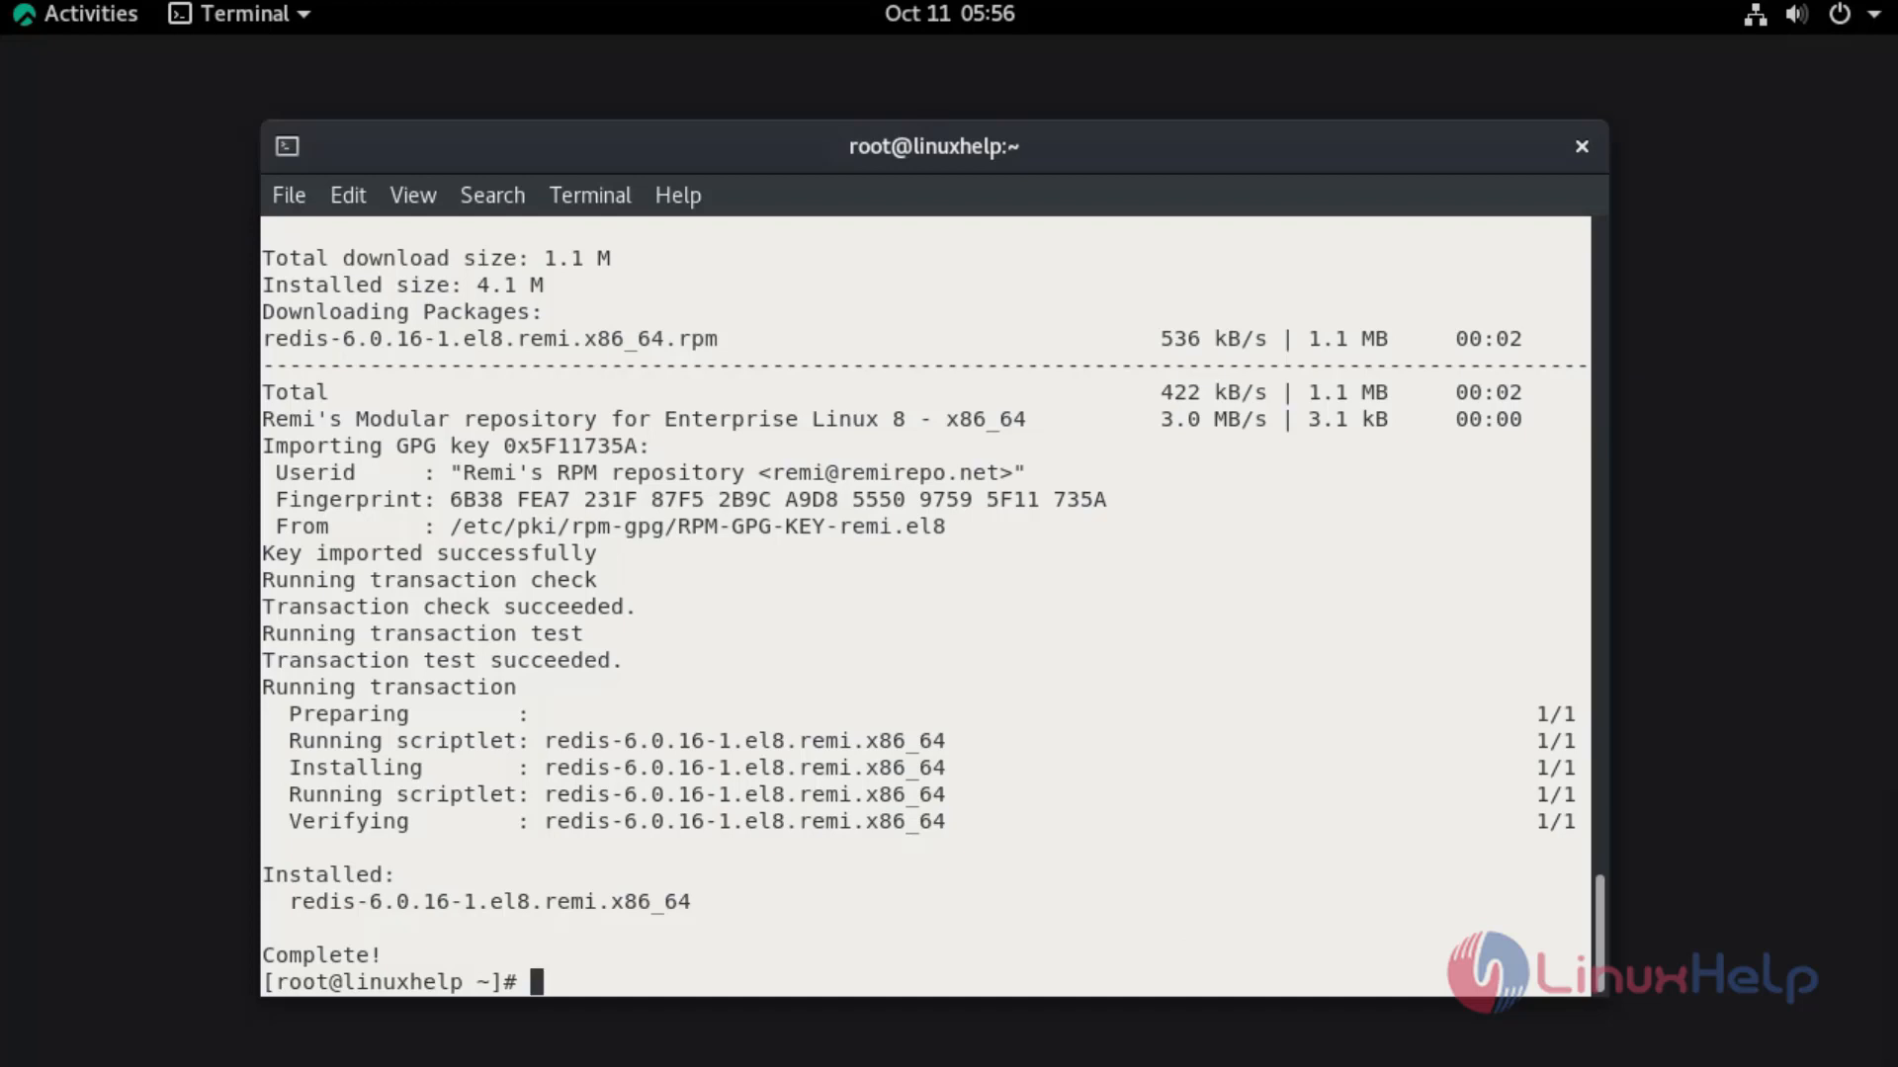
pyautogui.moveTo(1101, 885)
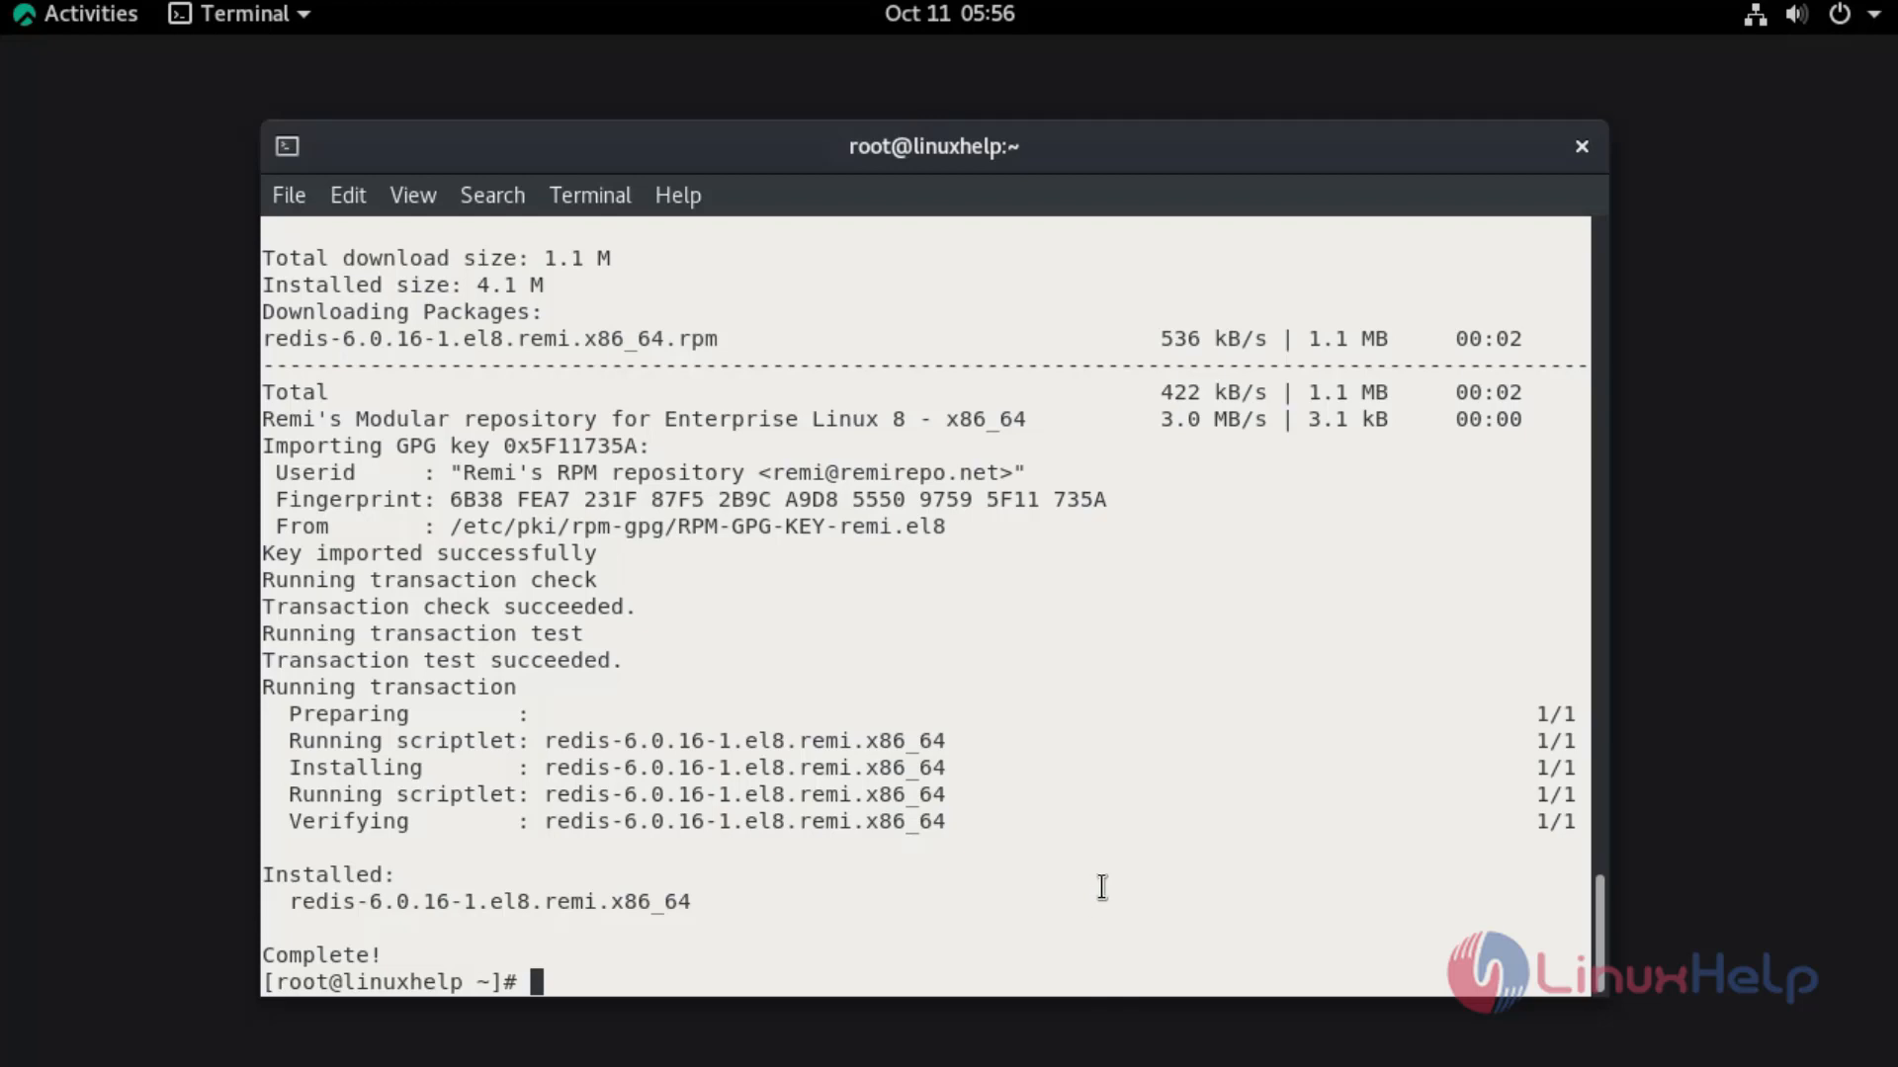
pyautogui.write('systemctl')
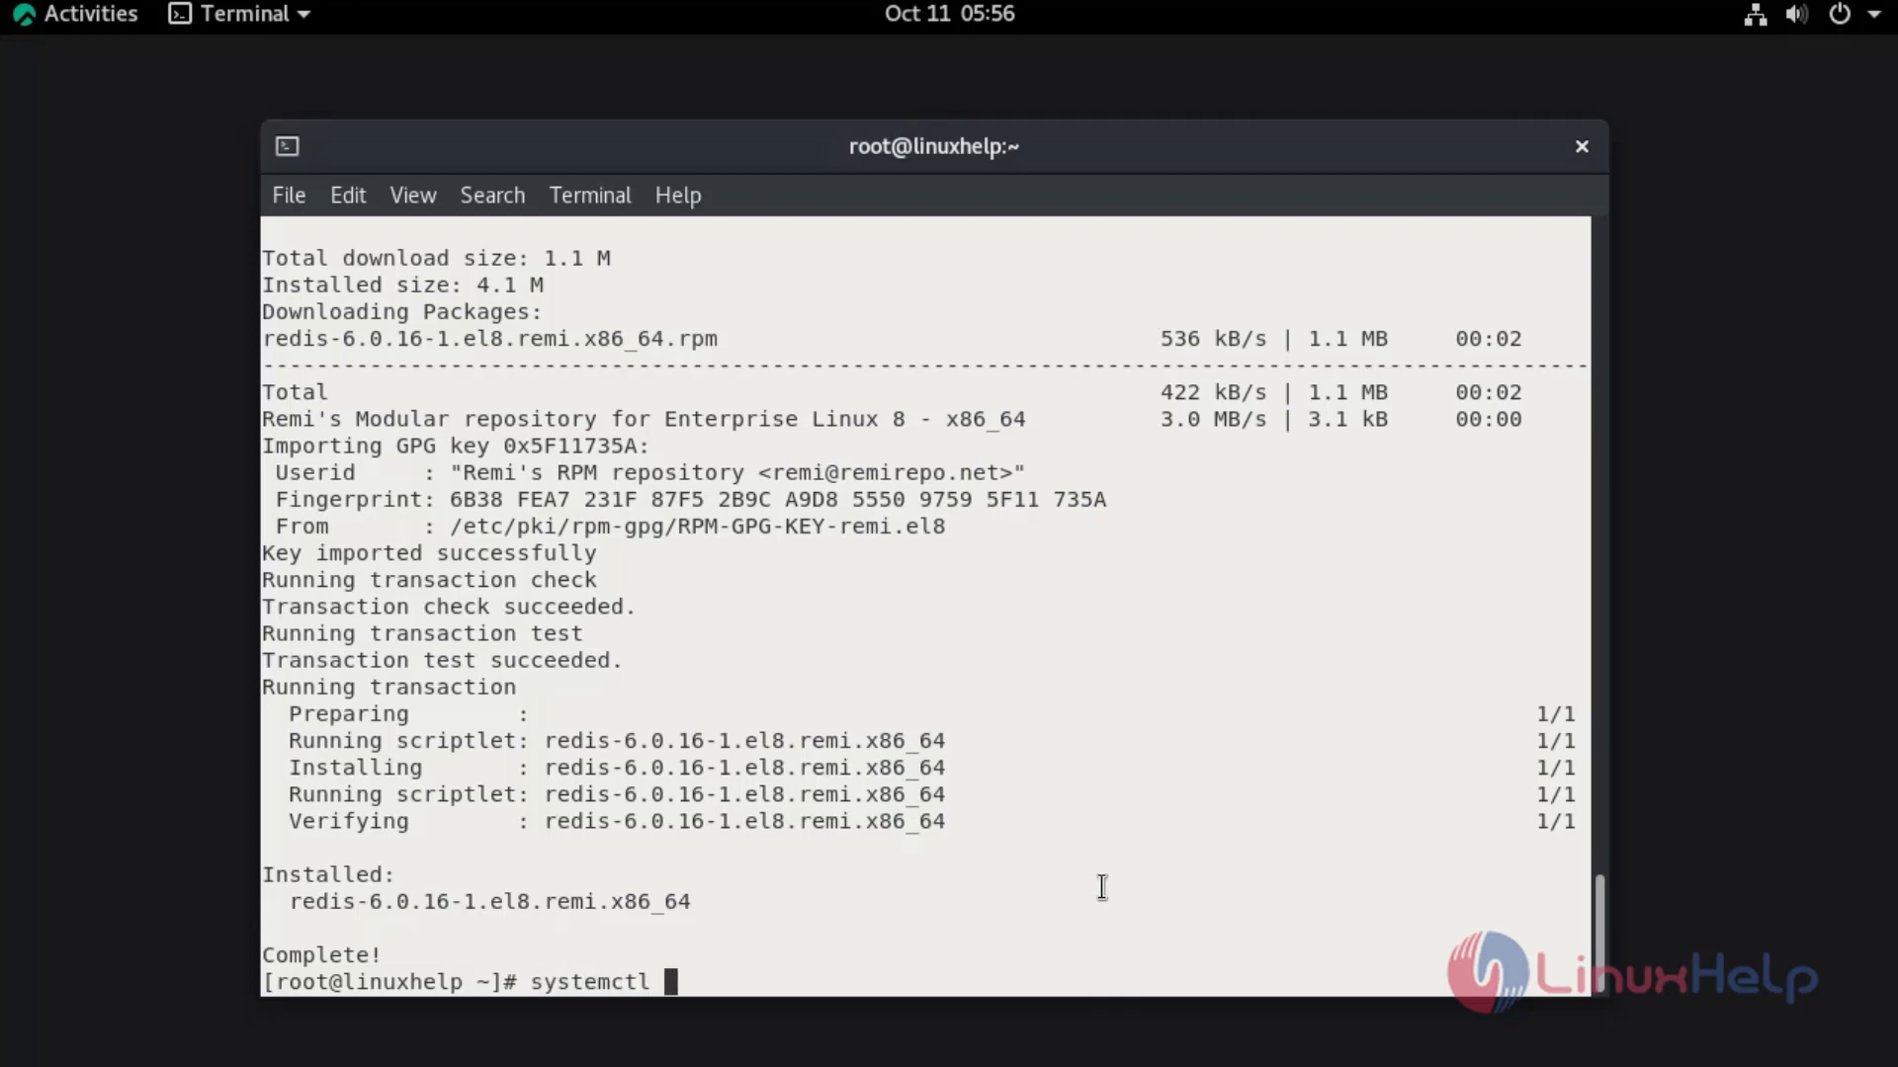
# Enable redis.service at boot (symlink created), then start redis.service
pyautogui.write('enable')
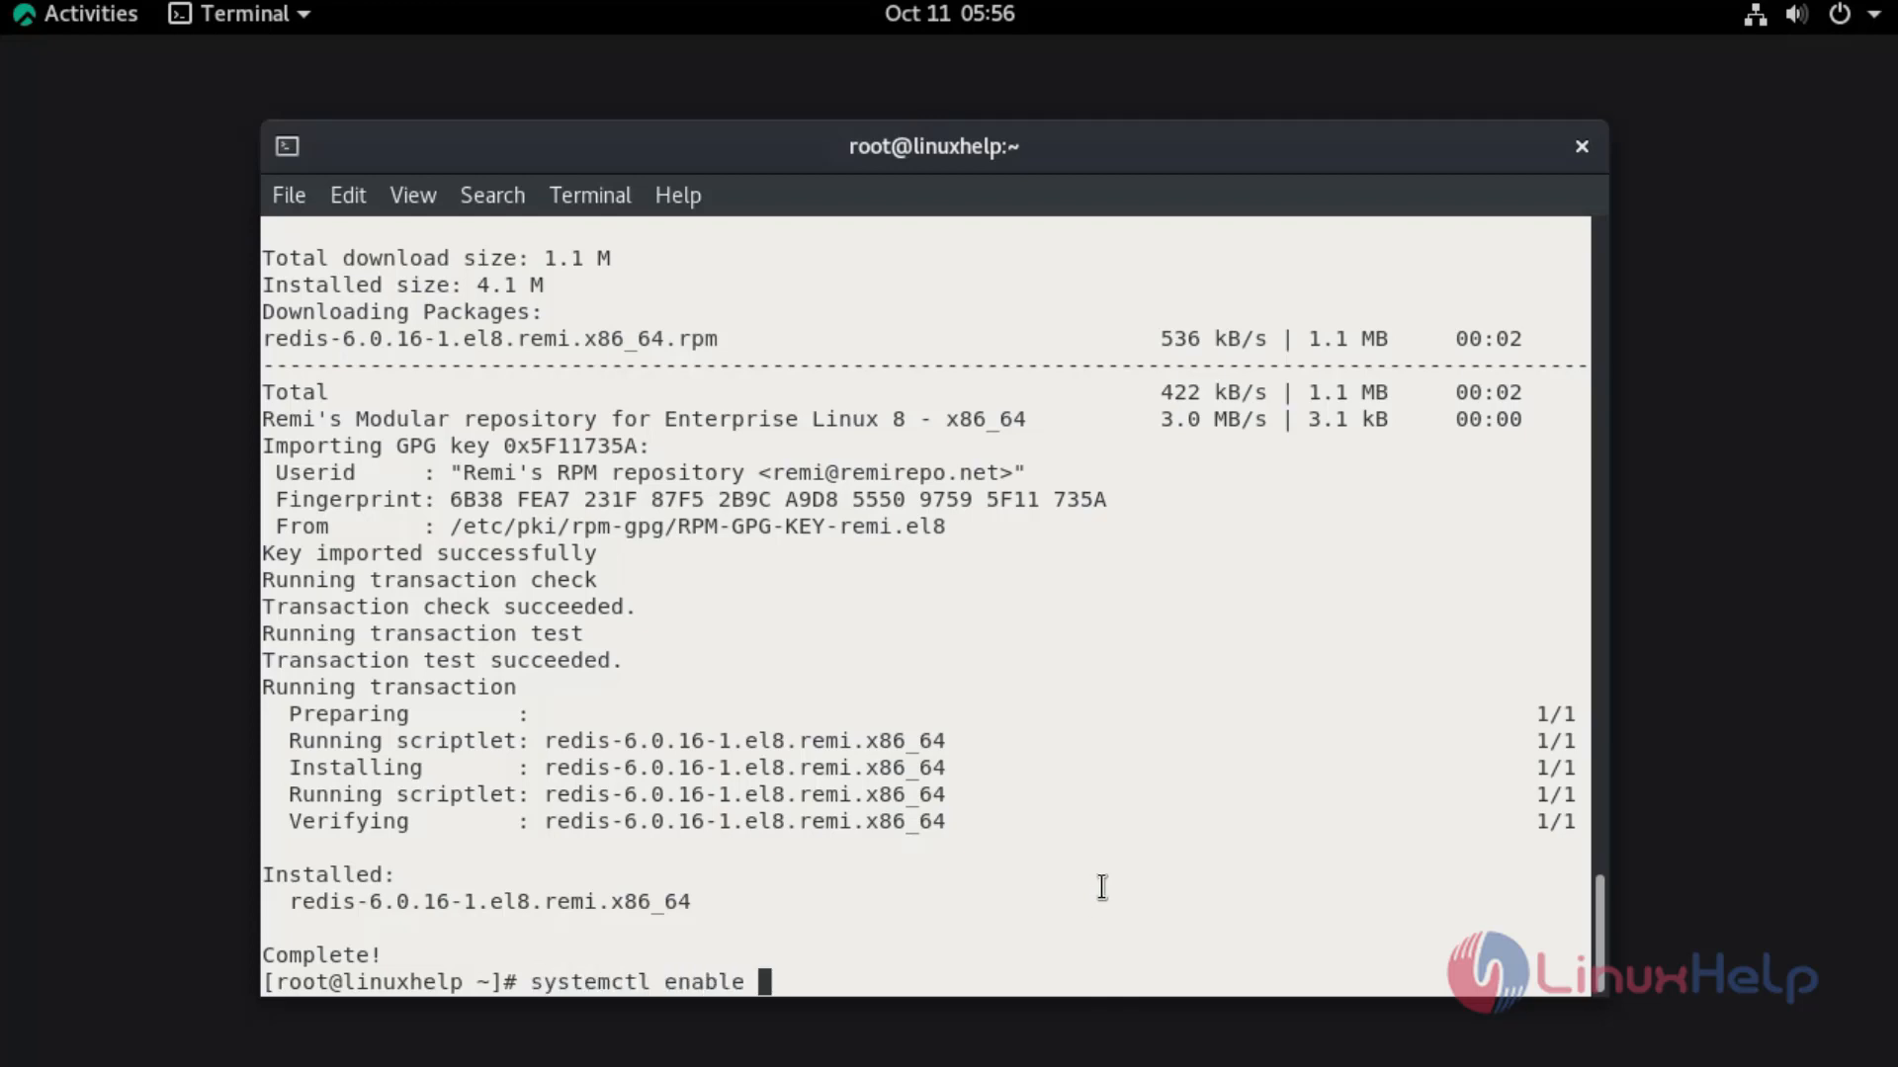
pyautogui.write('r')
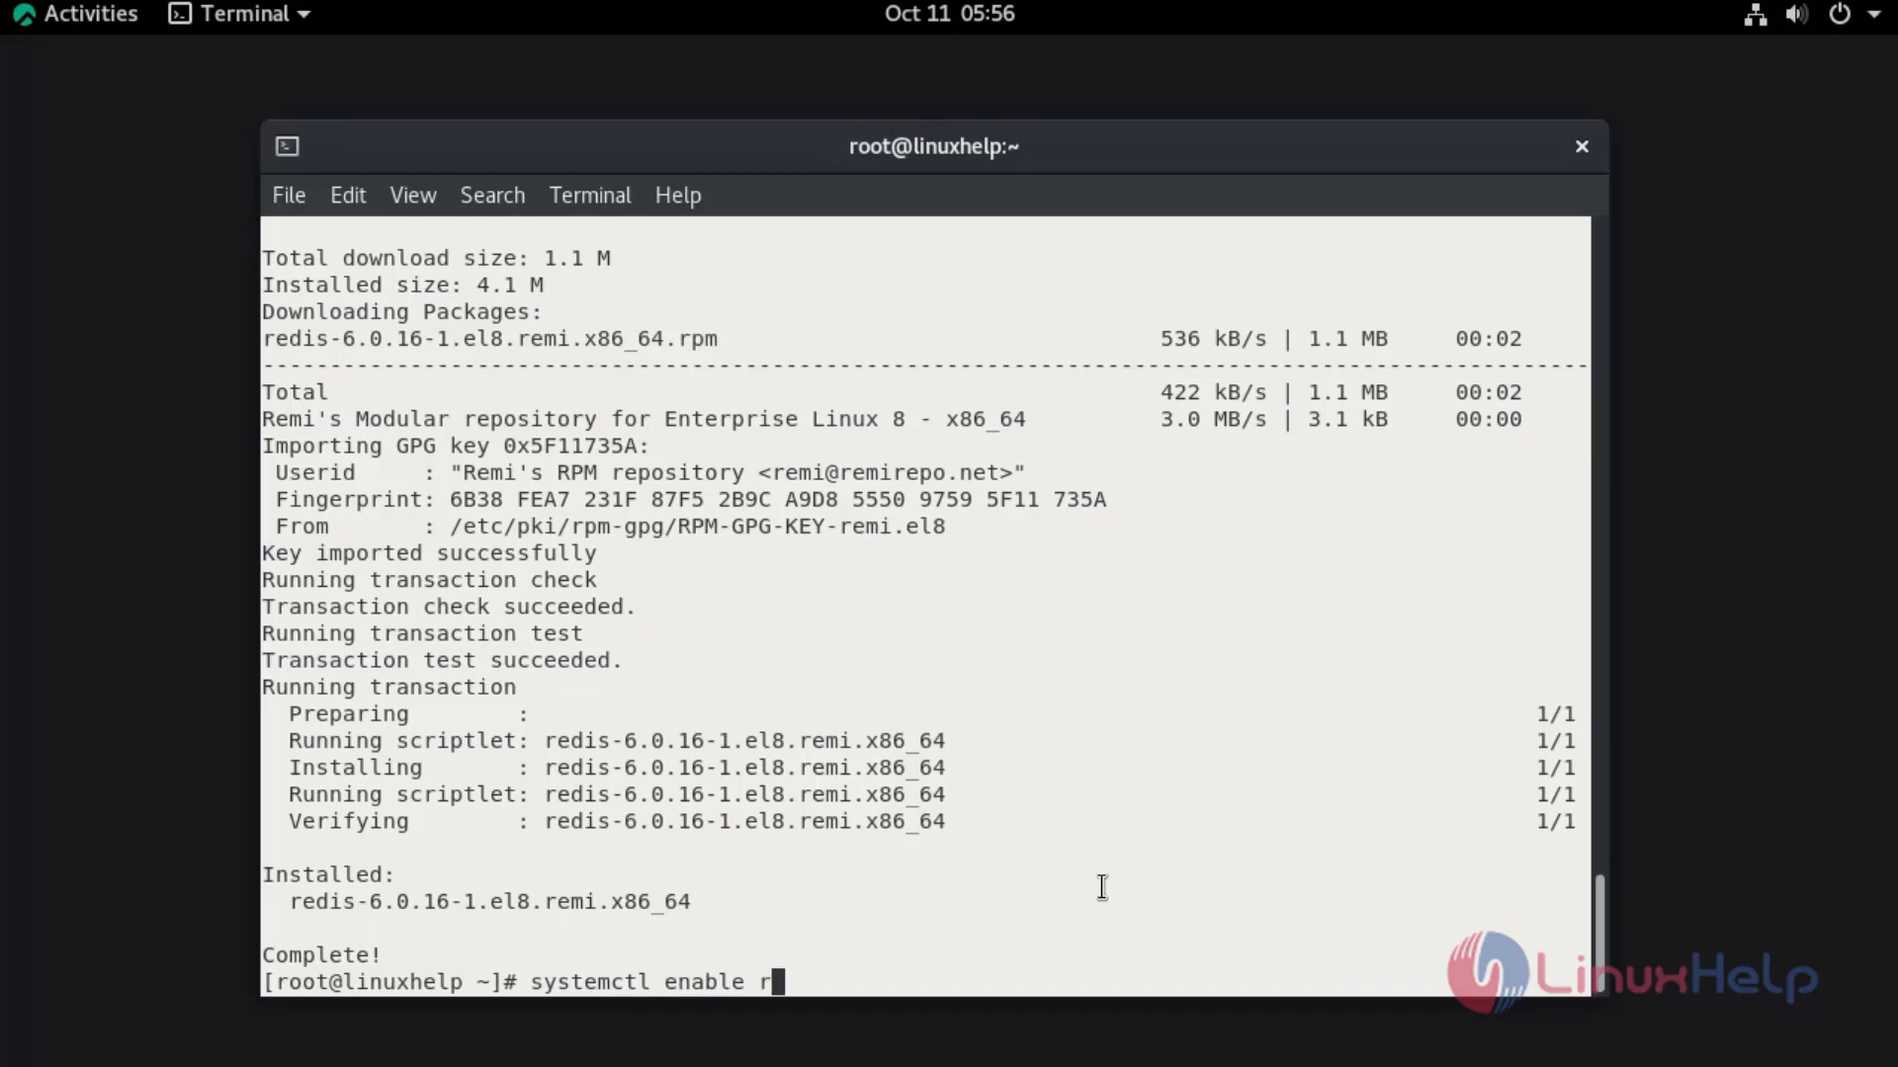
pyautogui.write('edis.service')
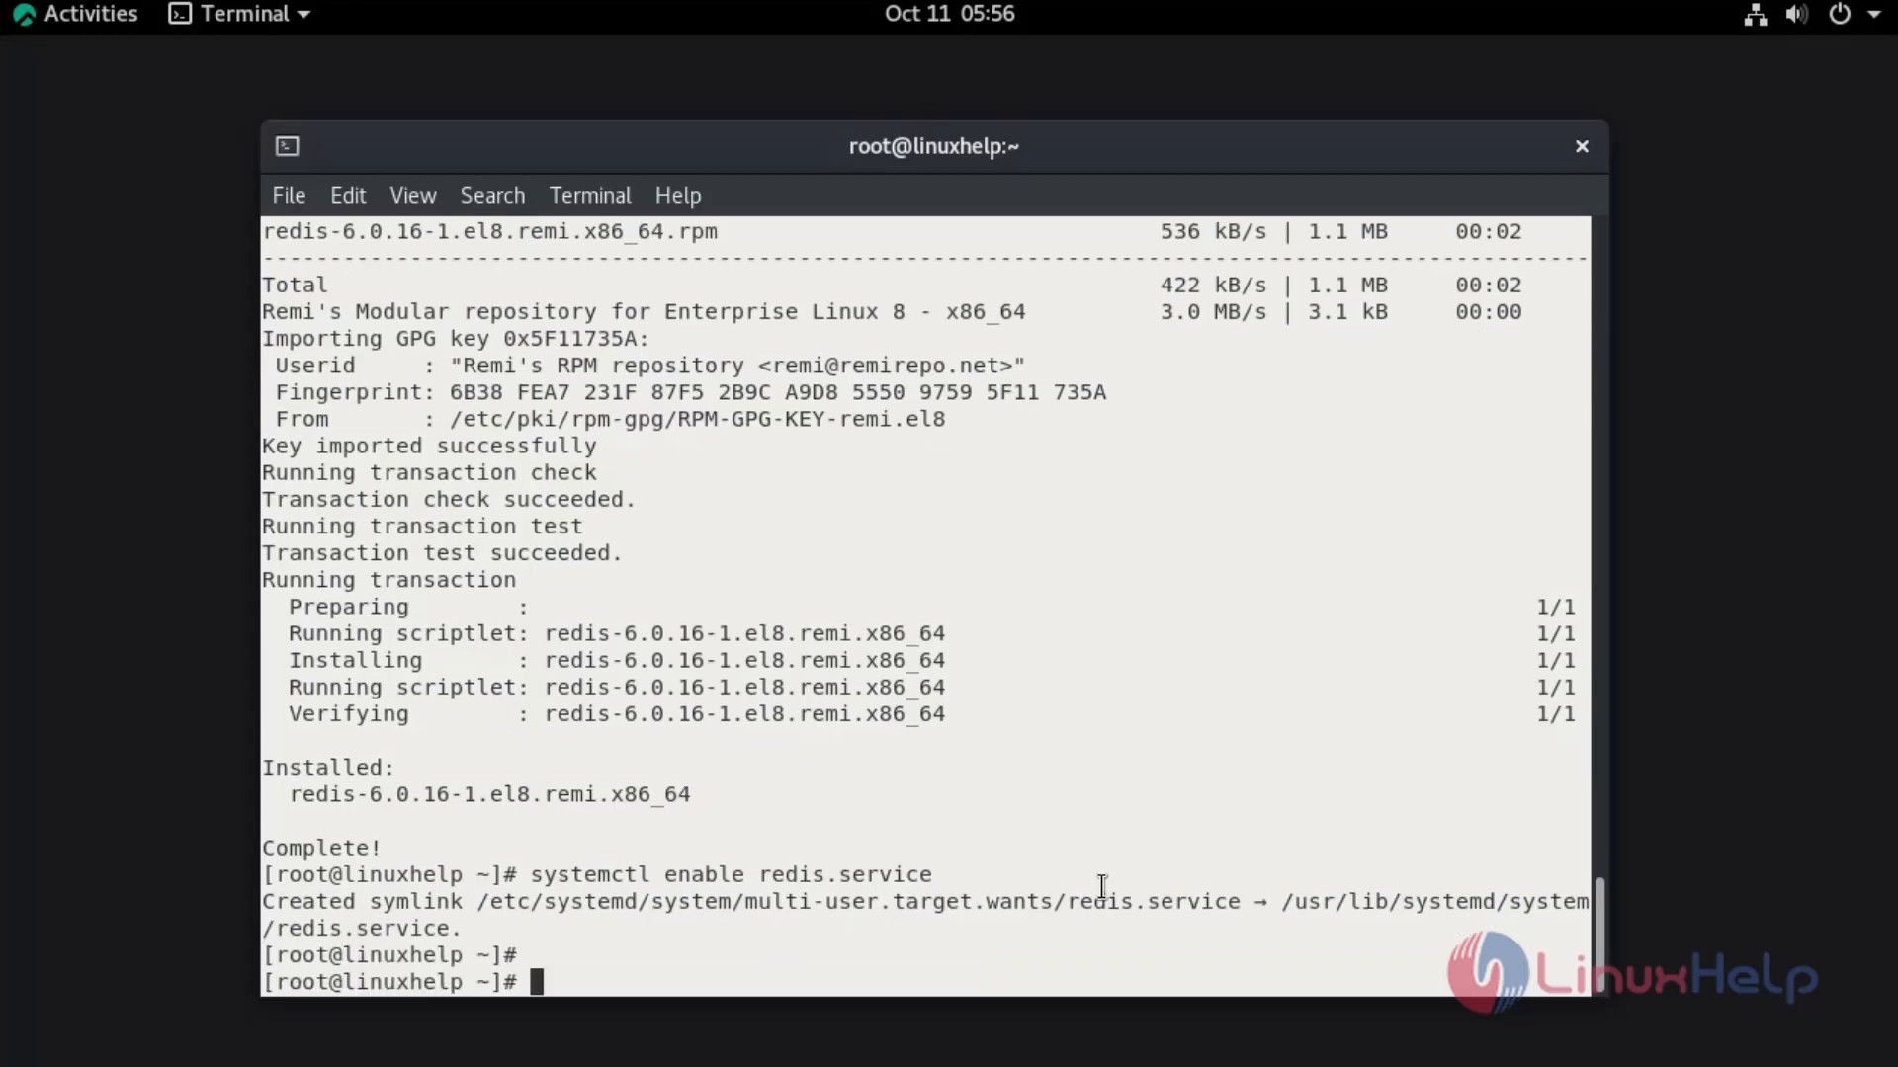
pyautogui.write('systemctl sta')
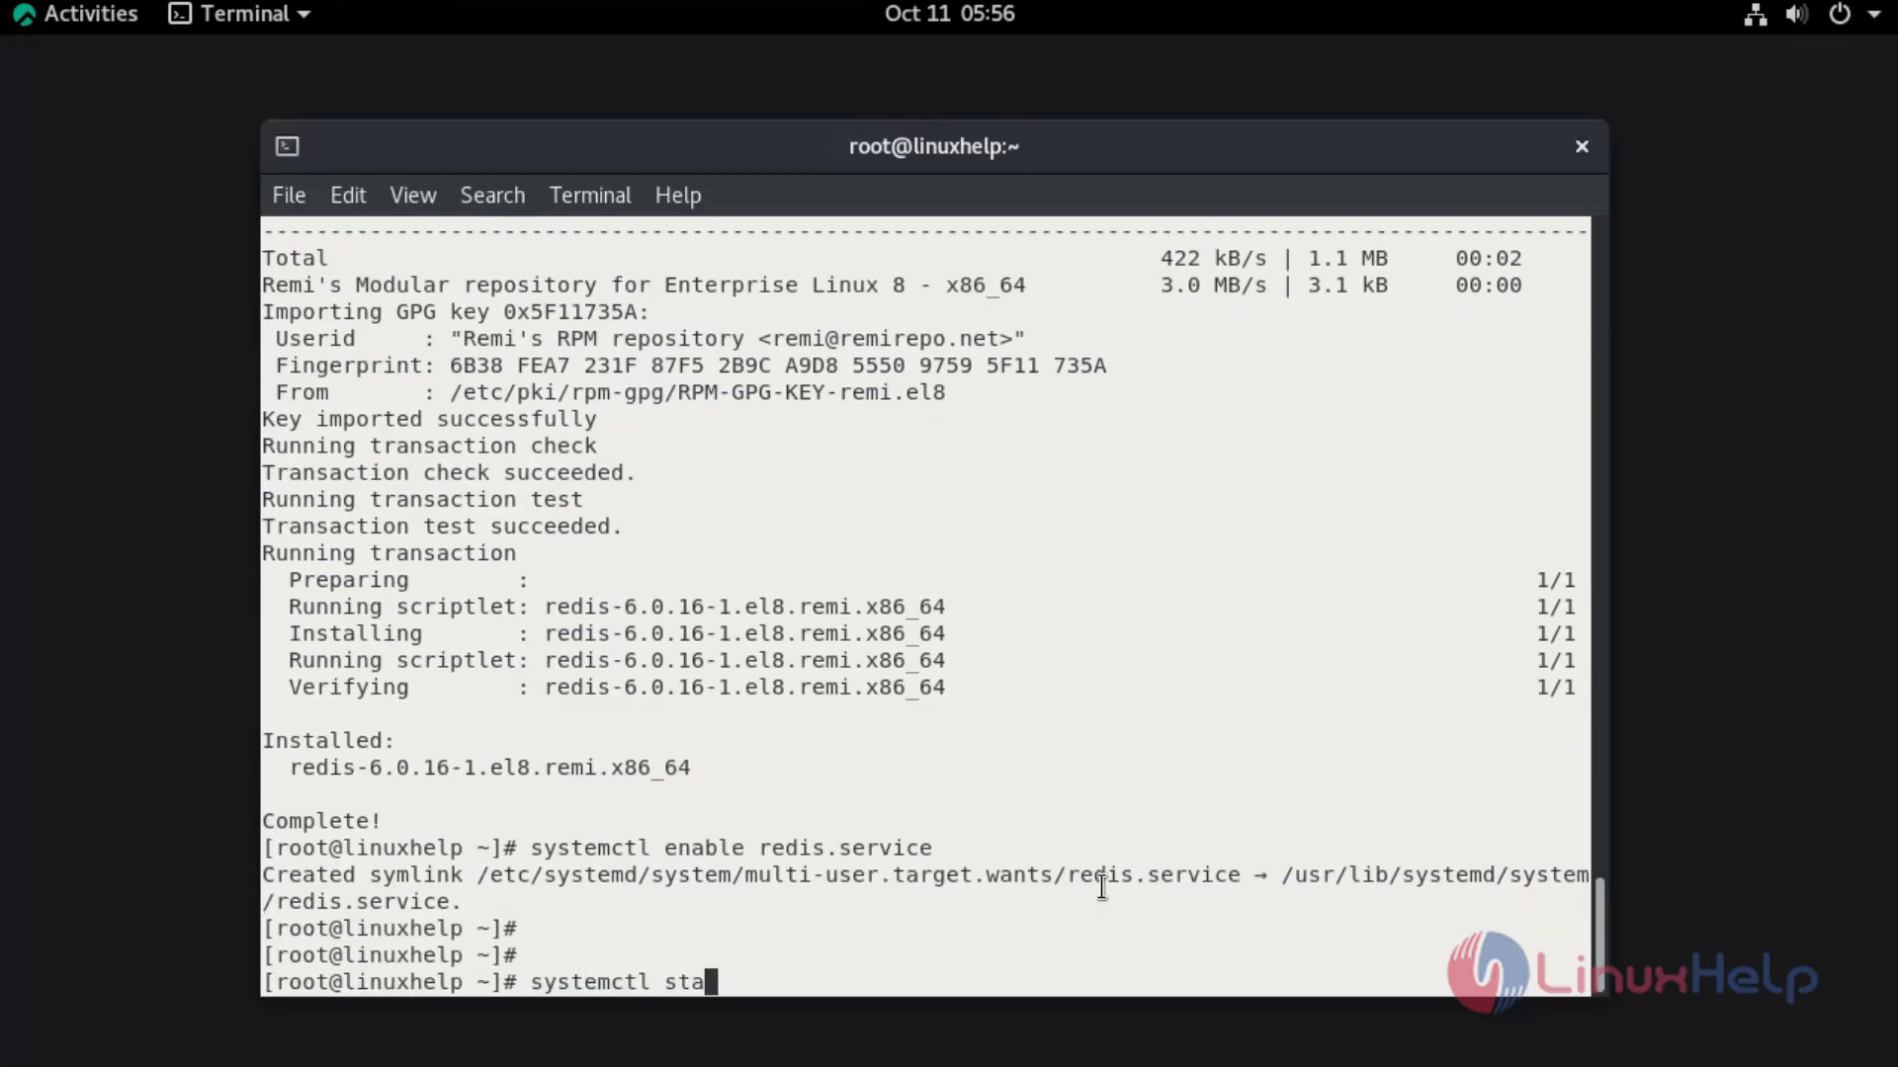
pyautogui.write('r')
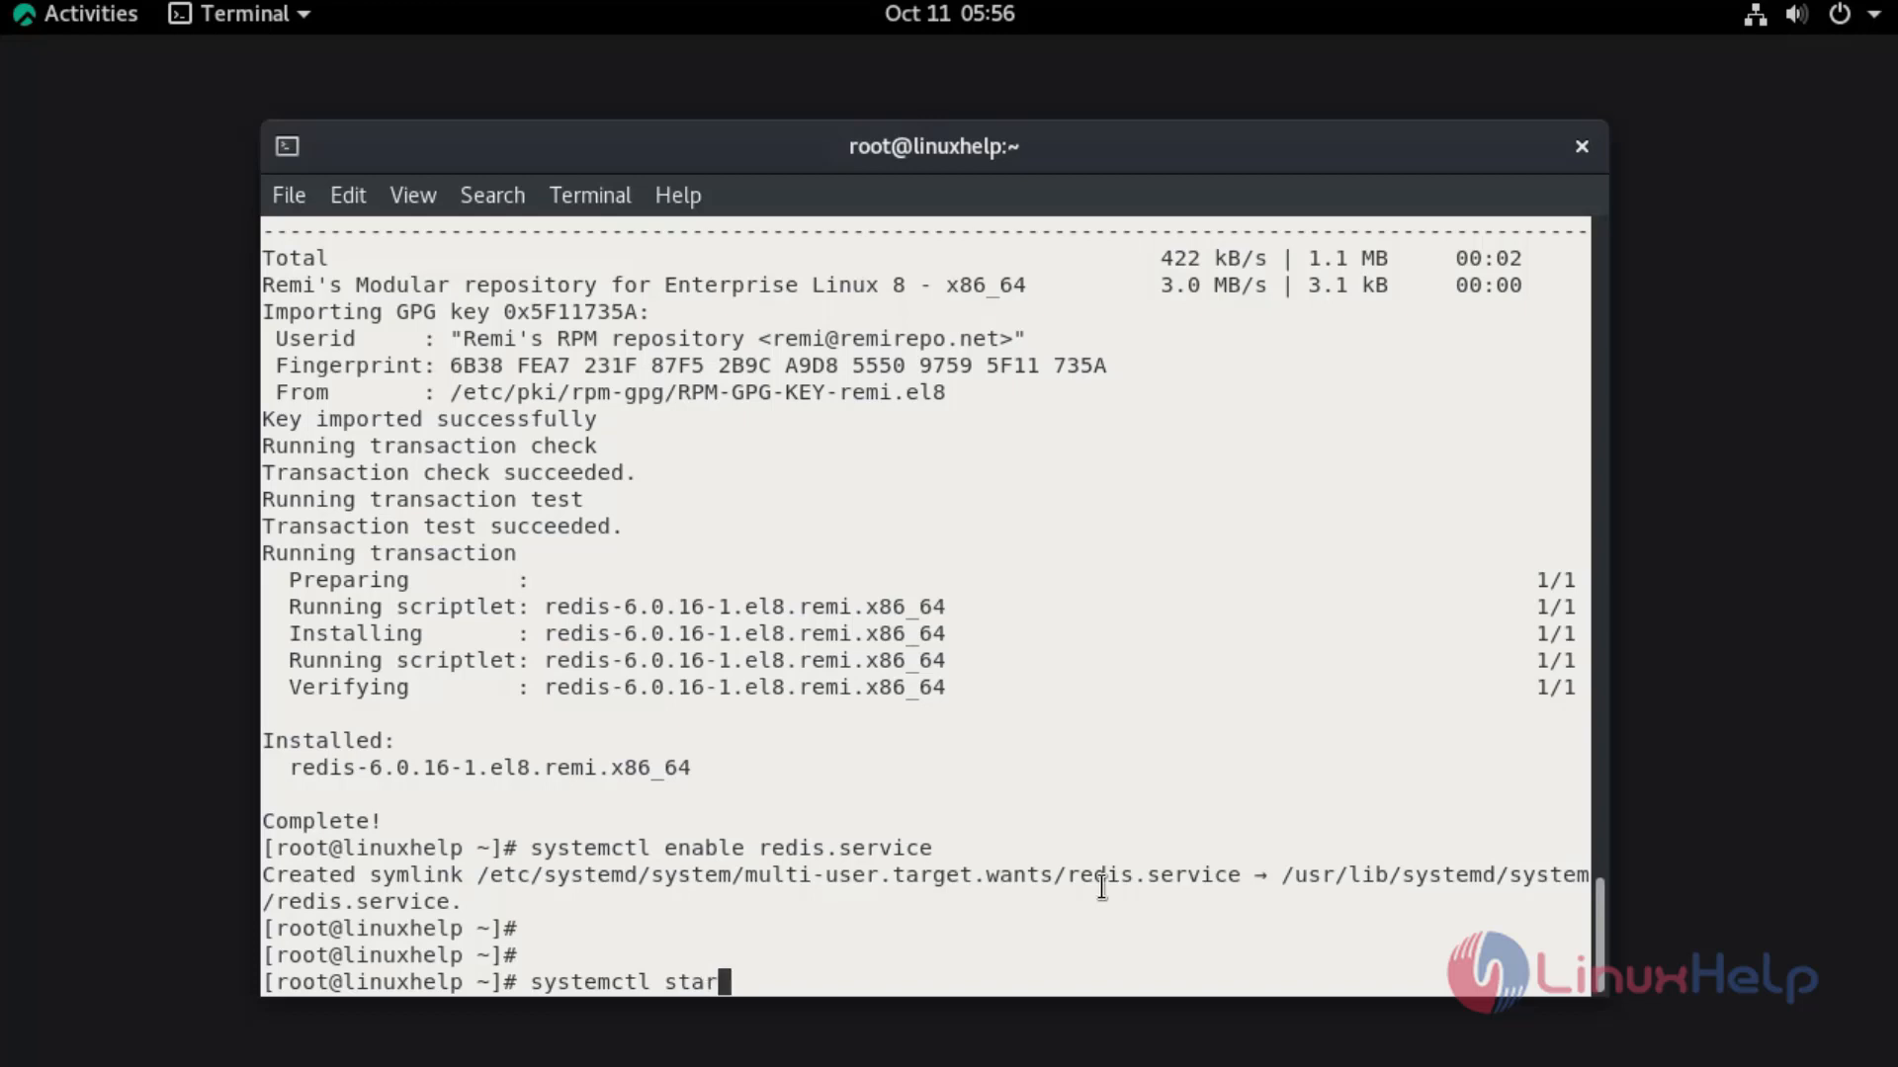
pyautogui.write('red')
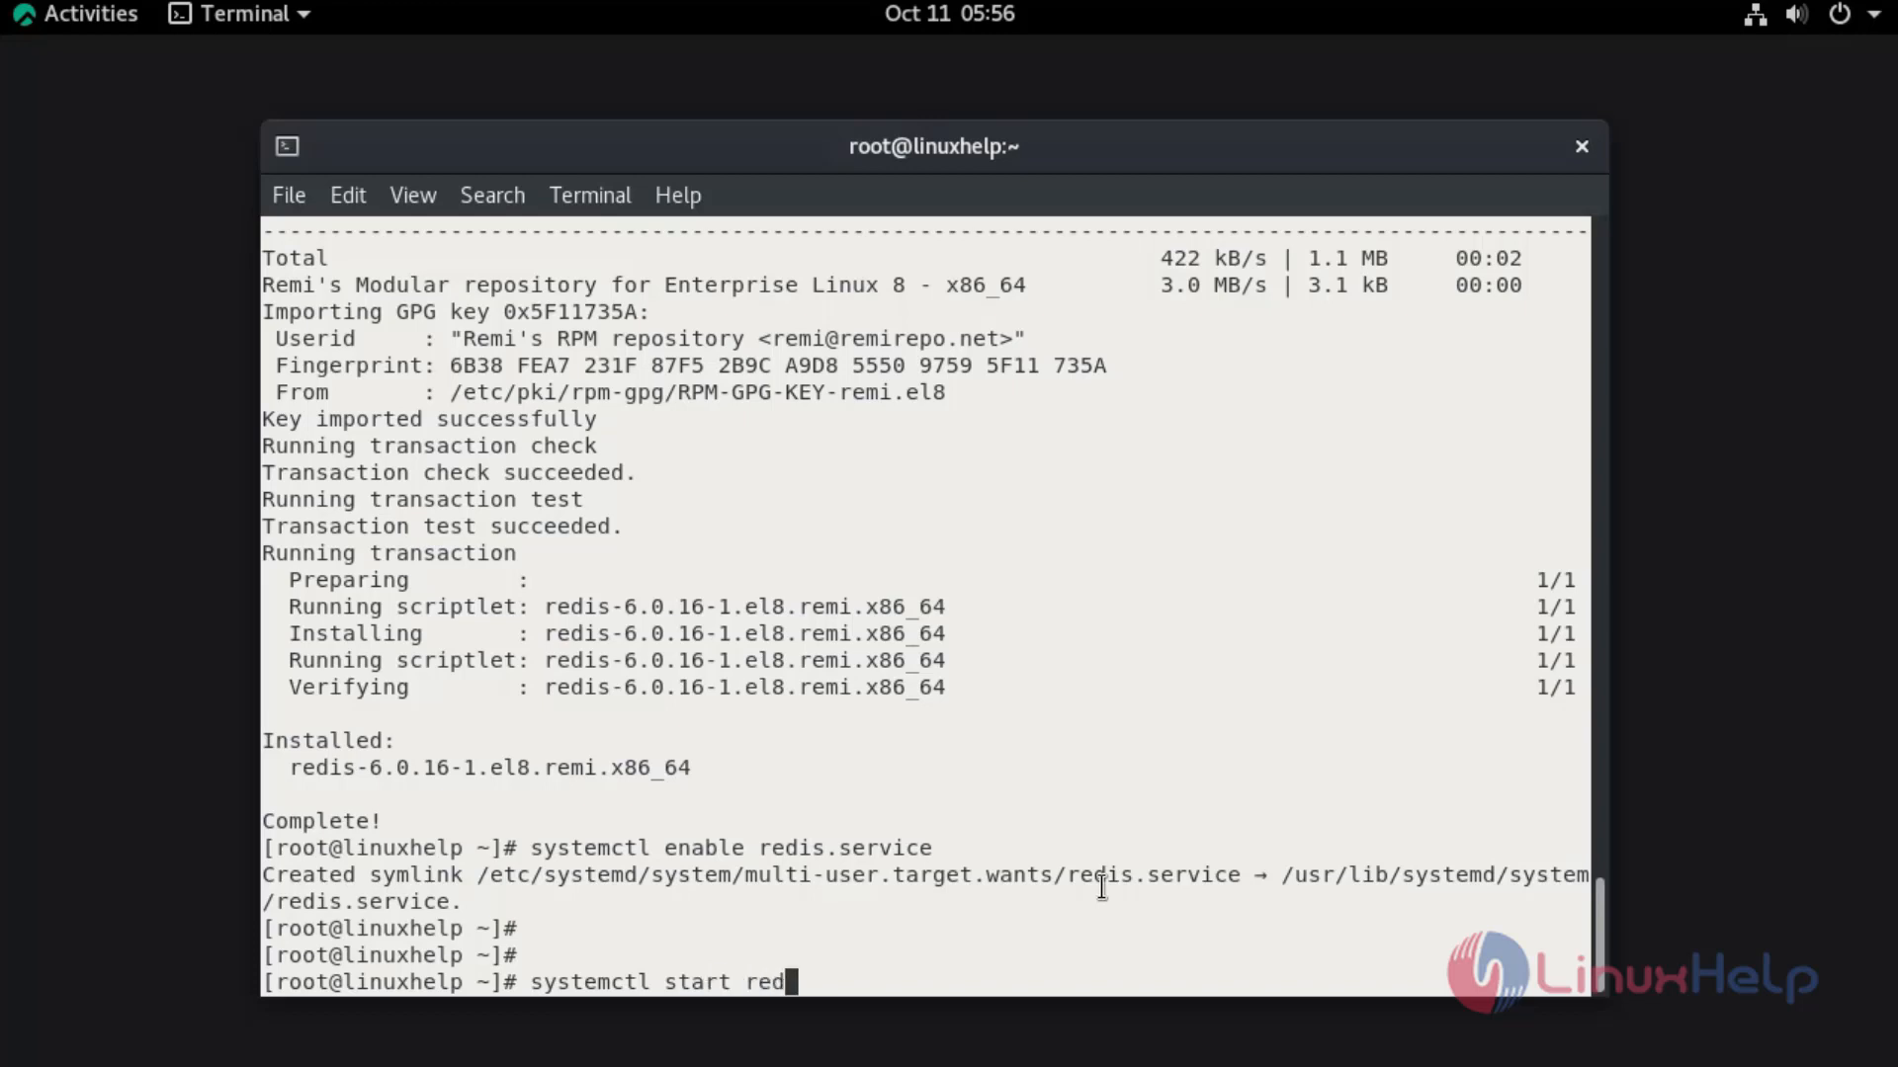
pyautogui.write('is.service')
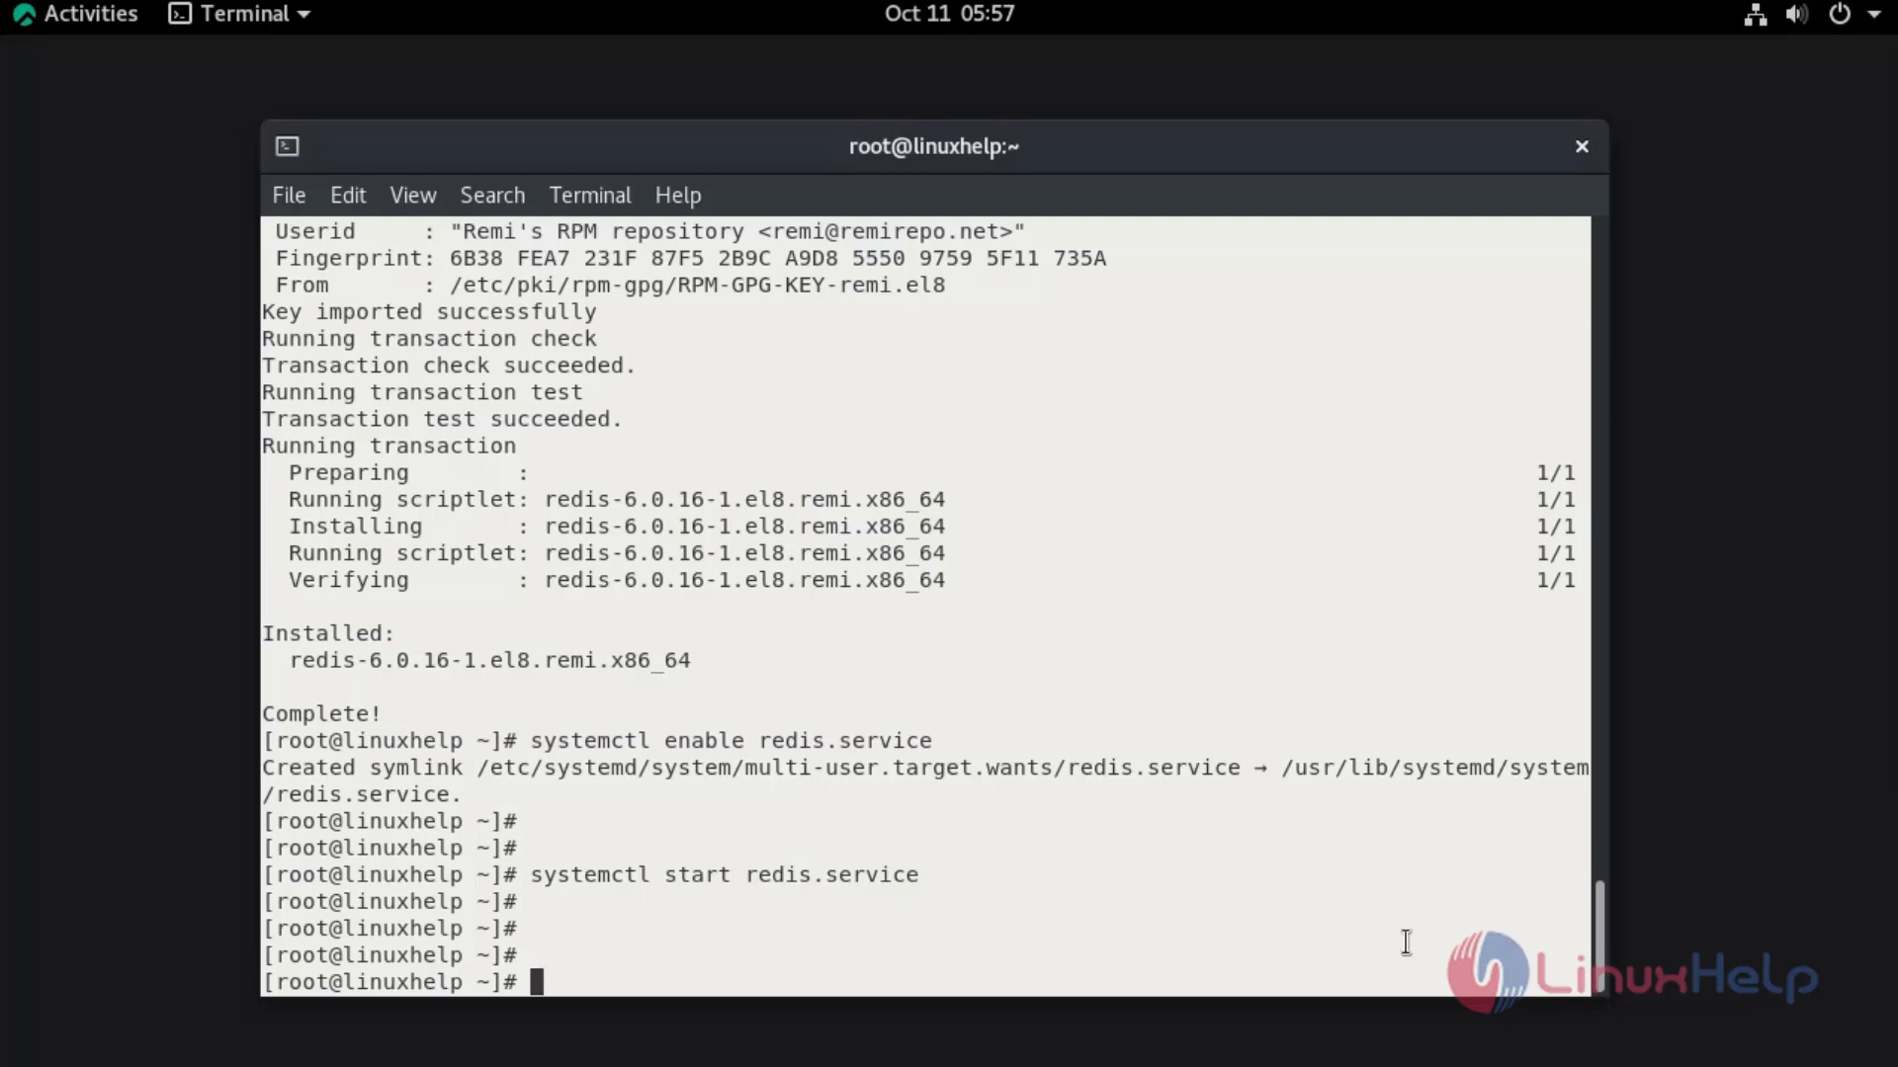
# Connect with redis-cli to 127.0.0.1:6379 and ping hello, echoed back as "[hello]"
pyautogui.write('redis-')
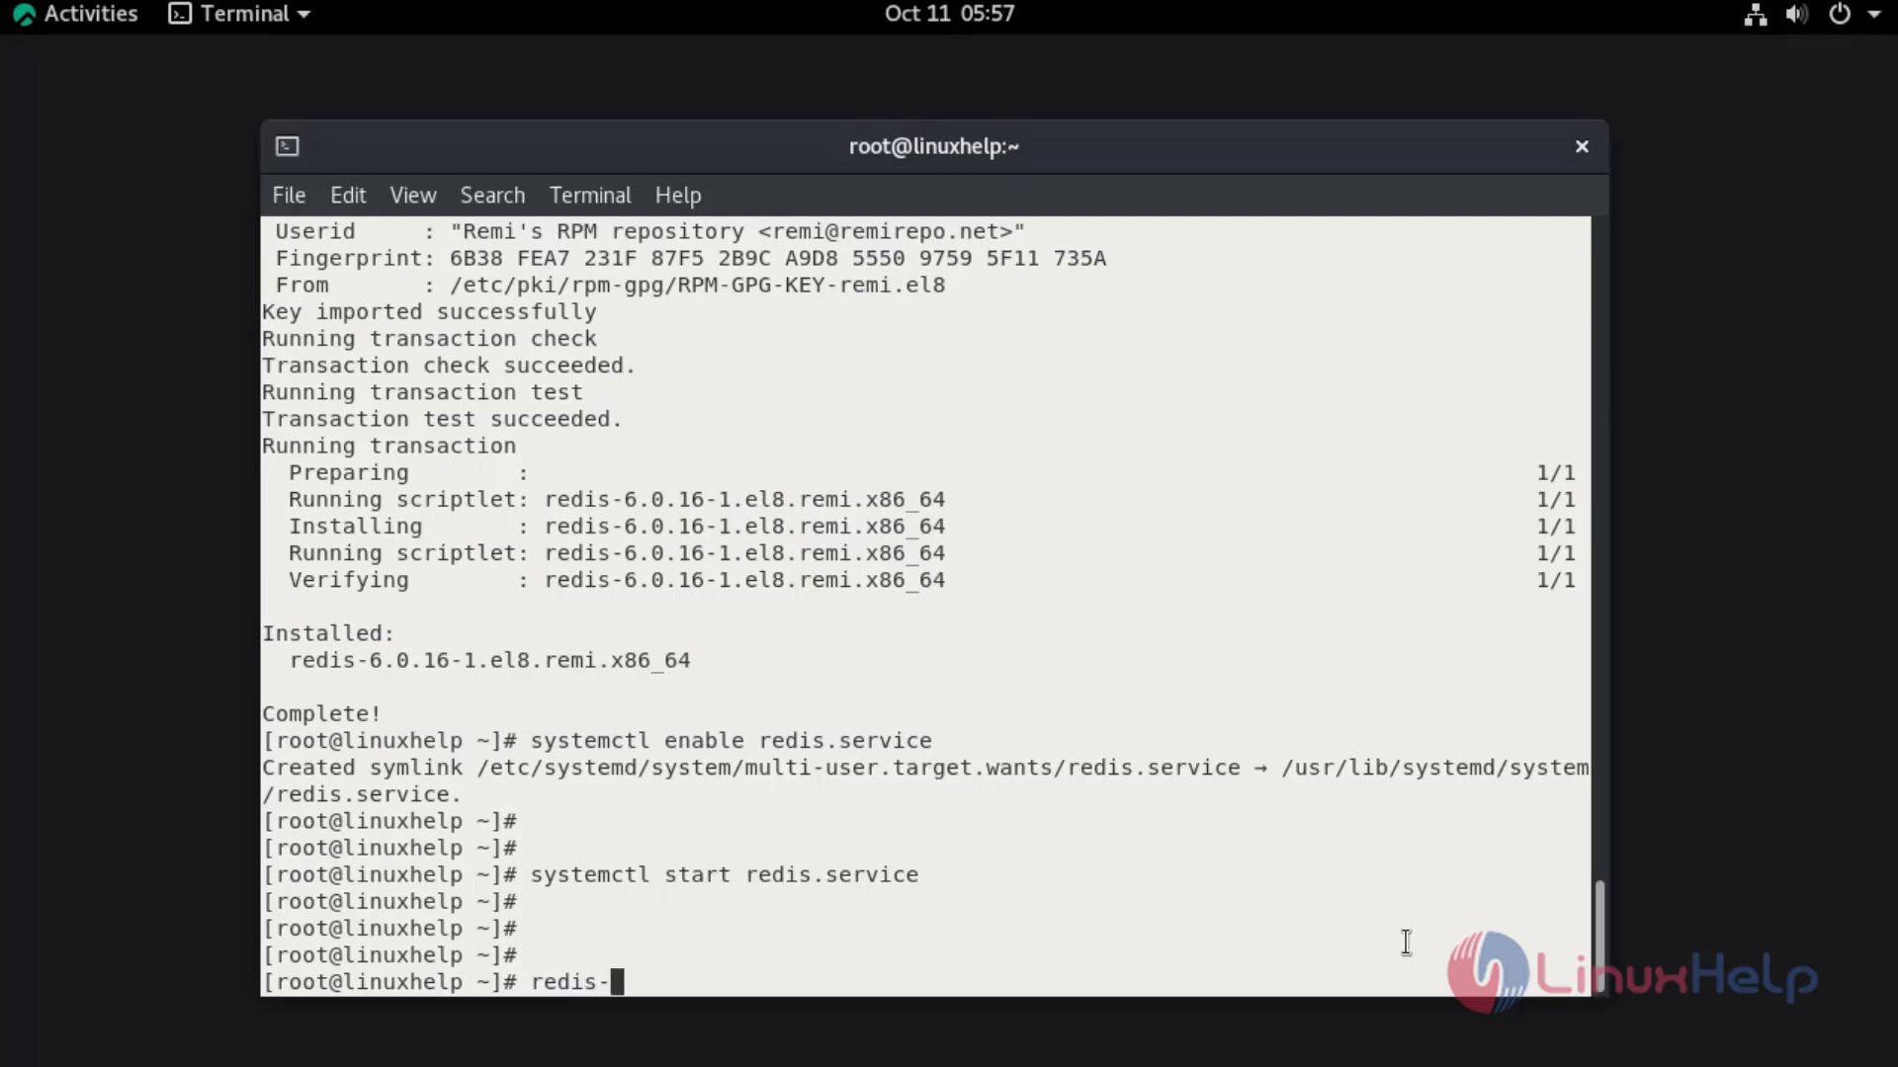
pyautogui.write('cli')
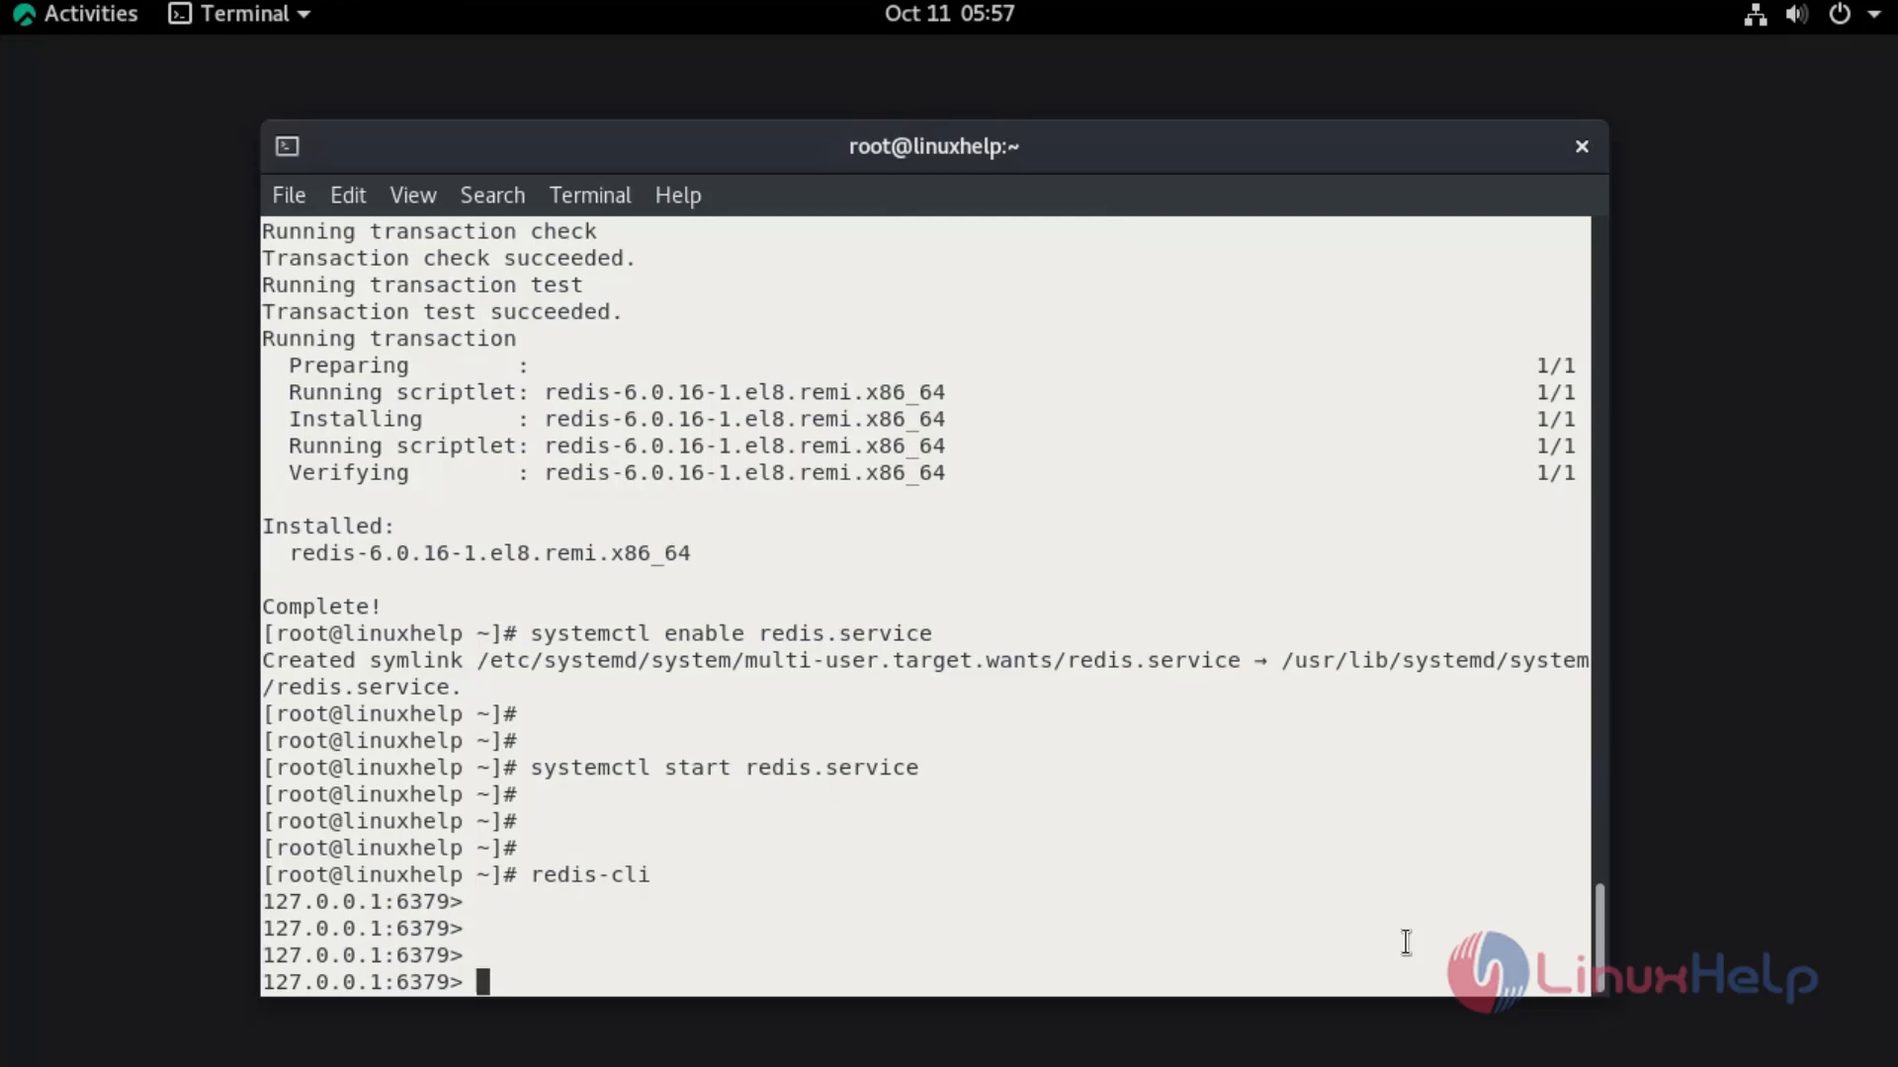
pyautogui.write('ping')
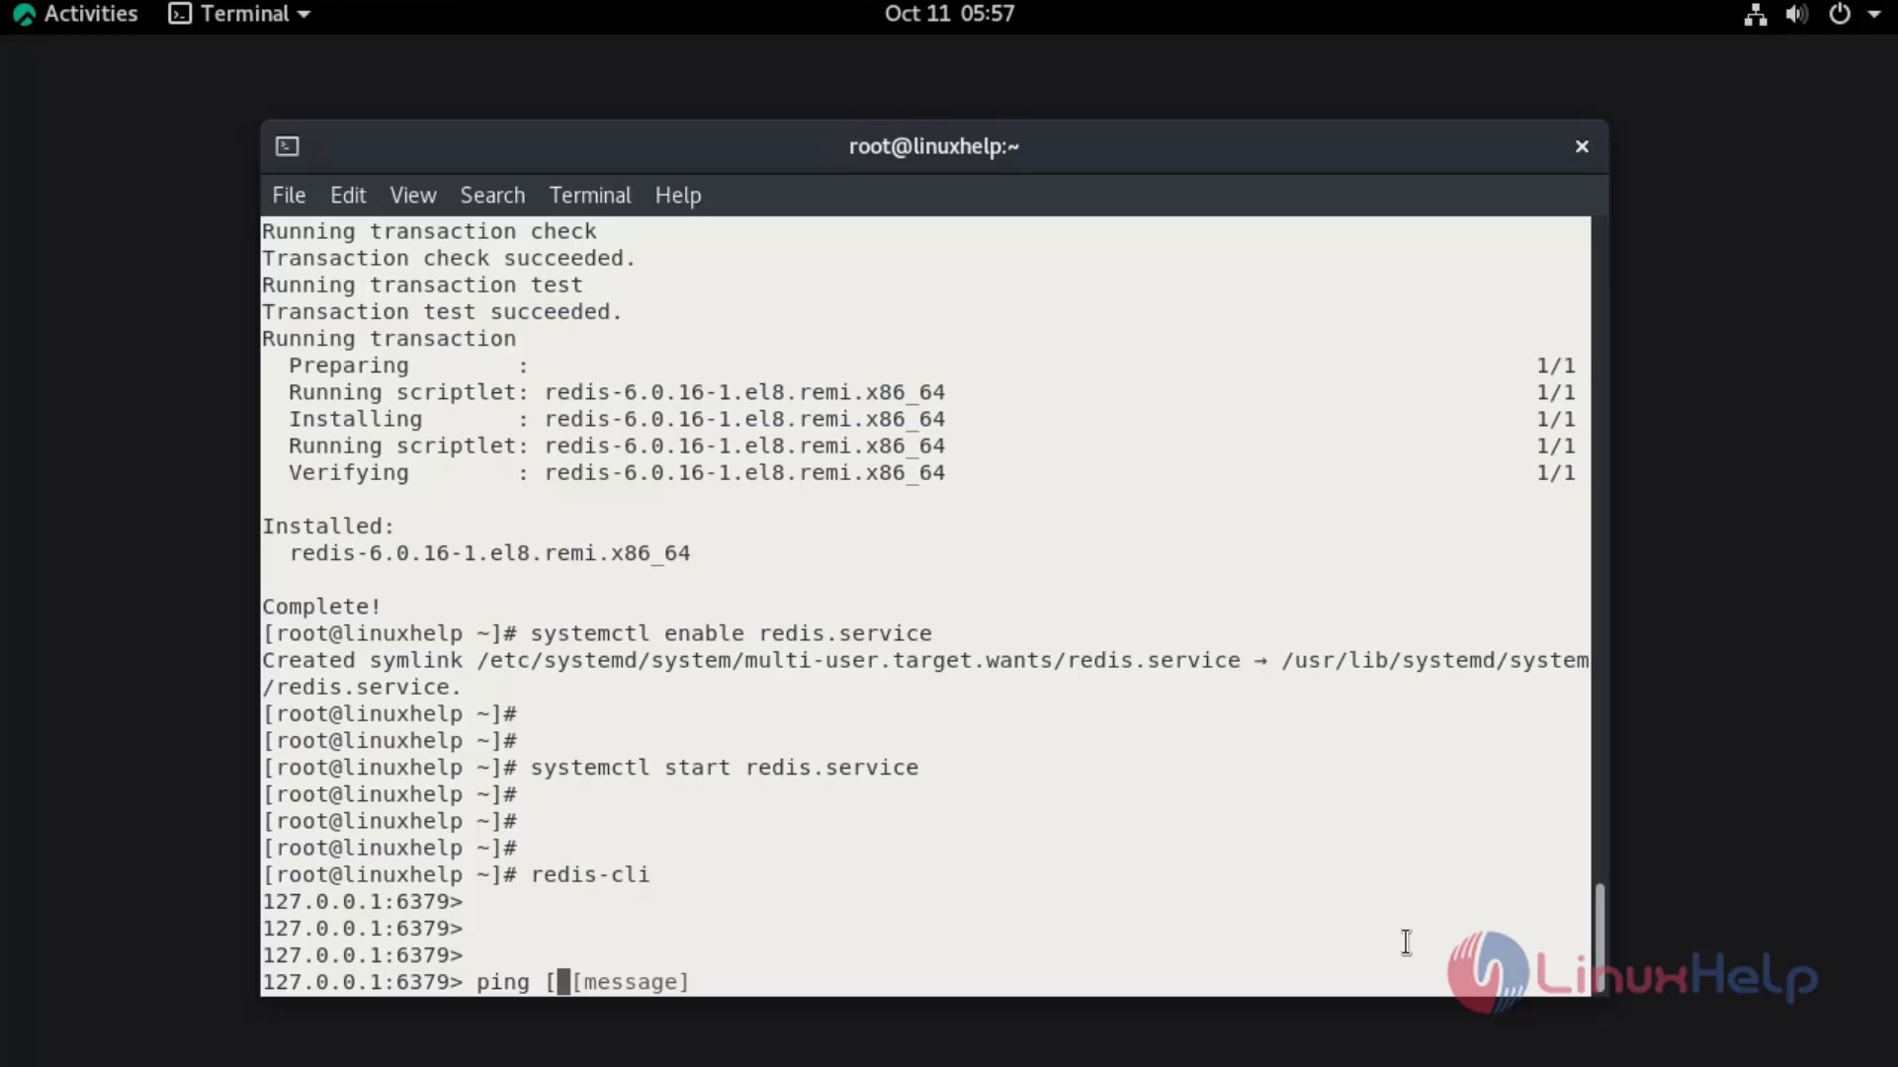
pyautogui.write('hell')
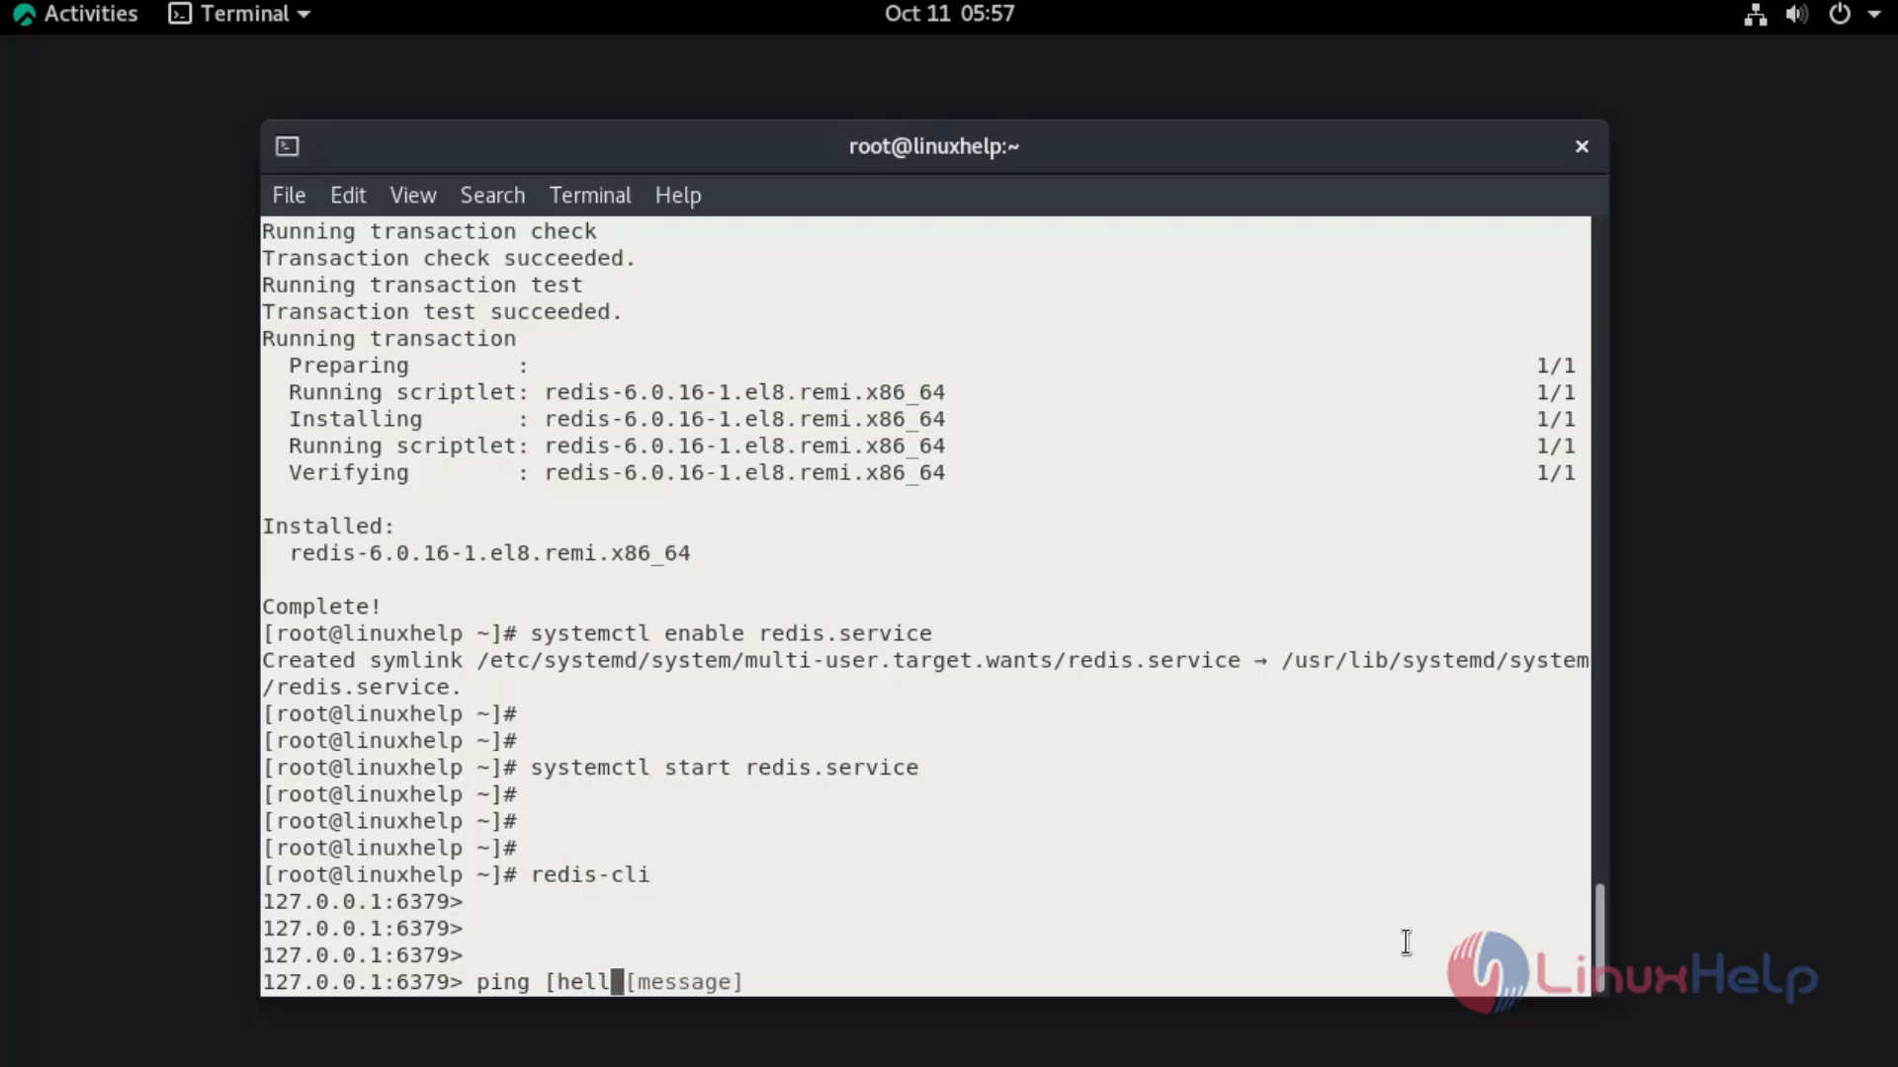
pyautogui.write('o]')
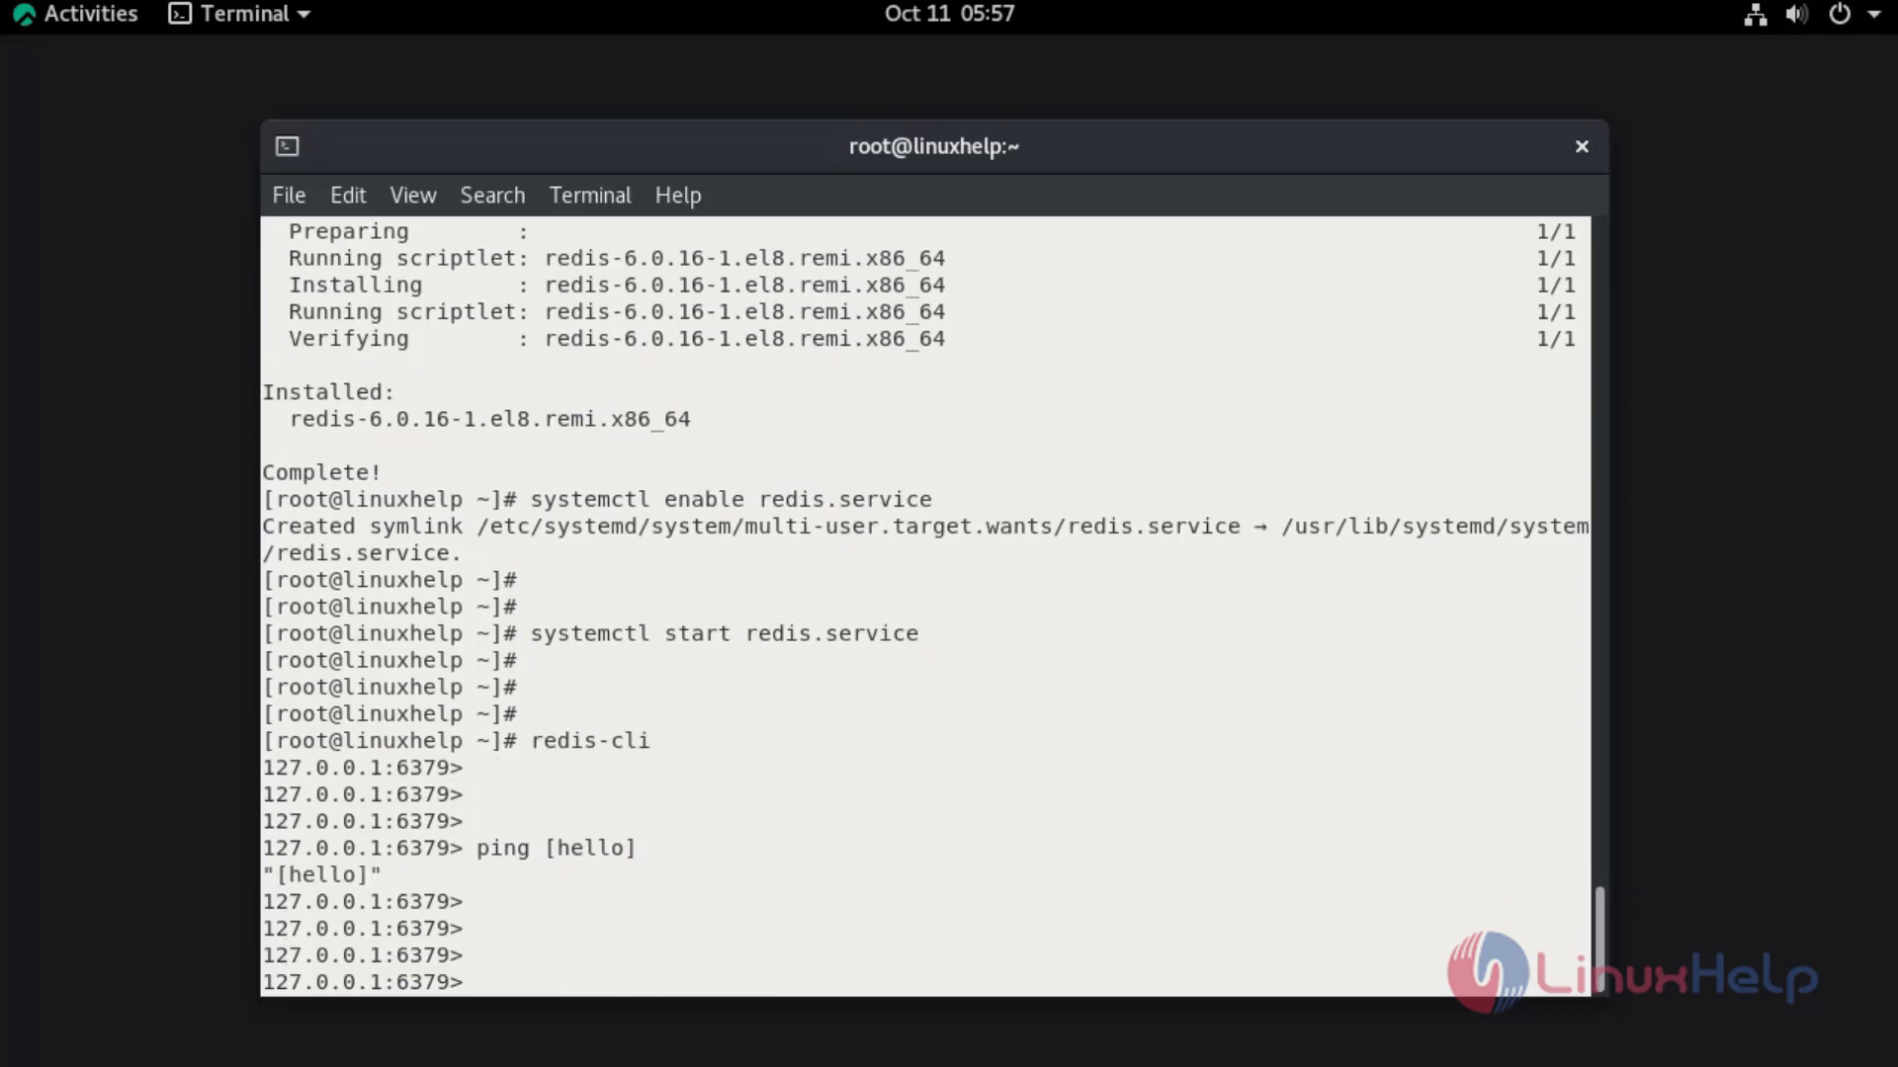
pyautogui.moveTo(696, 980)
pyautogui.write('set key hello')
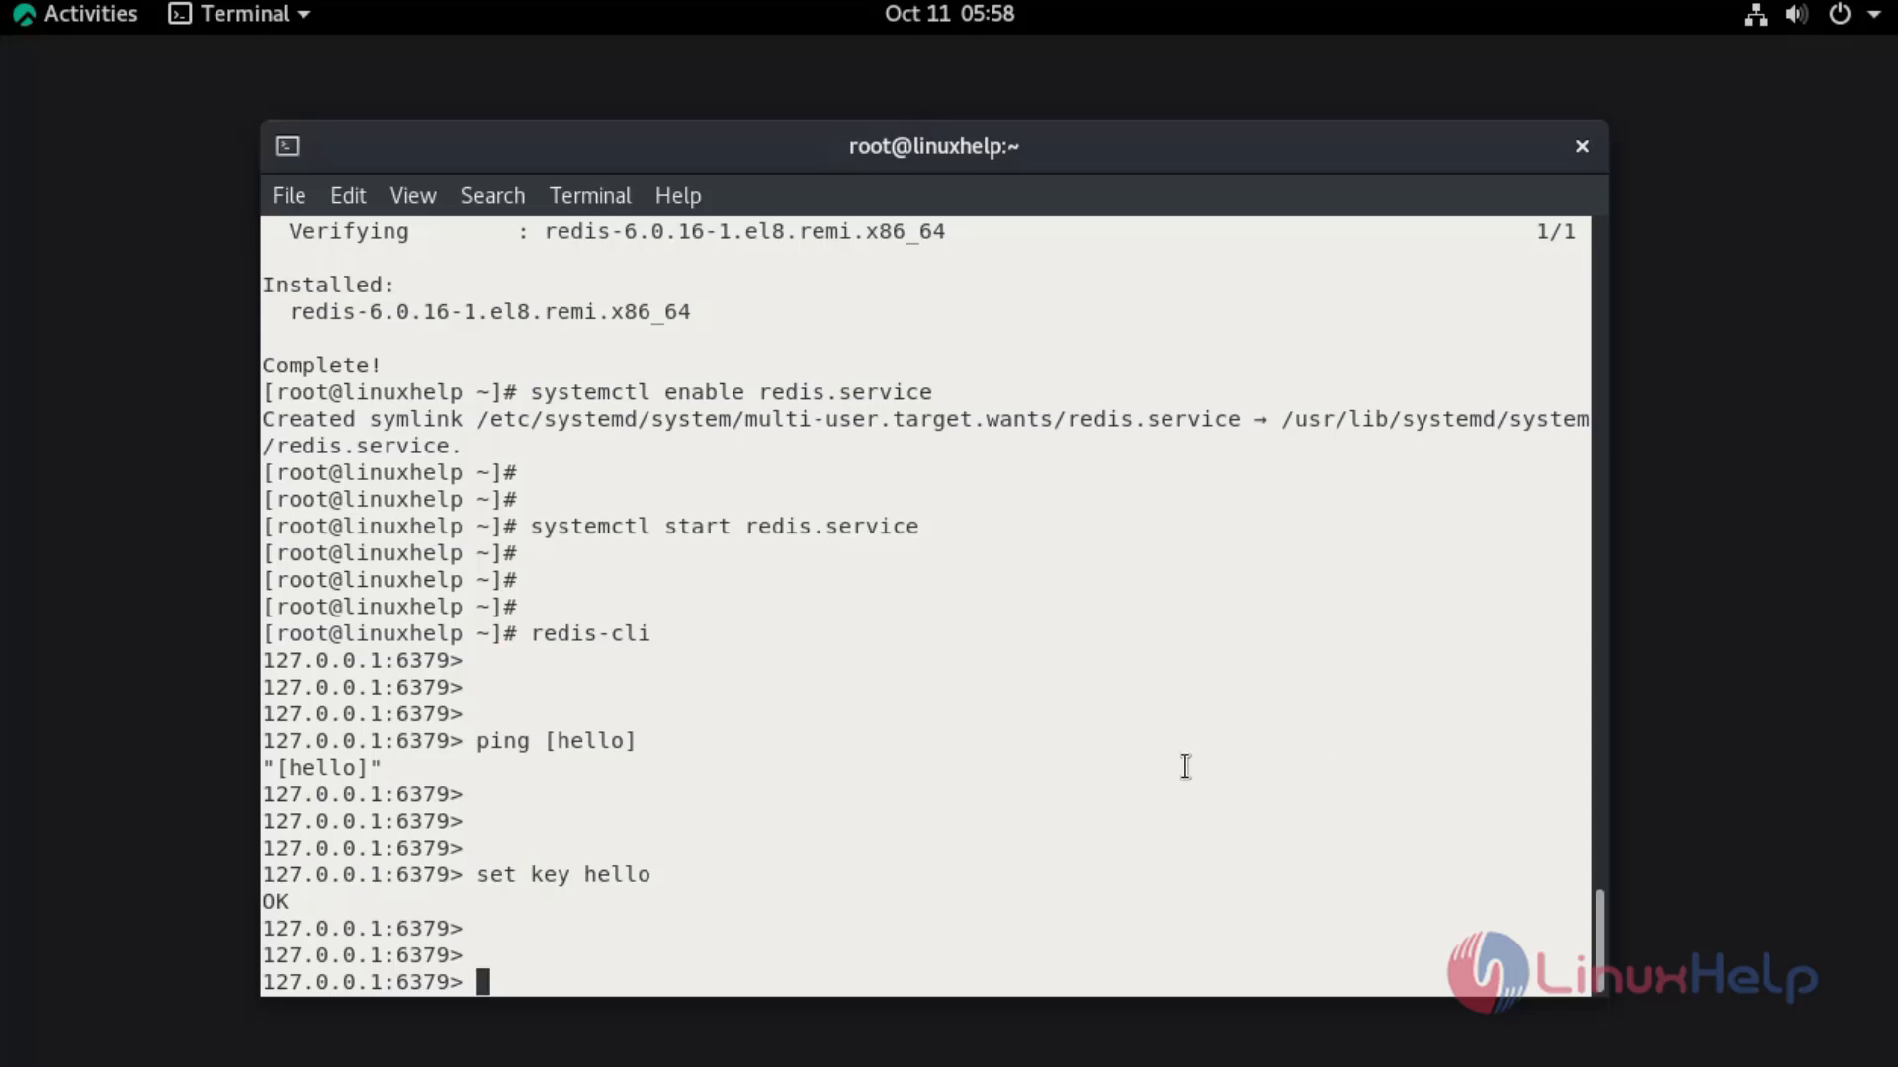
# Set key to hello (OK) and read it back with get key returning "hello"
pyautogui.doubleClick(548, 873)
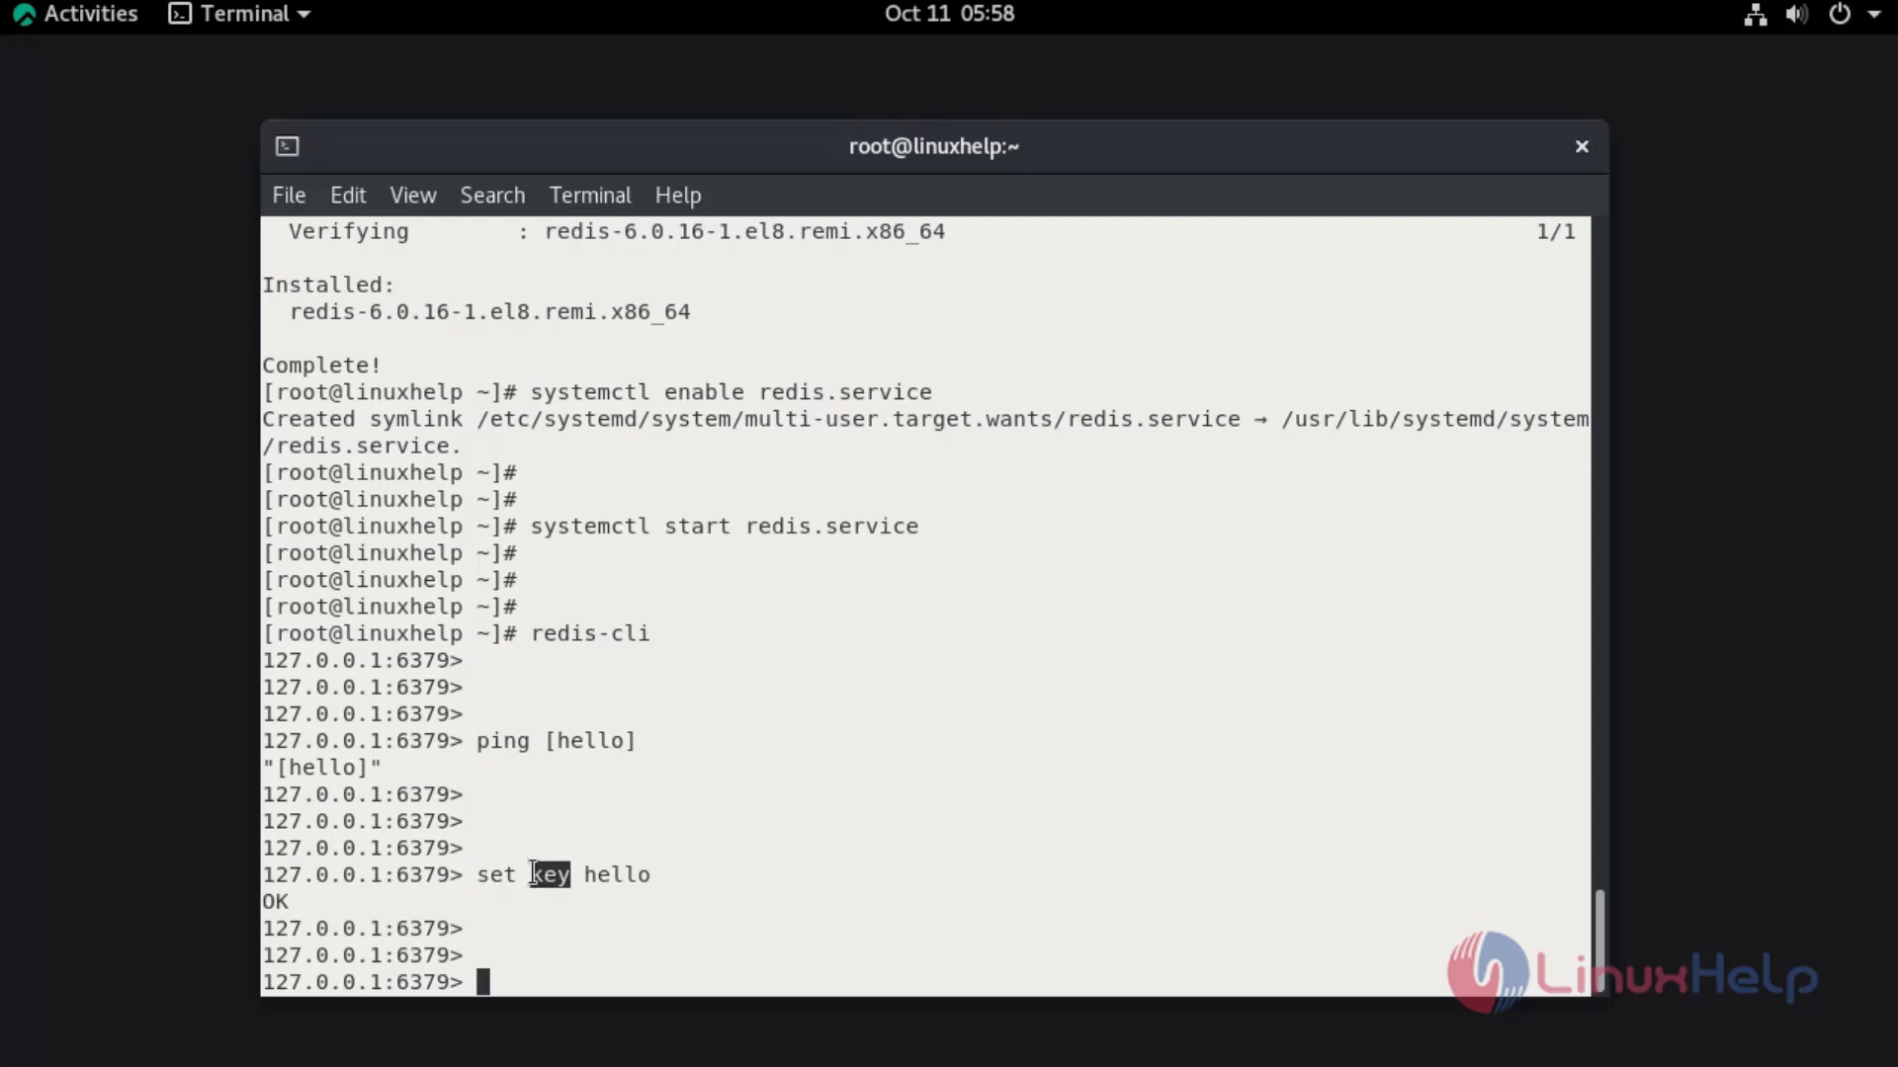
pyautogui.write('get key')
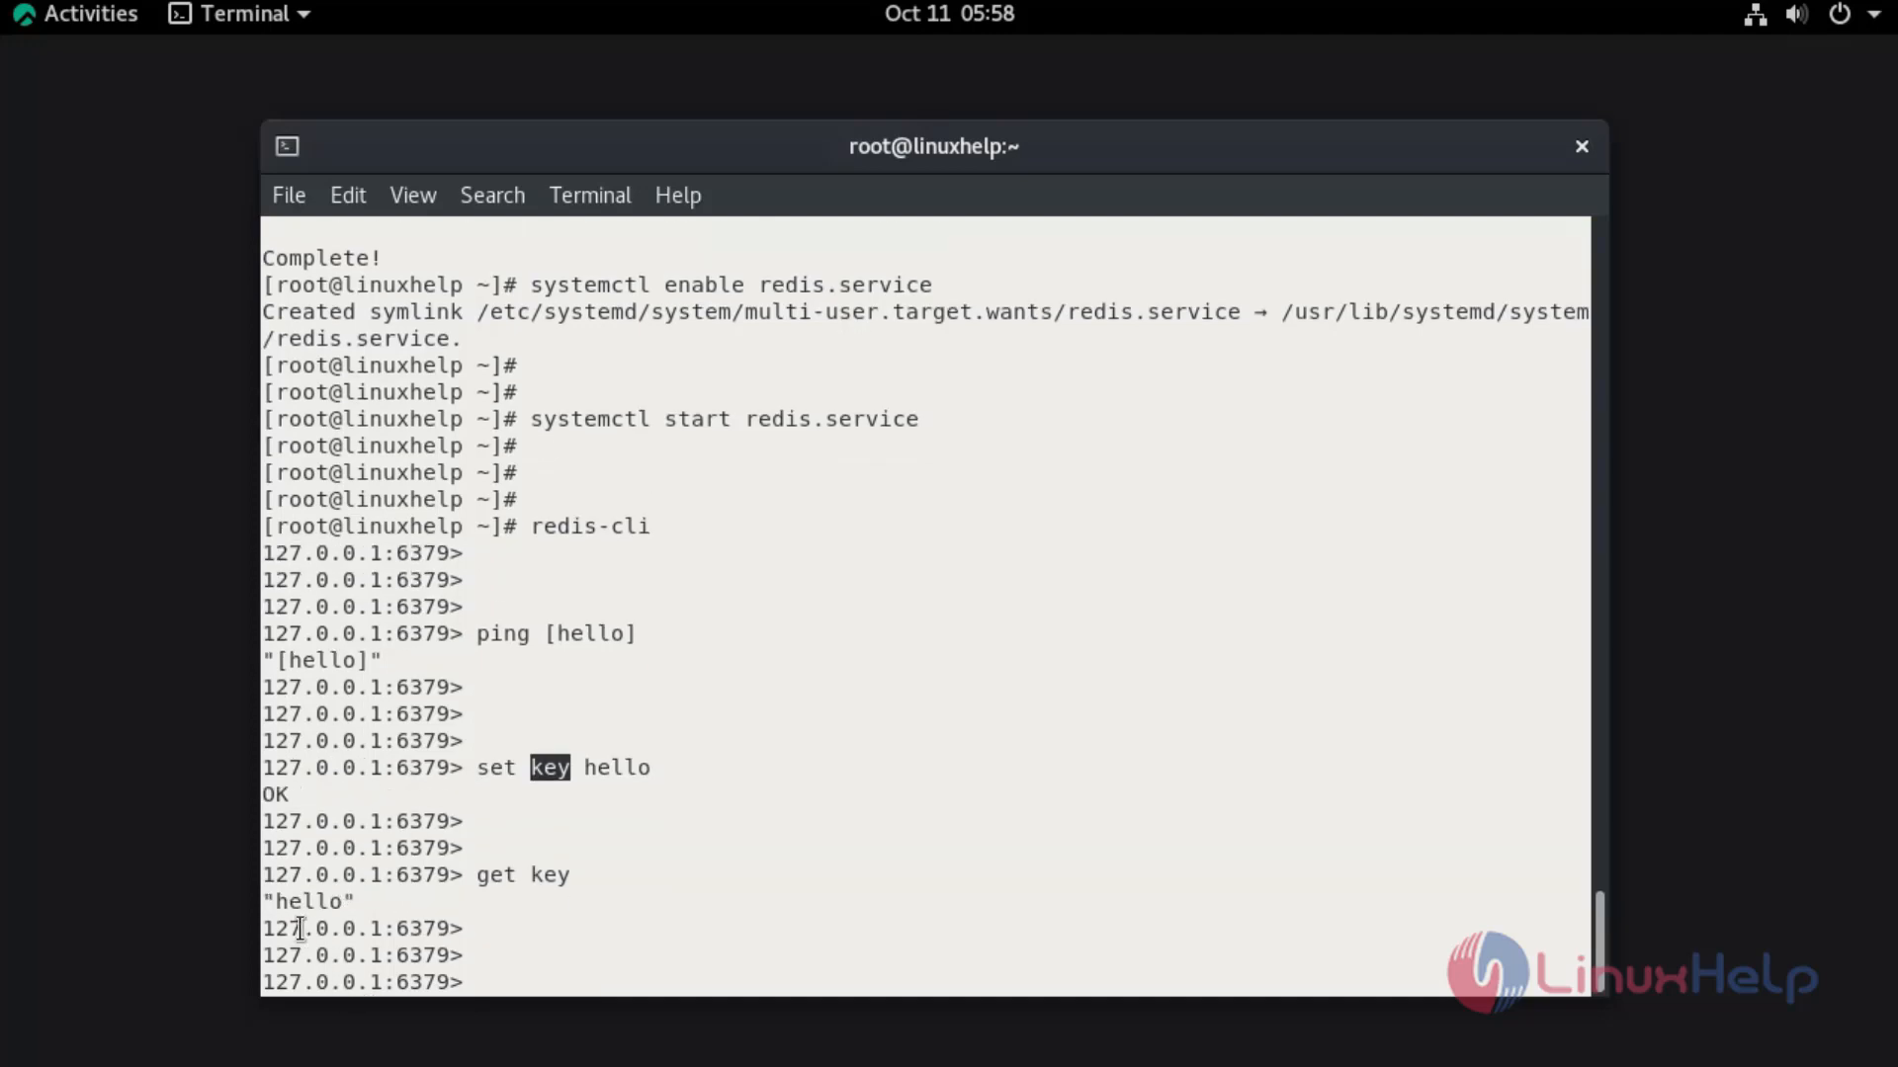
pyautogui.doubleClick(309, 901)
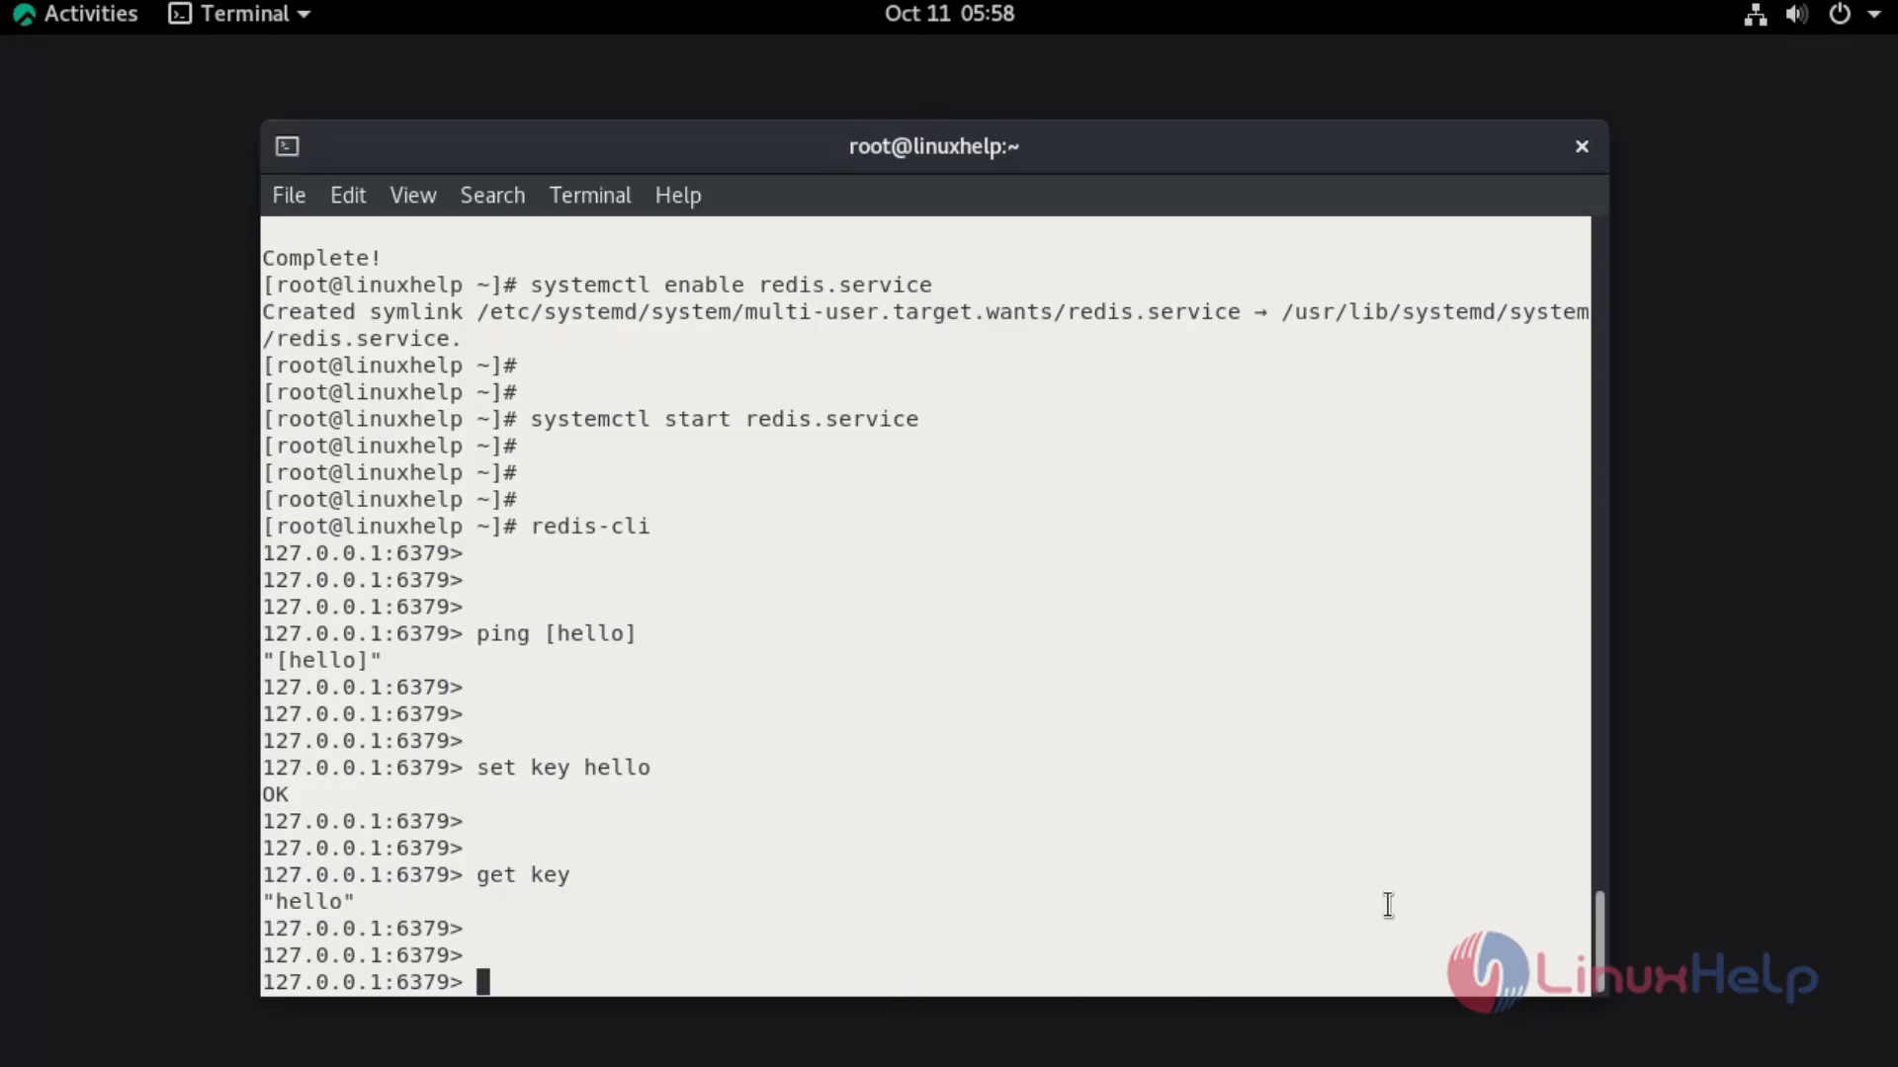
pyautogui.moveTo(1340, 915)
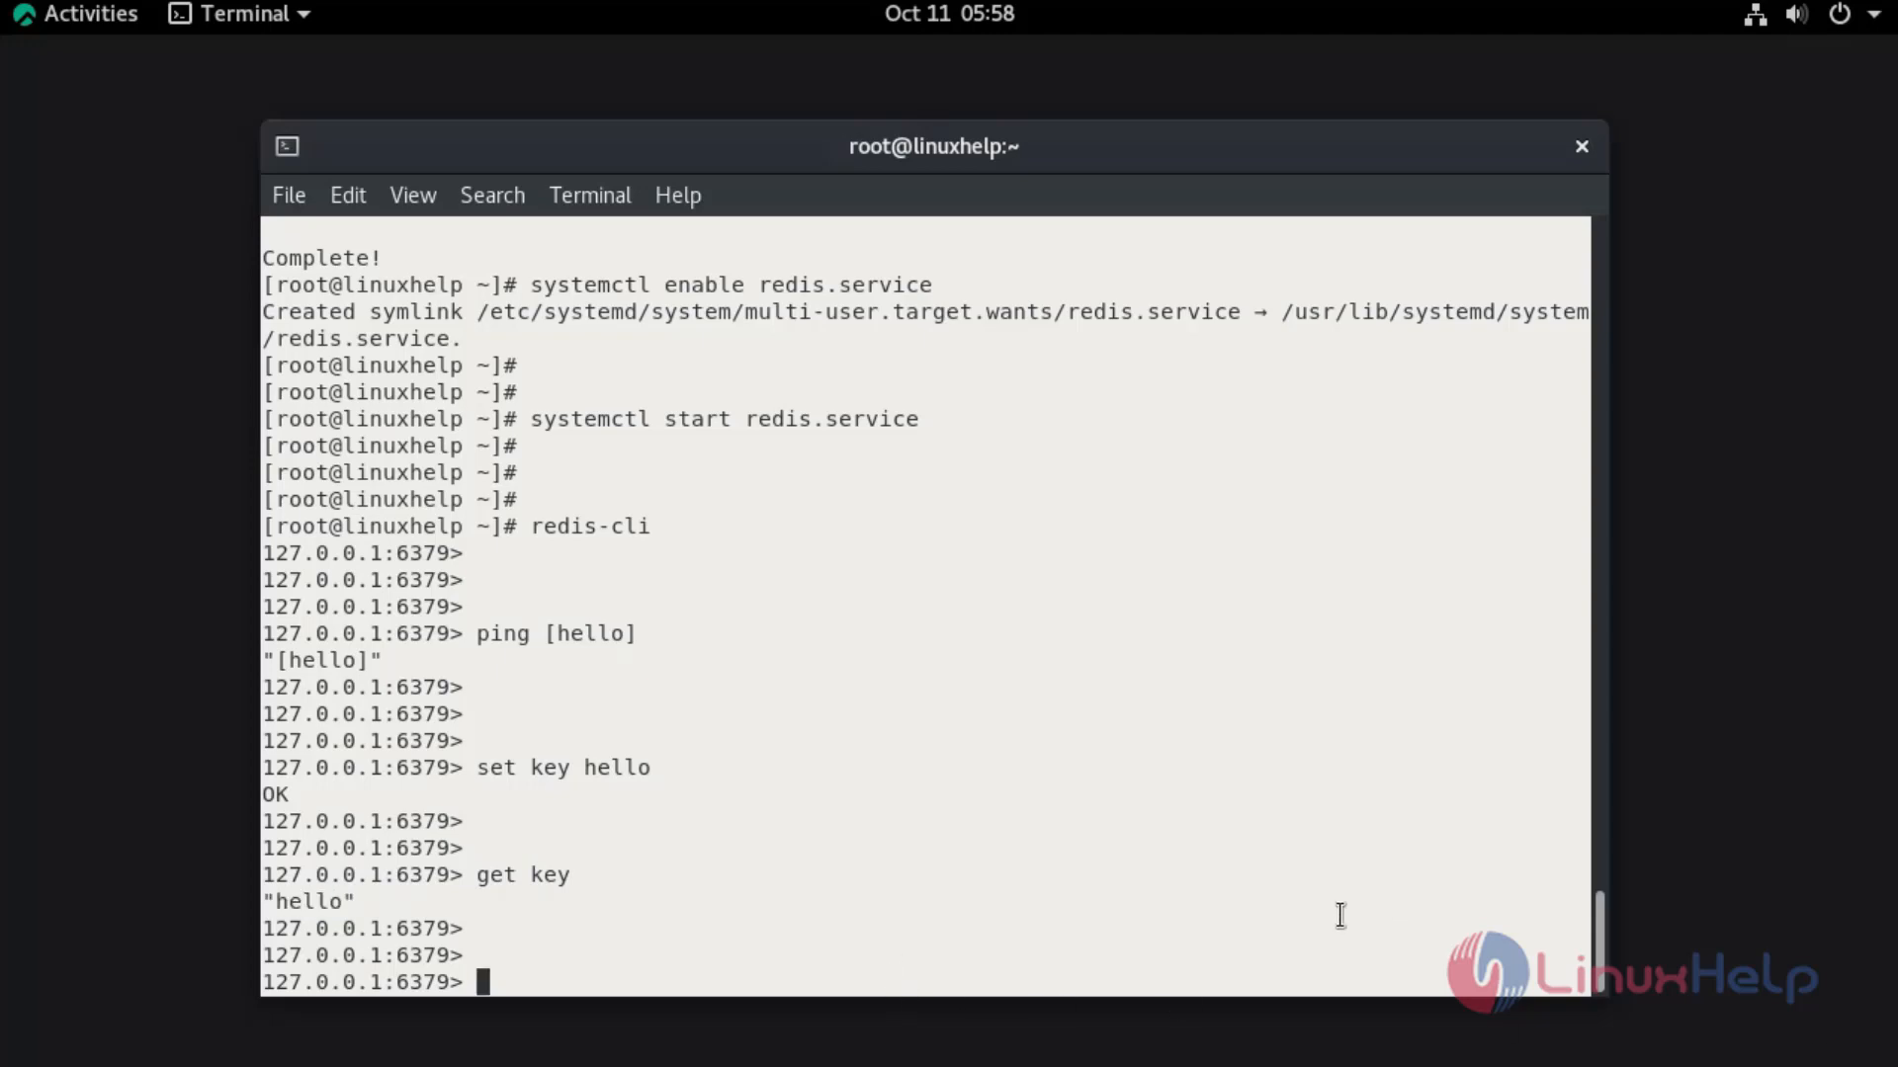